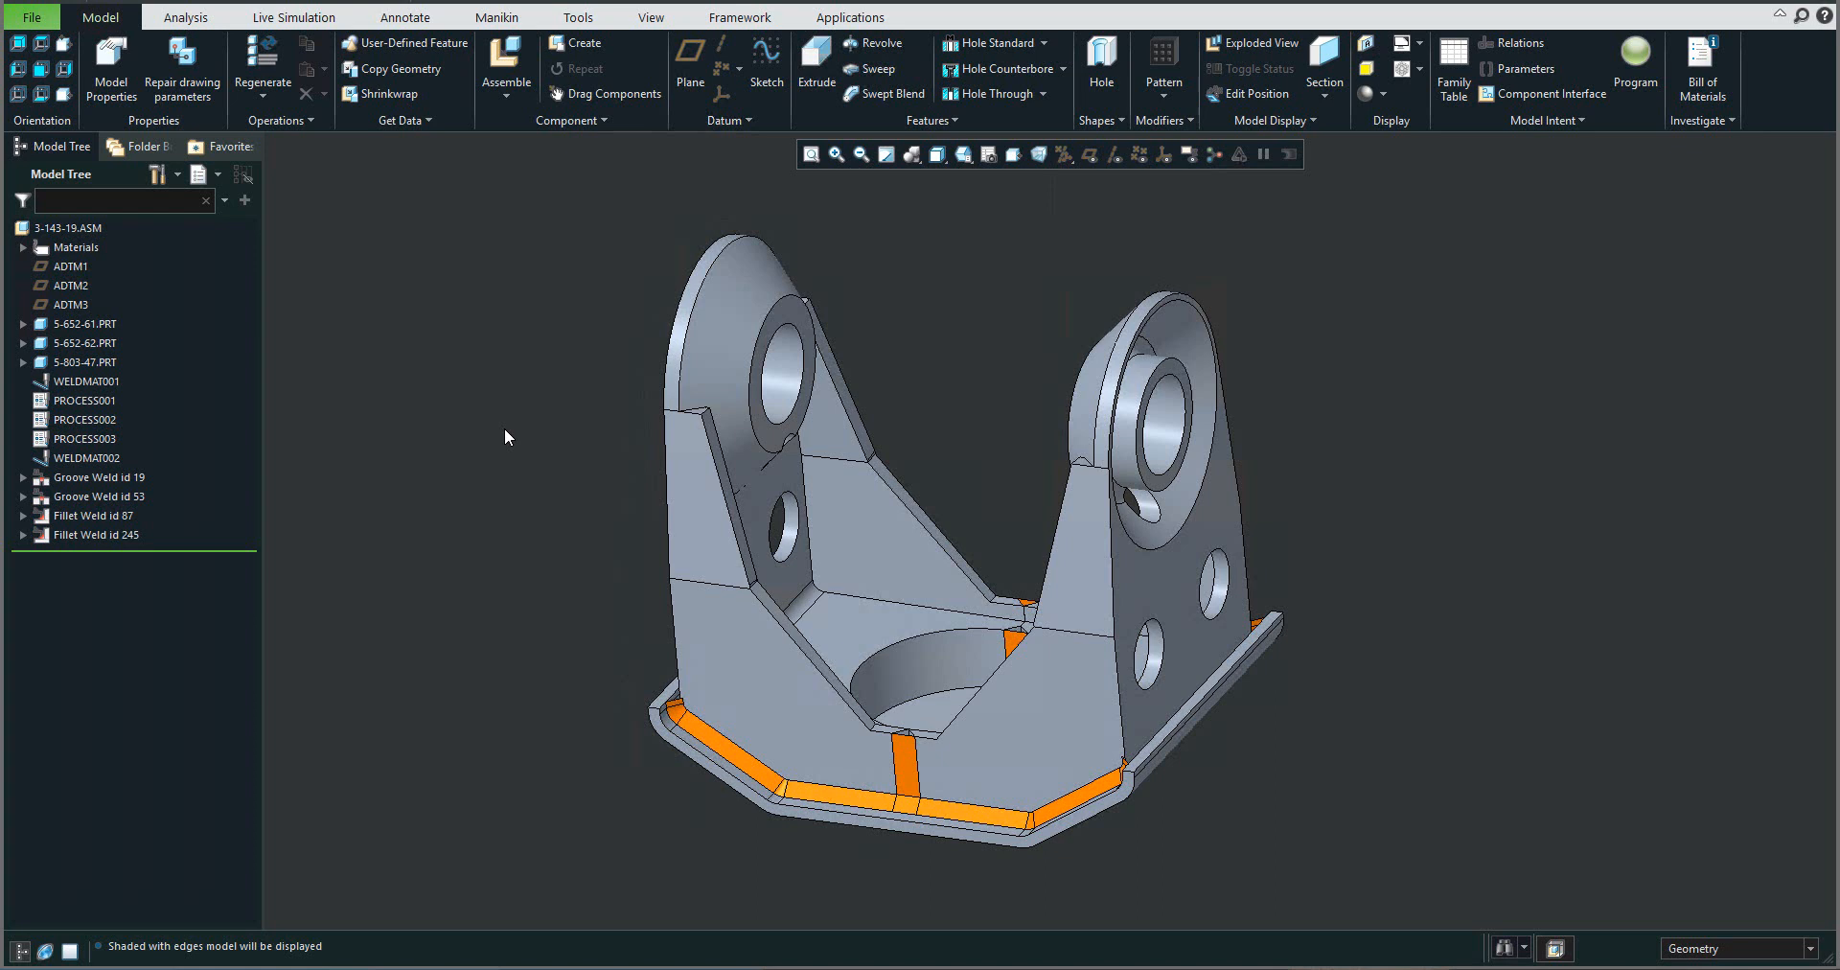
pyautogui.moveTo(490, 431)
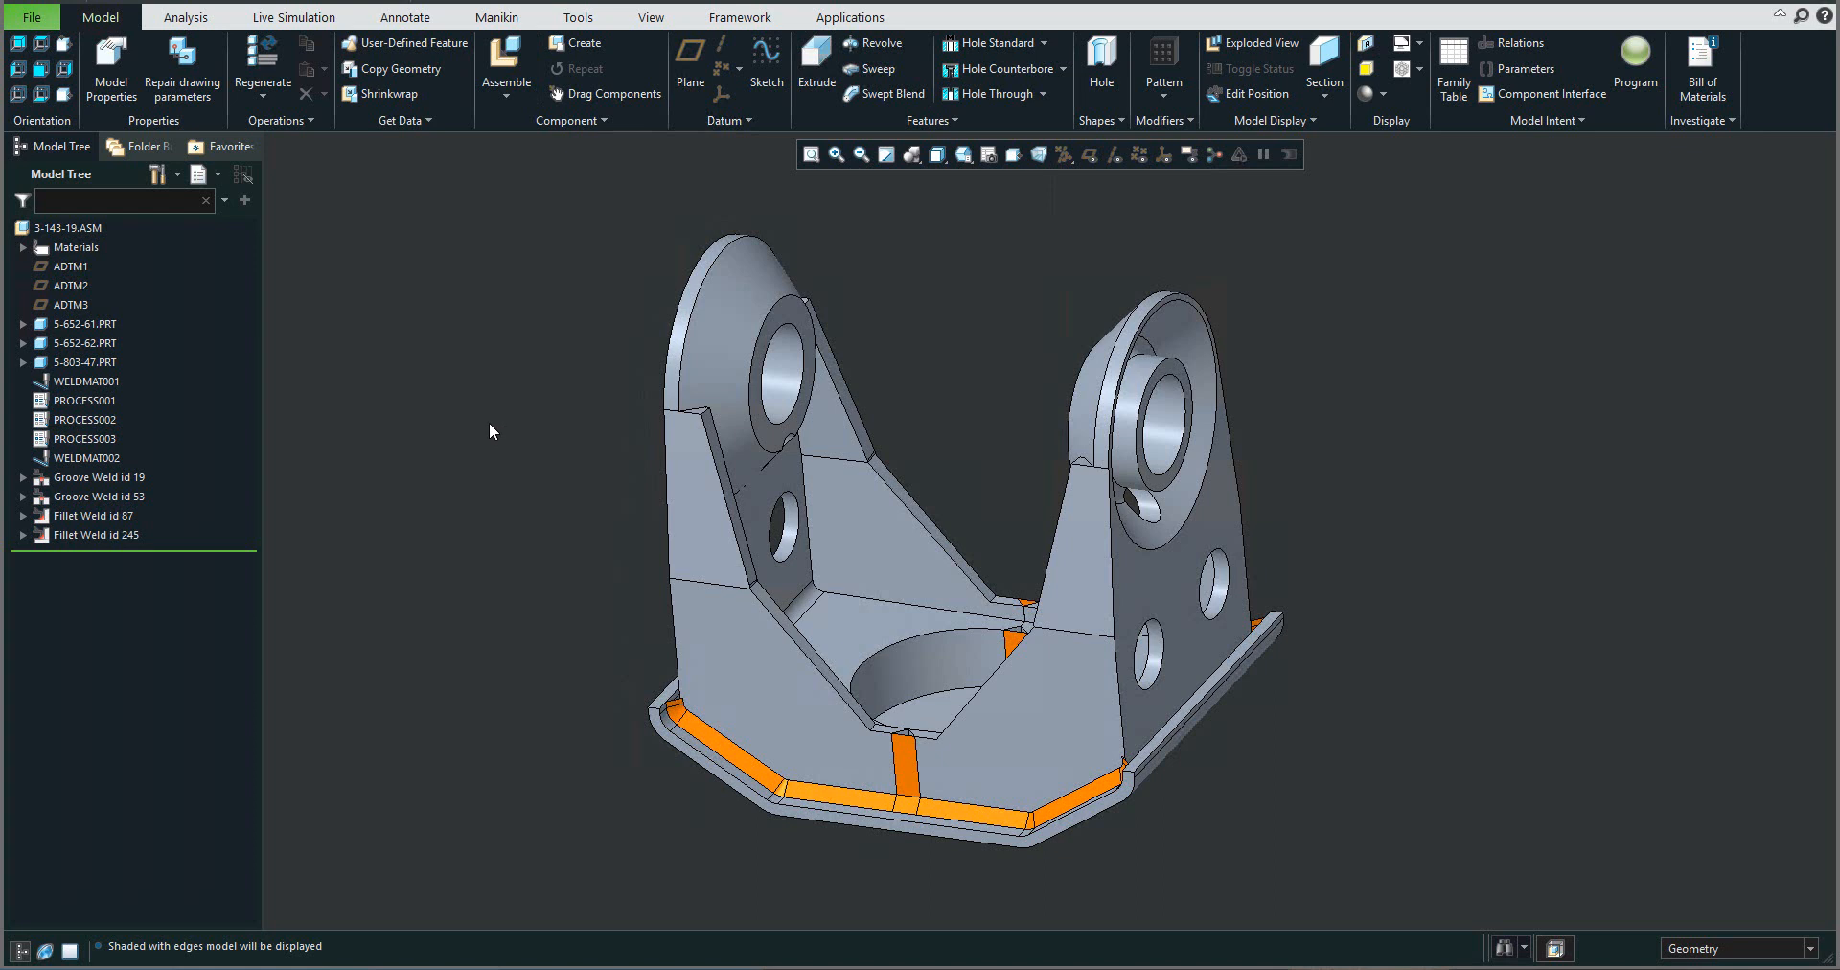
# Step: Switch the bracket assembly into the Welding application from the Applications tab
pyautogui.click(848, 16)
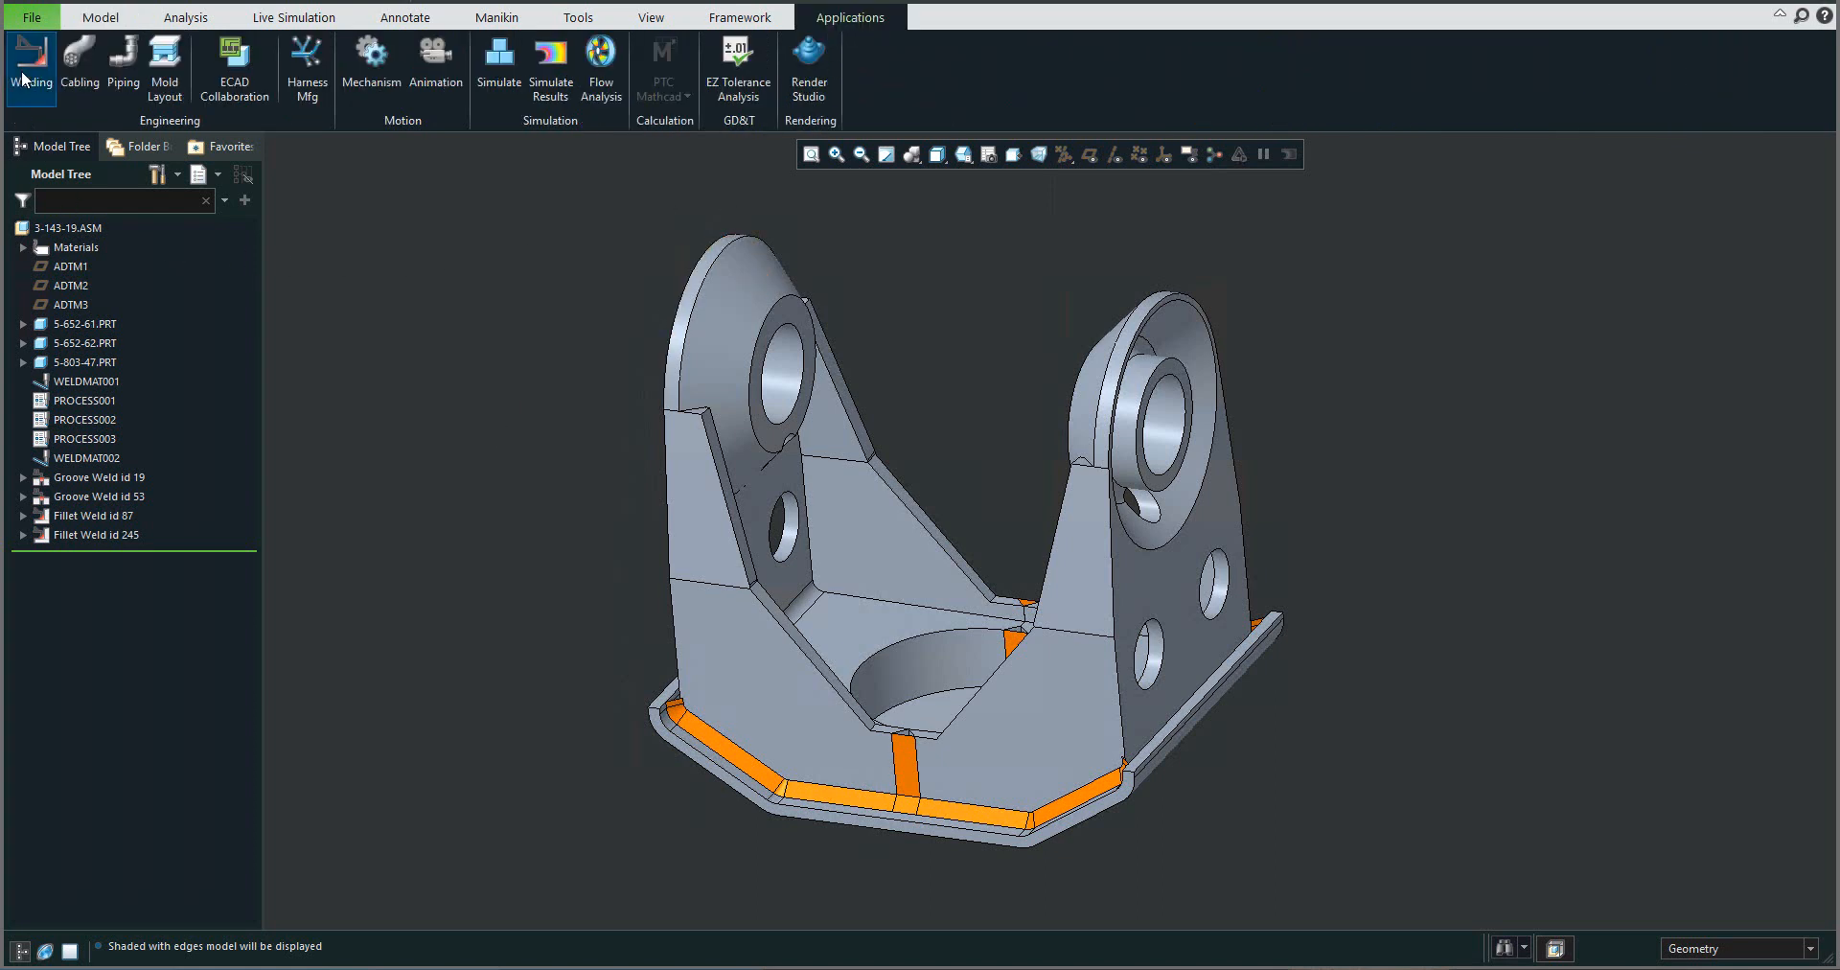
pyautogui.click(31, 62)
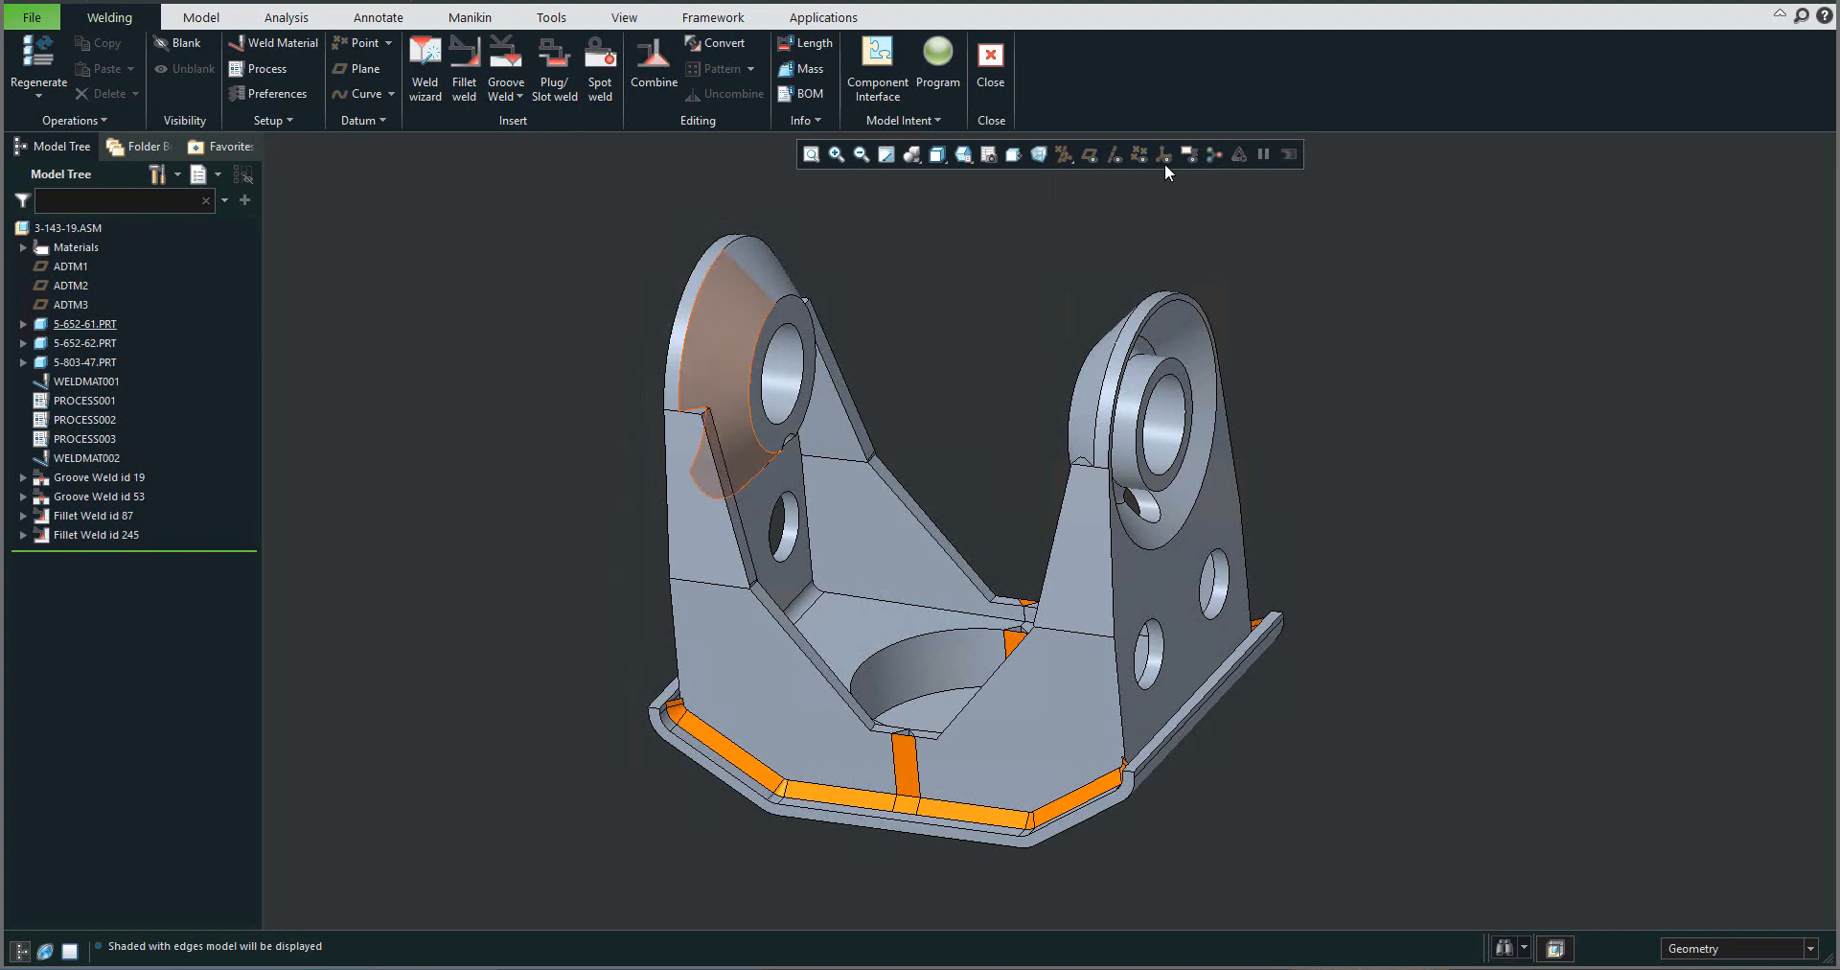
# Step: Turn on weld annotation display and review Groove Weld id 19's options
pyautogui.click(1187, 153)
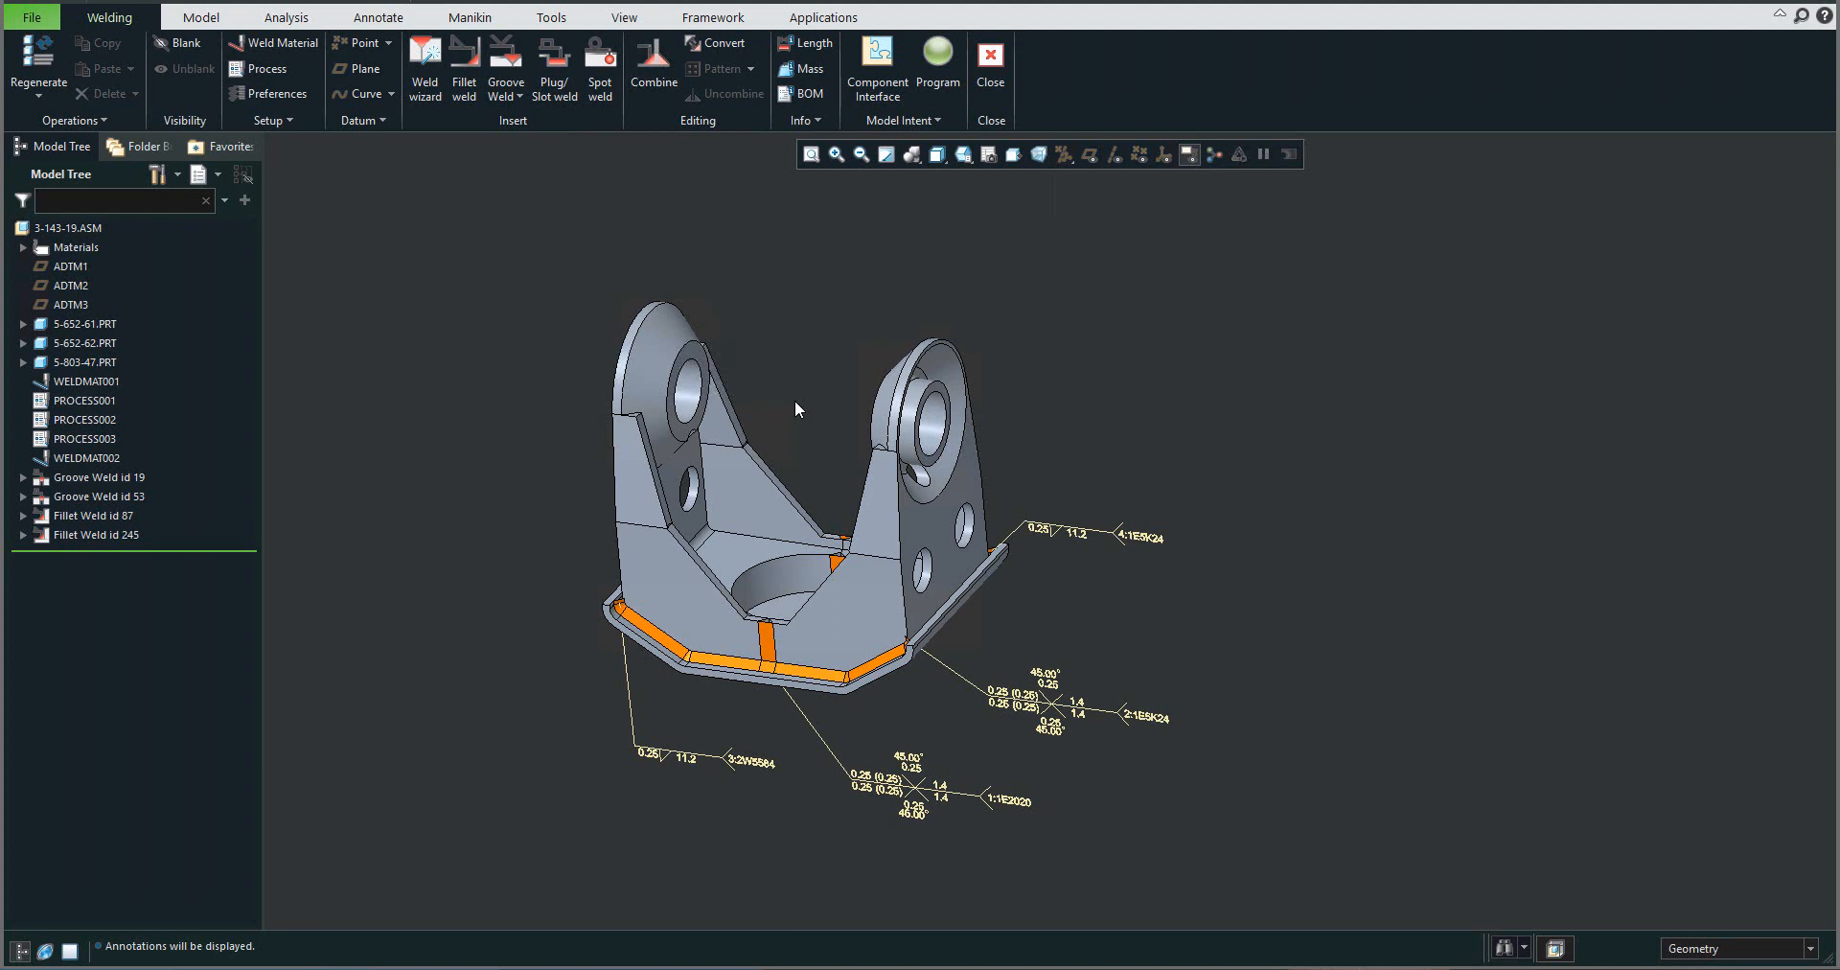
pyautogui.click(100, 476)
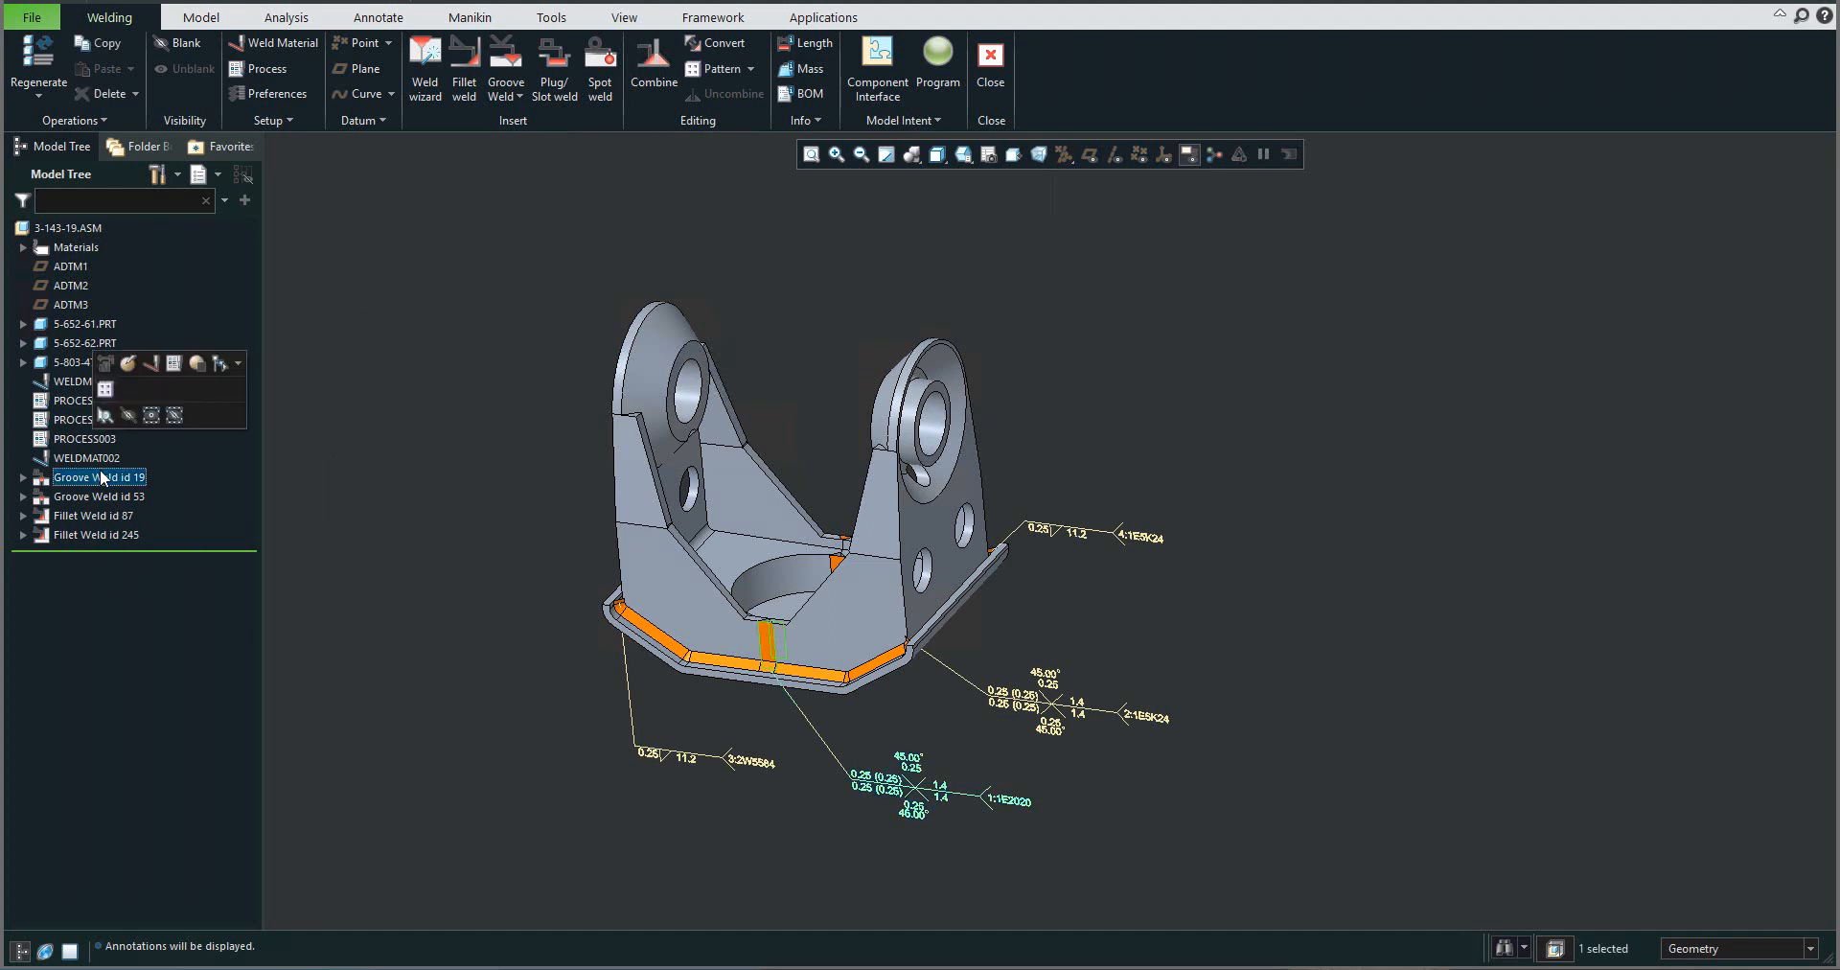
pyautogui.doubleClick(98, 476)
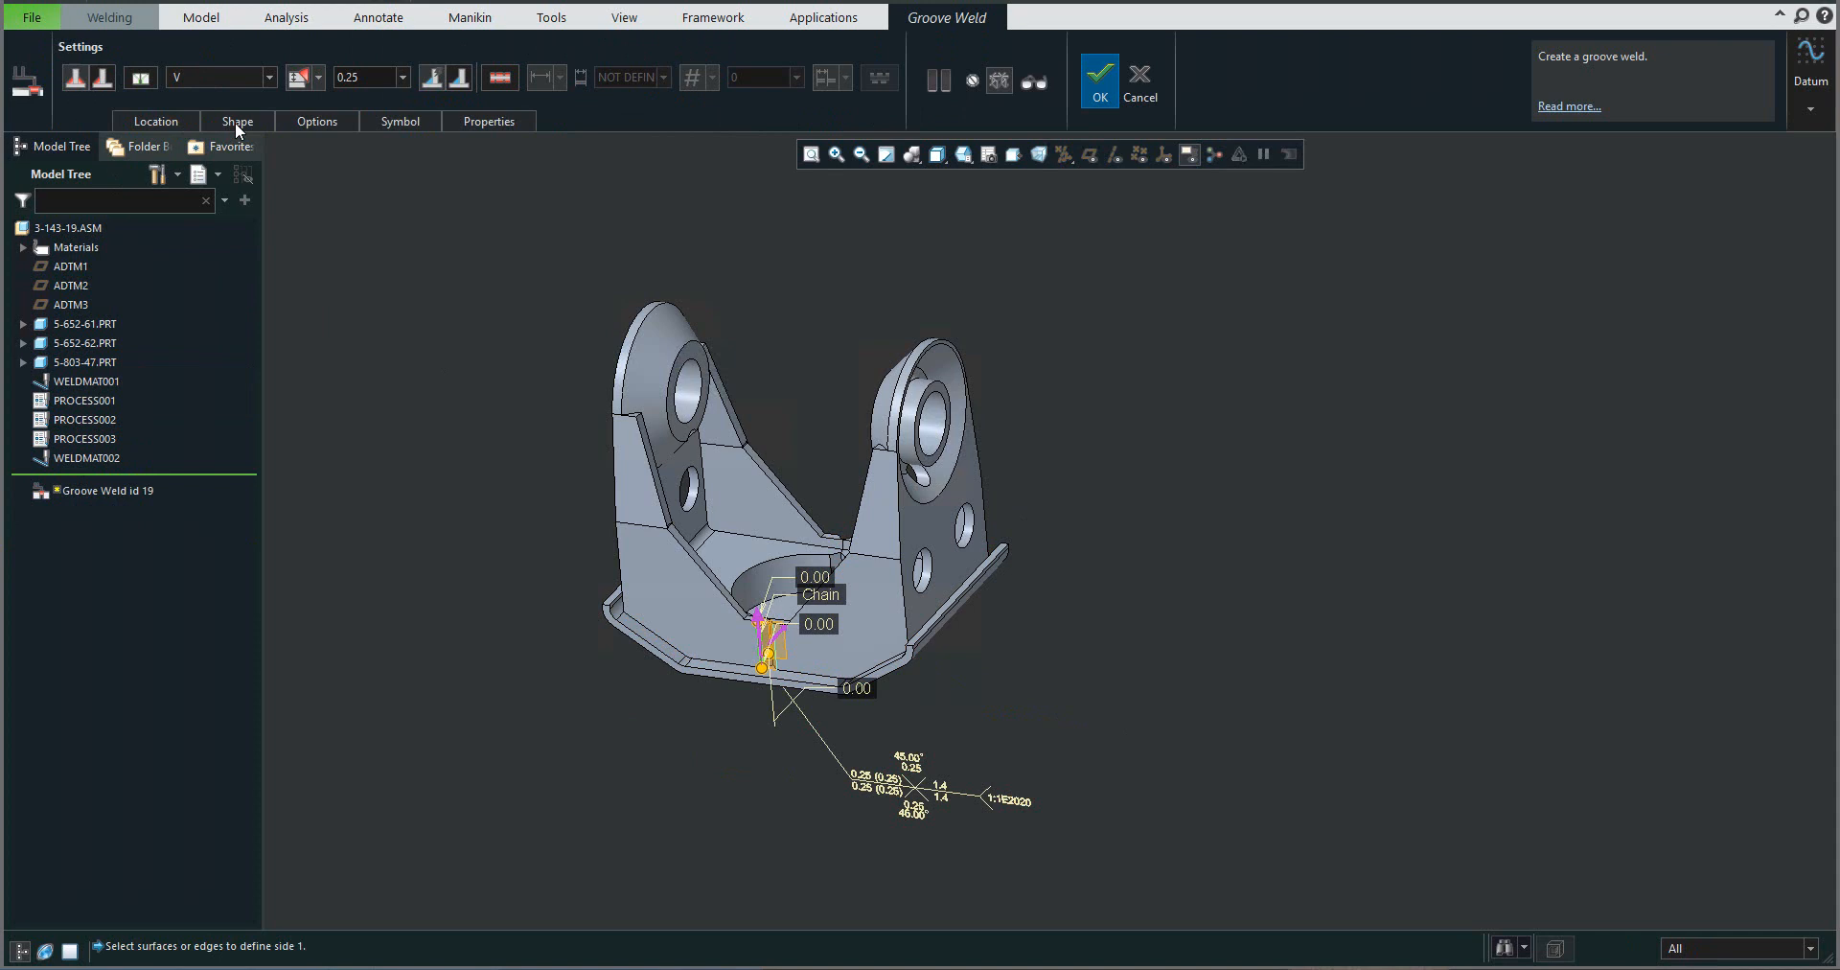
pyautogui.click(316, 121)
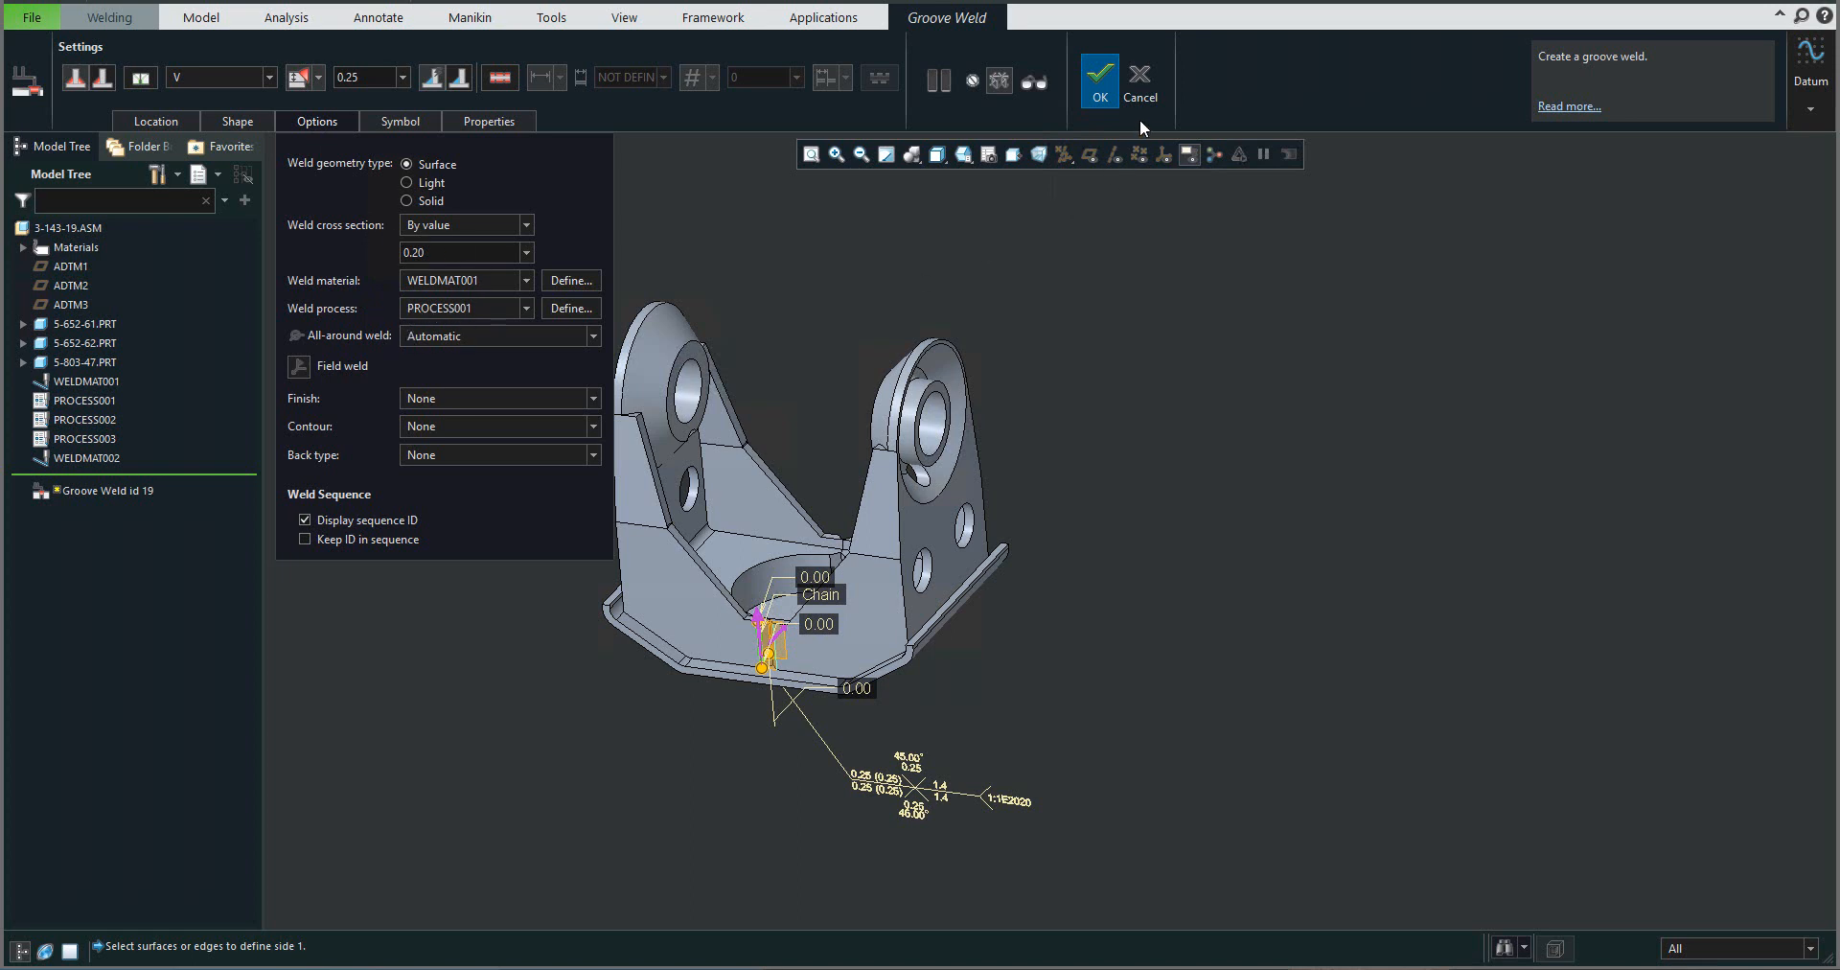
pyautogui.click(1097, 73)
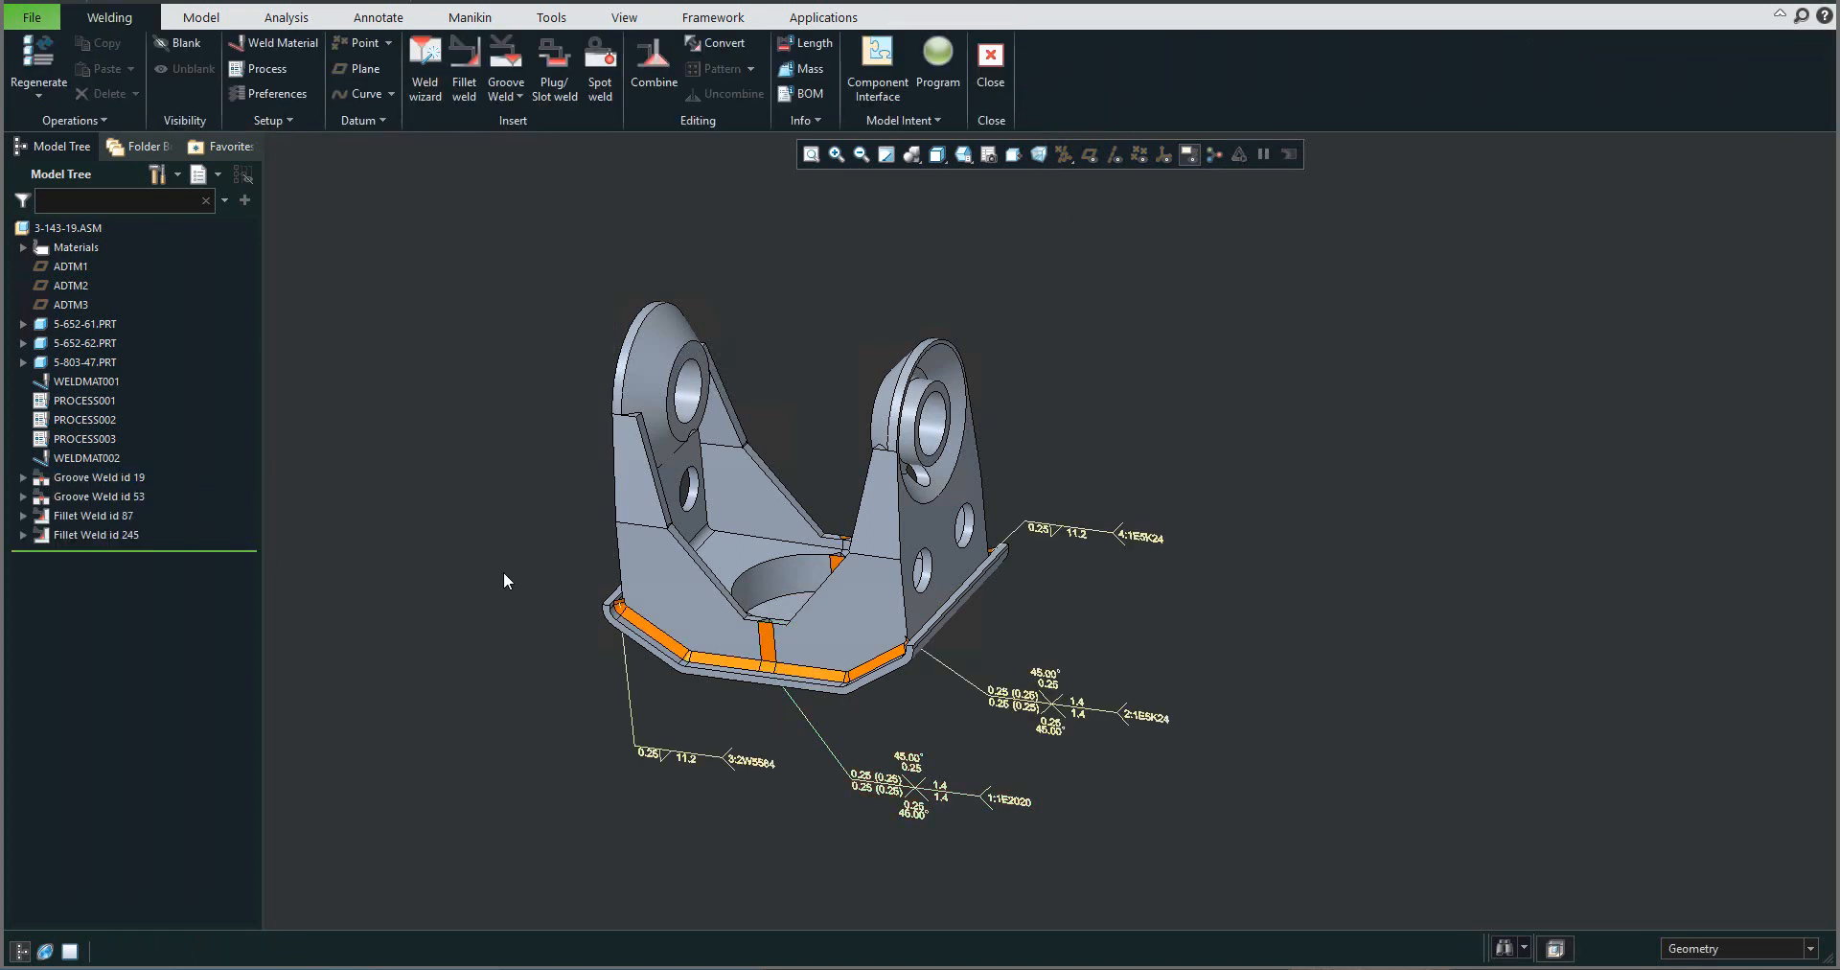
pyautogui.moveTo(366, 552)
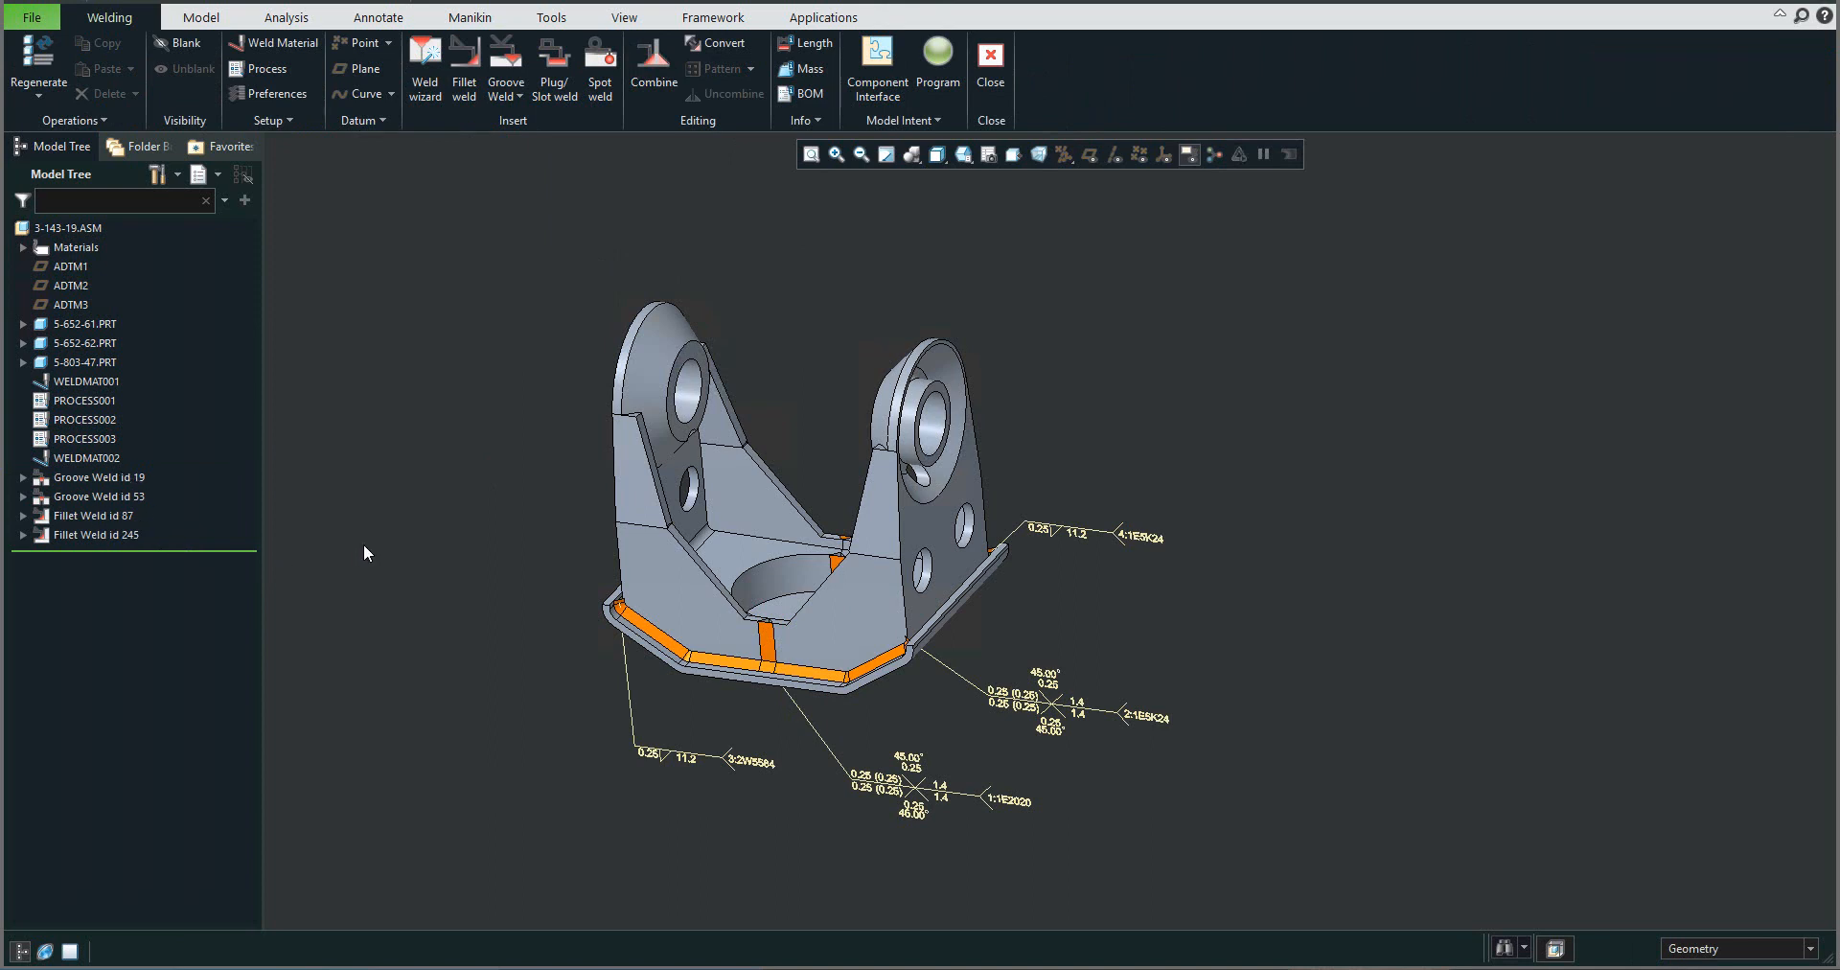
pyautogui.moveTo(724, 838)
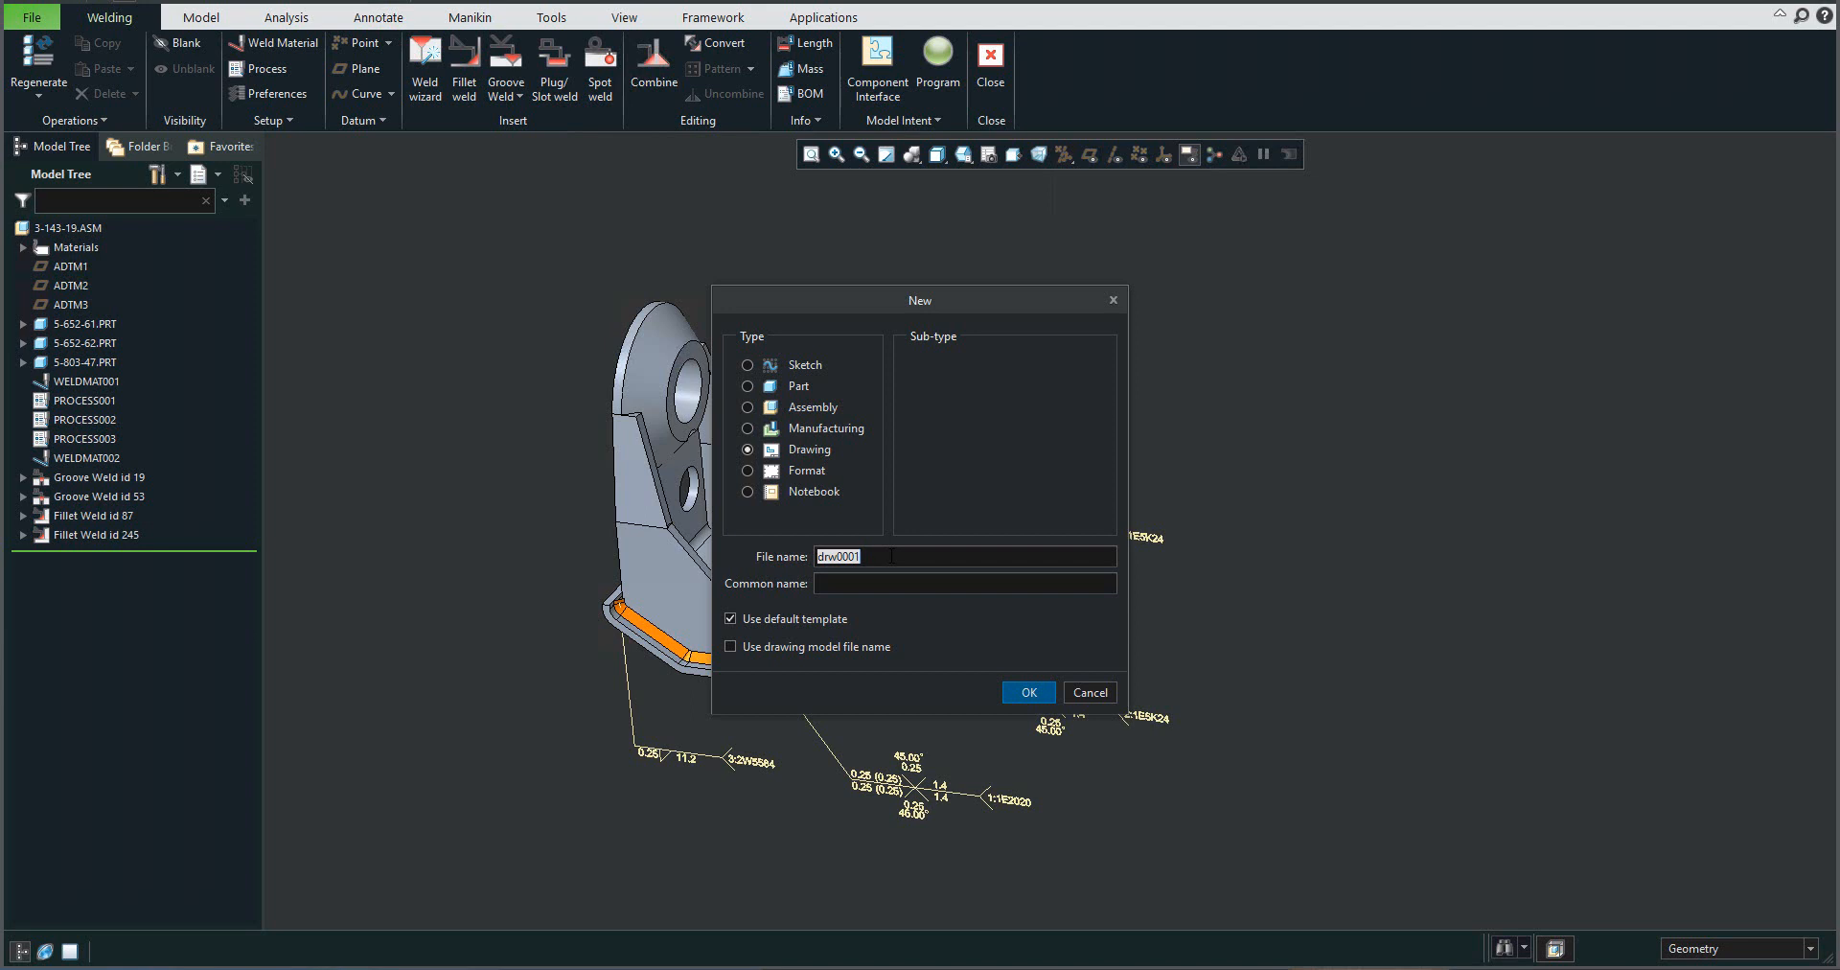
# Step: Create an empty A2 drawing named WELD for the bracket assembly
pyautogui.write('w')
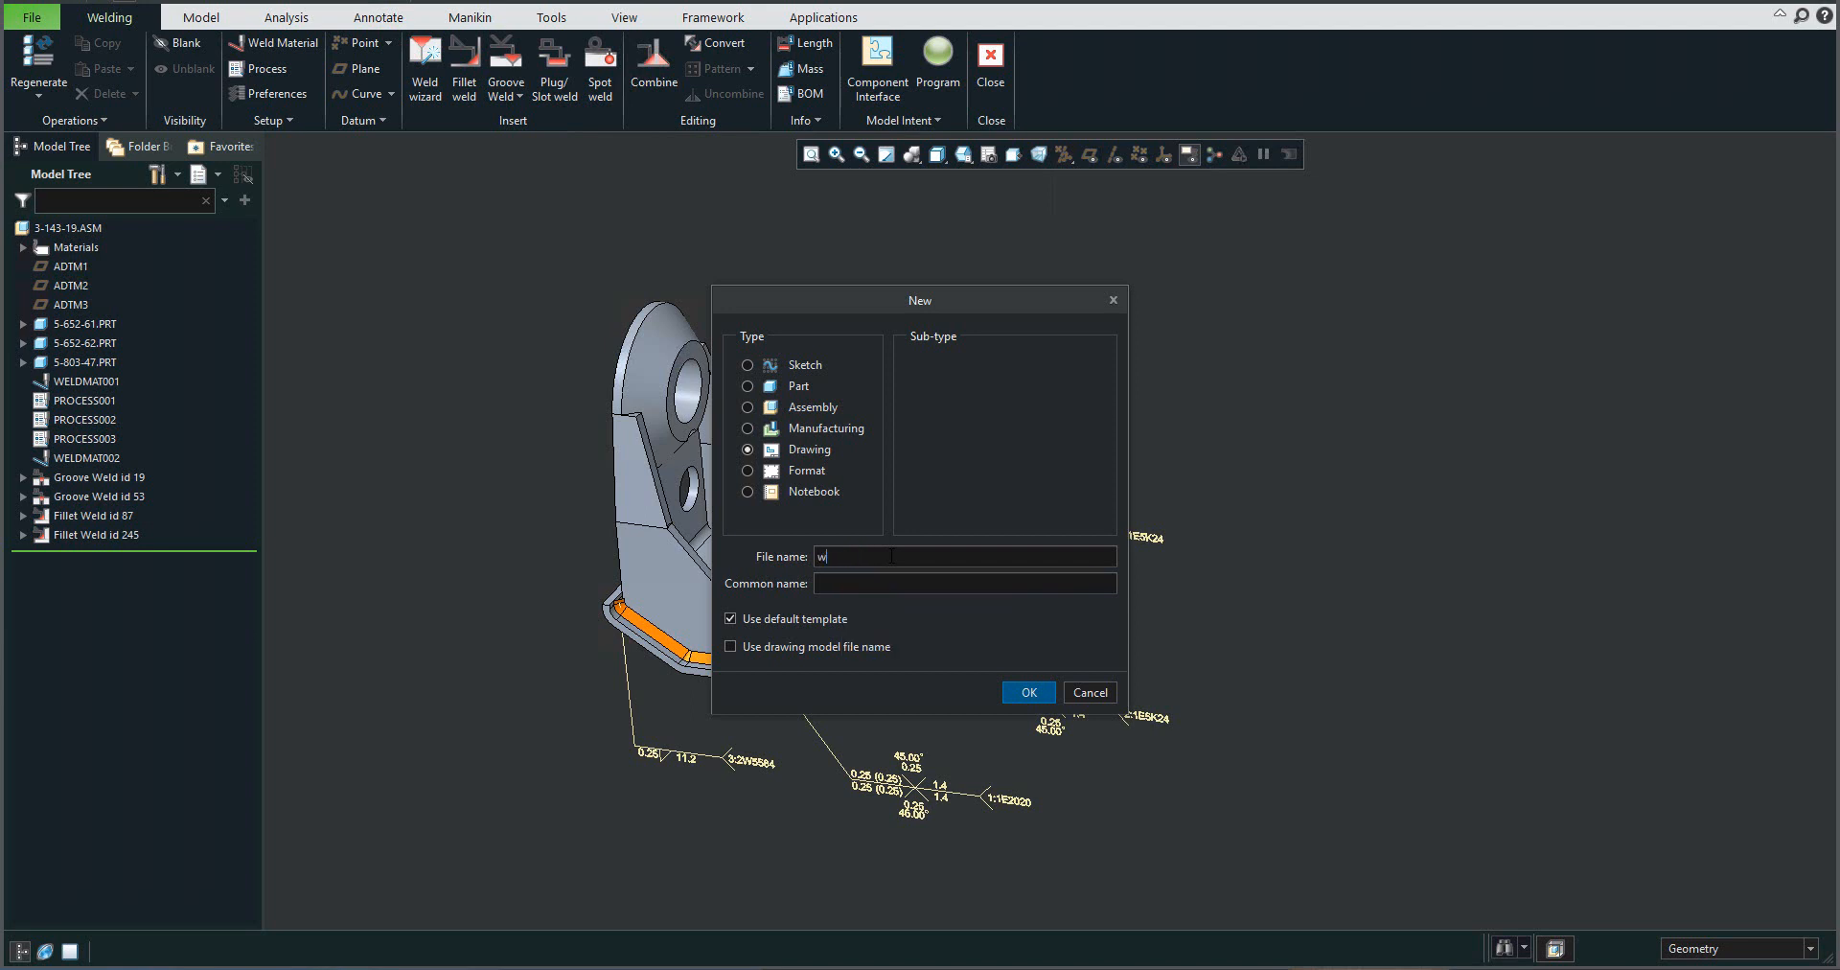
pyautogui.click(1025, 691)
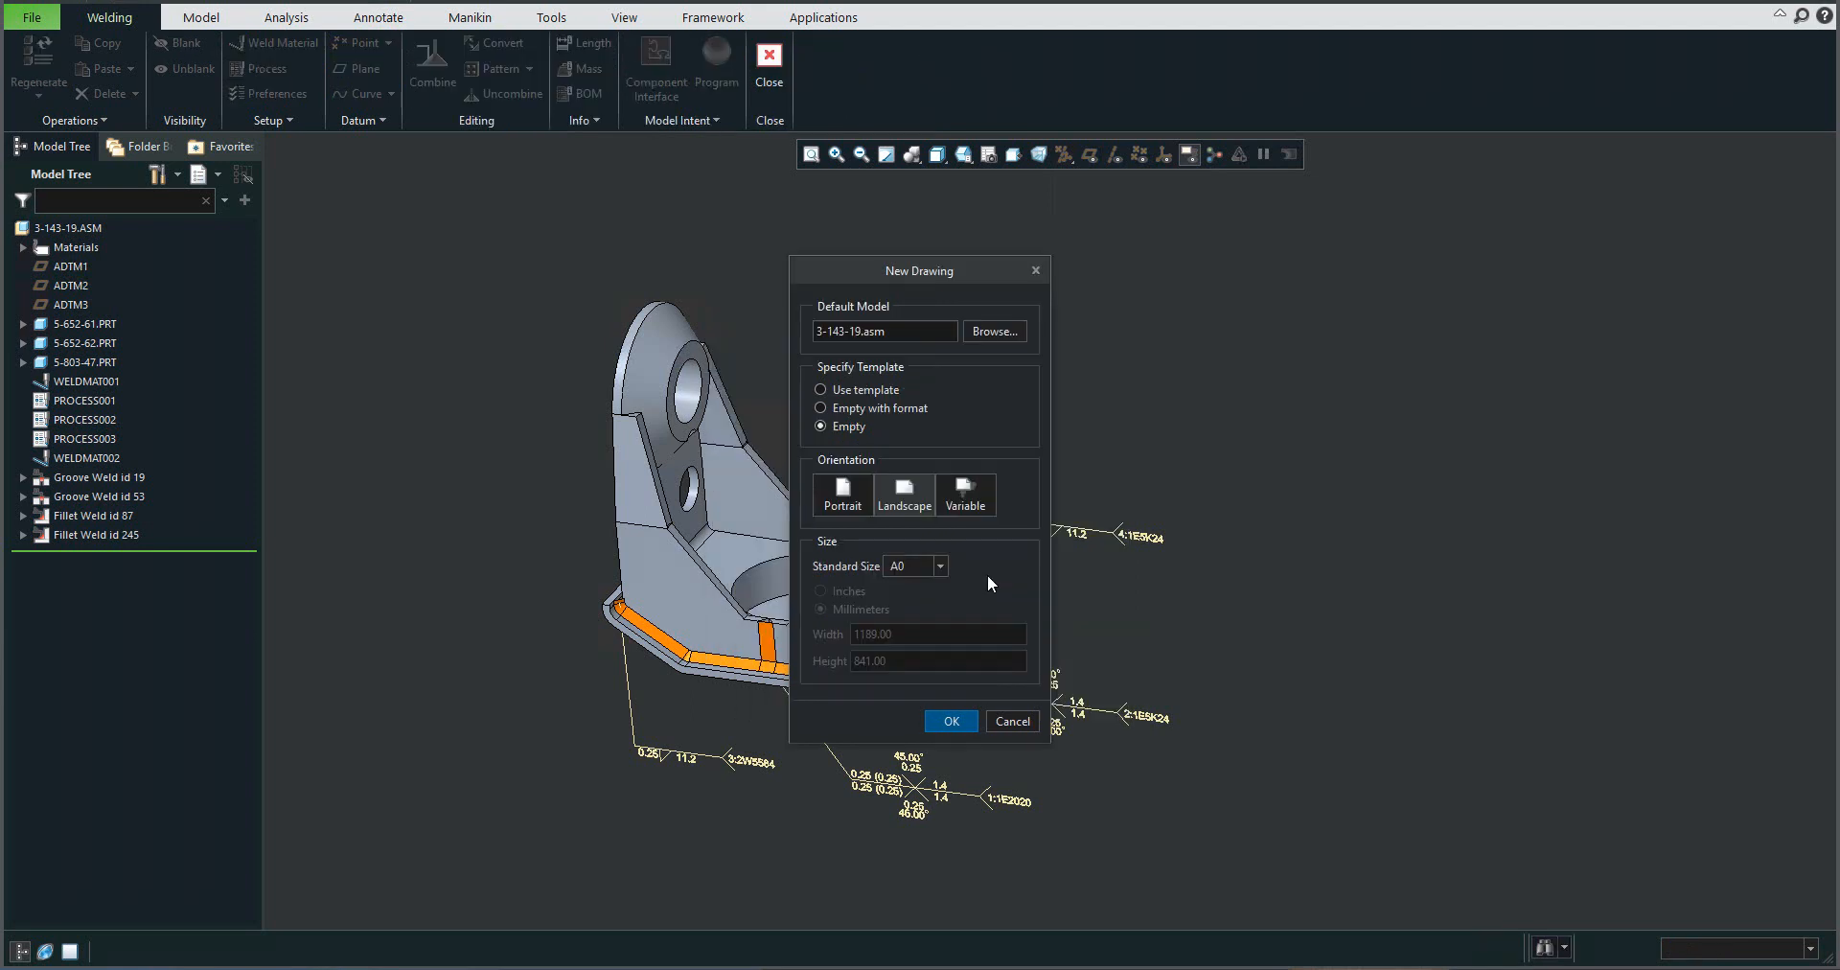
pyautogui.click(939, 566)
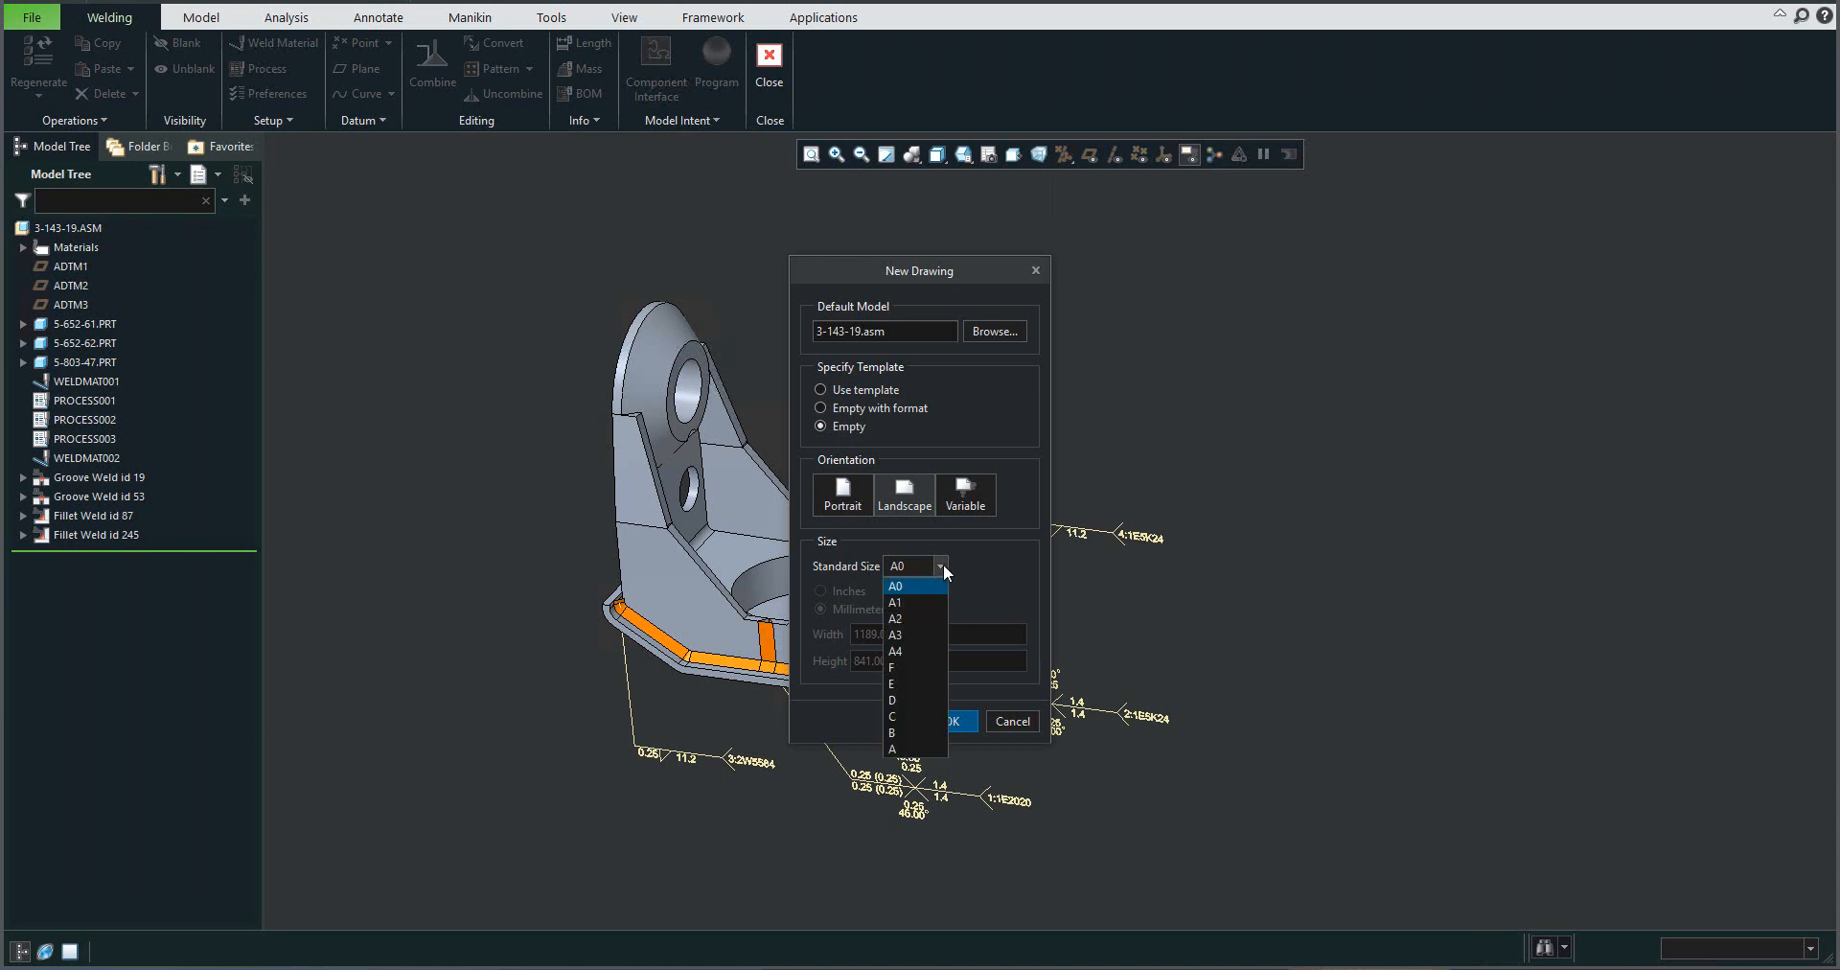
pyautogui.click(895, 619)
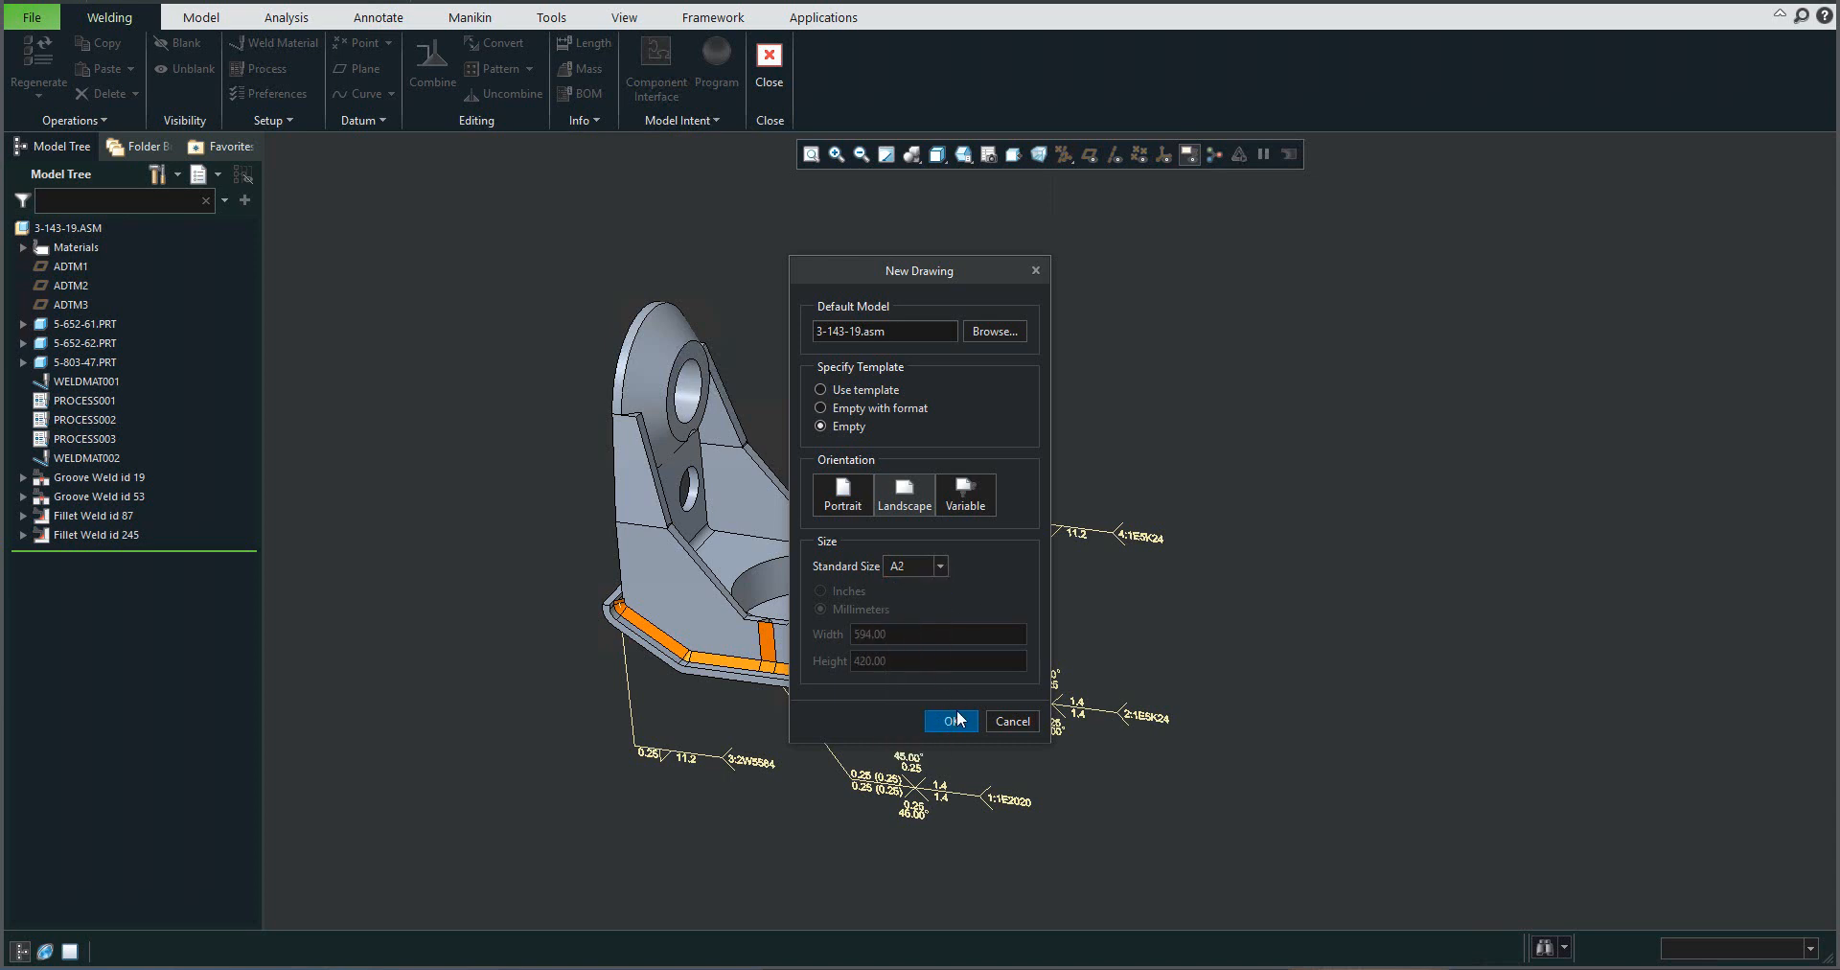
pyautogui.click(950, 721)
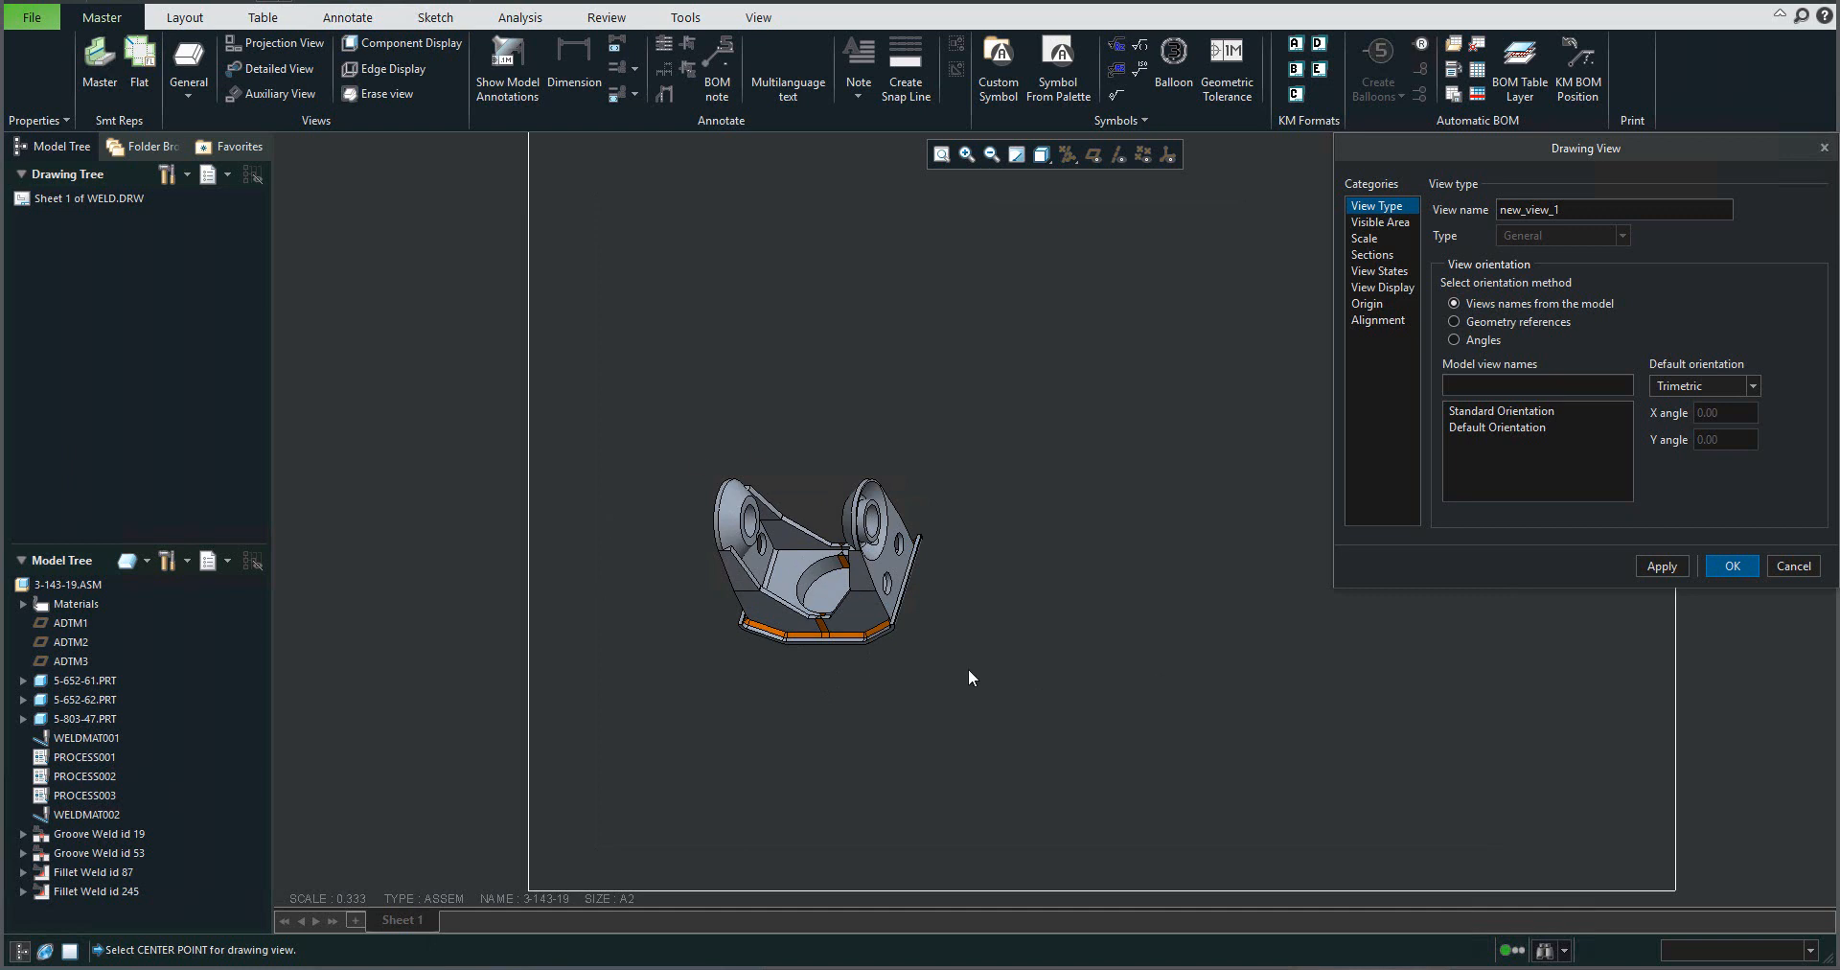
pyautogui.moveTo(1370, 301)
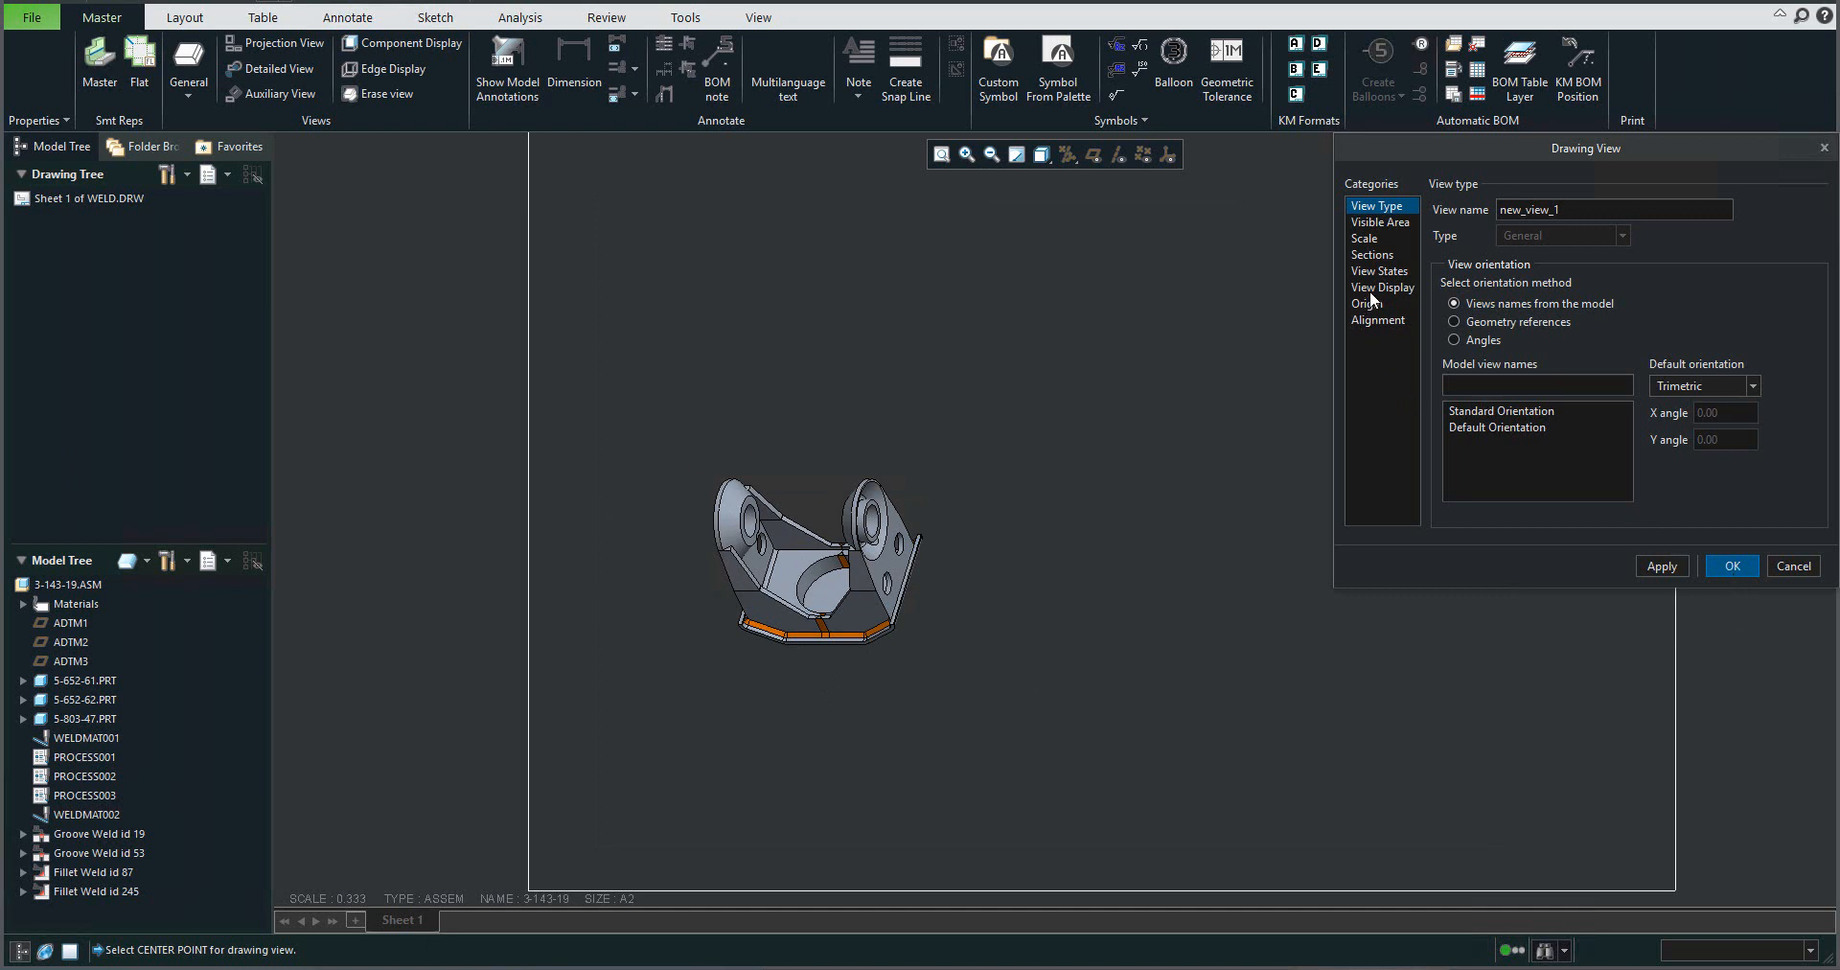
# Step: Place the bracket's general view with No Hidden display and tangent edges hidden
pyautogui.click(1381, 286)
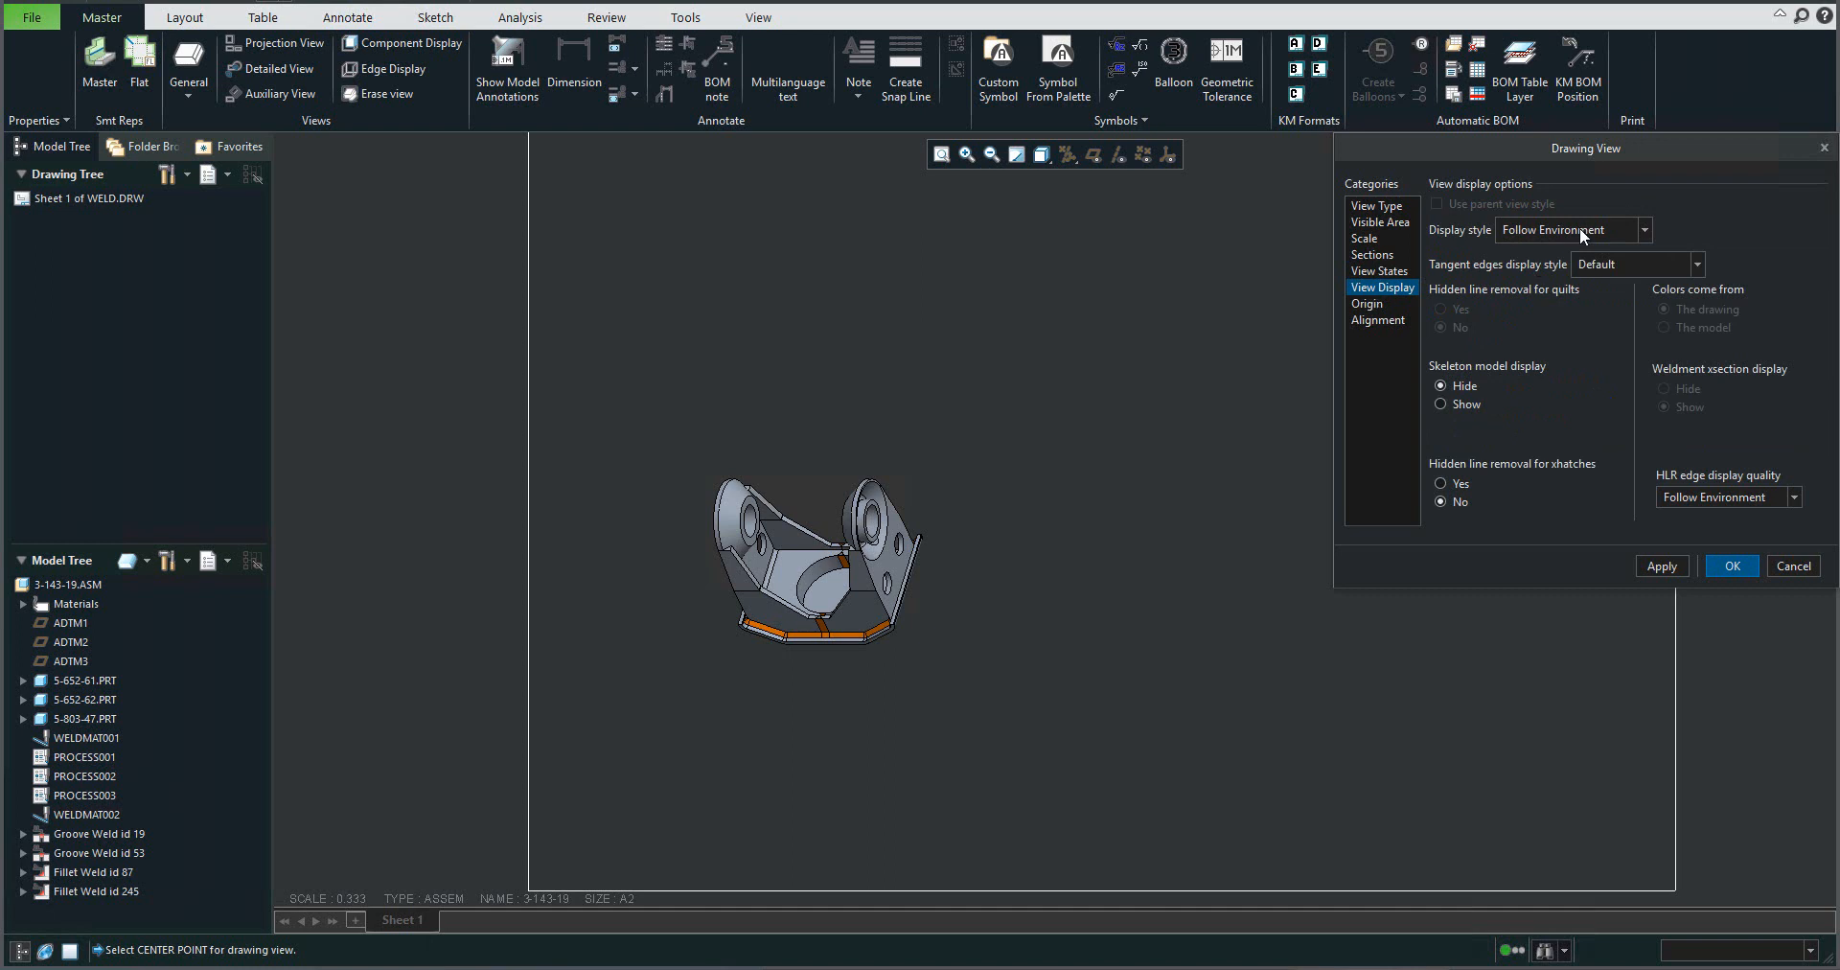
pyautogui.click(1640, 229)
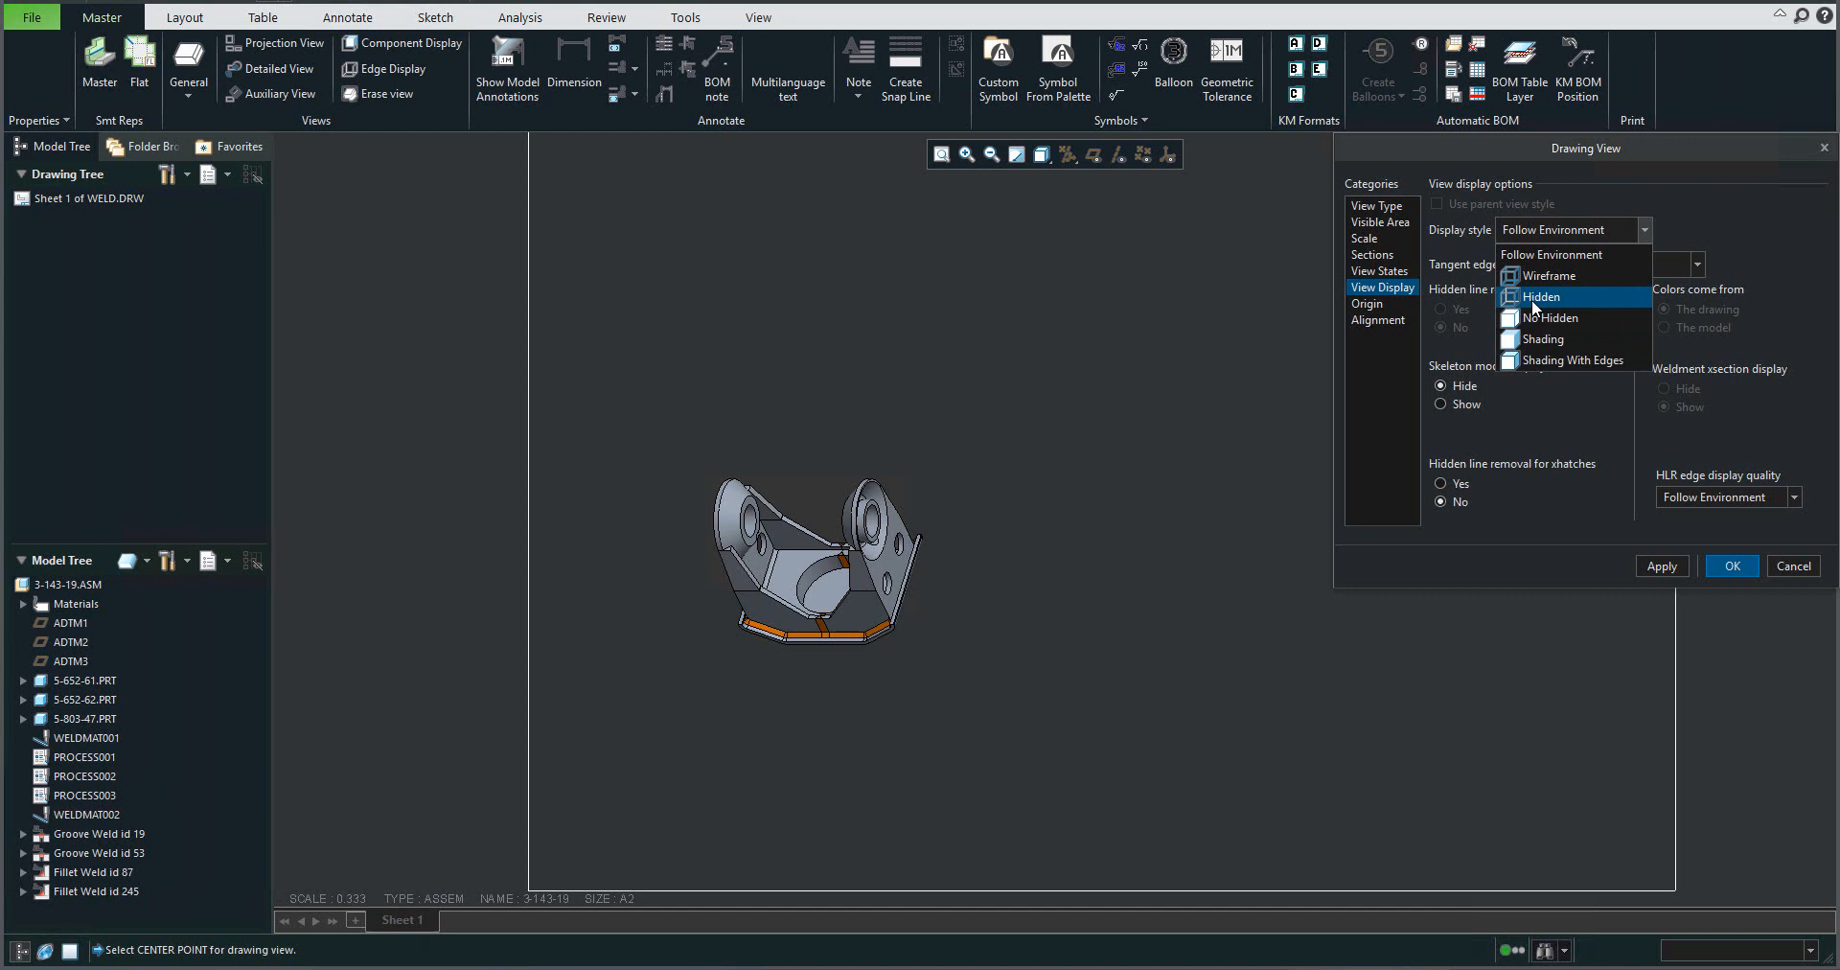
pyautogui.click(1540, 296)
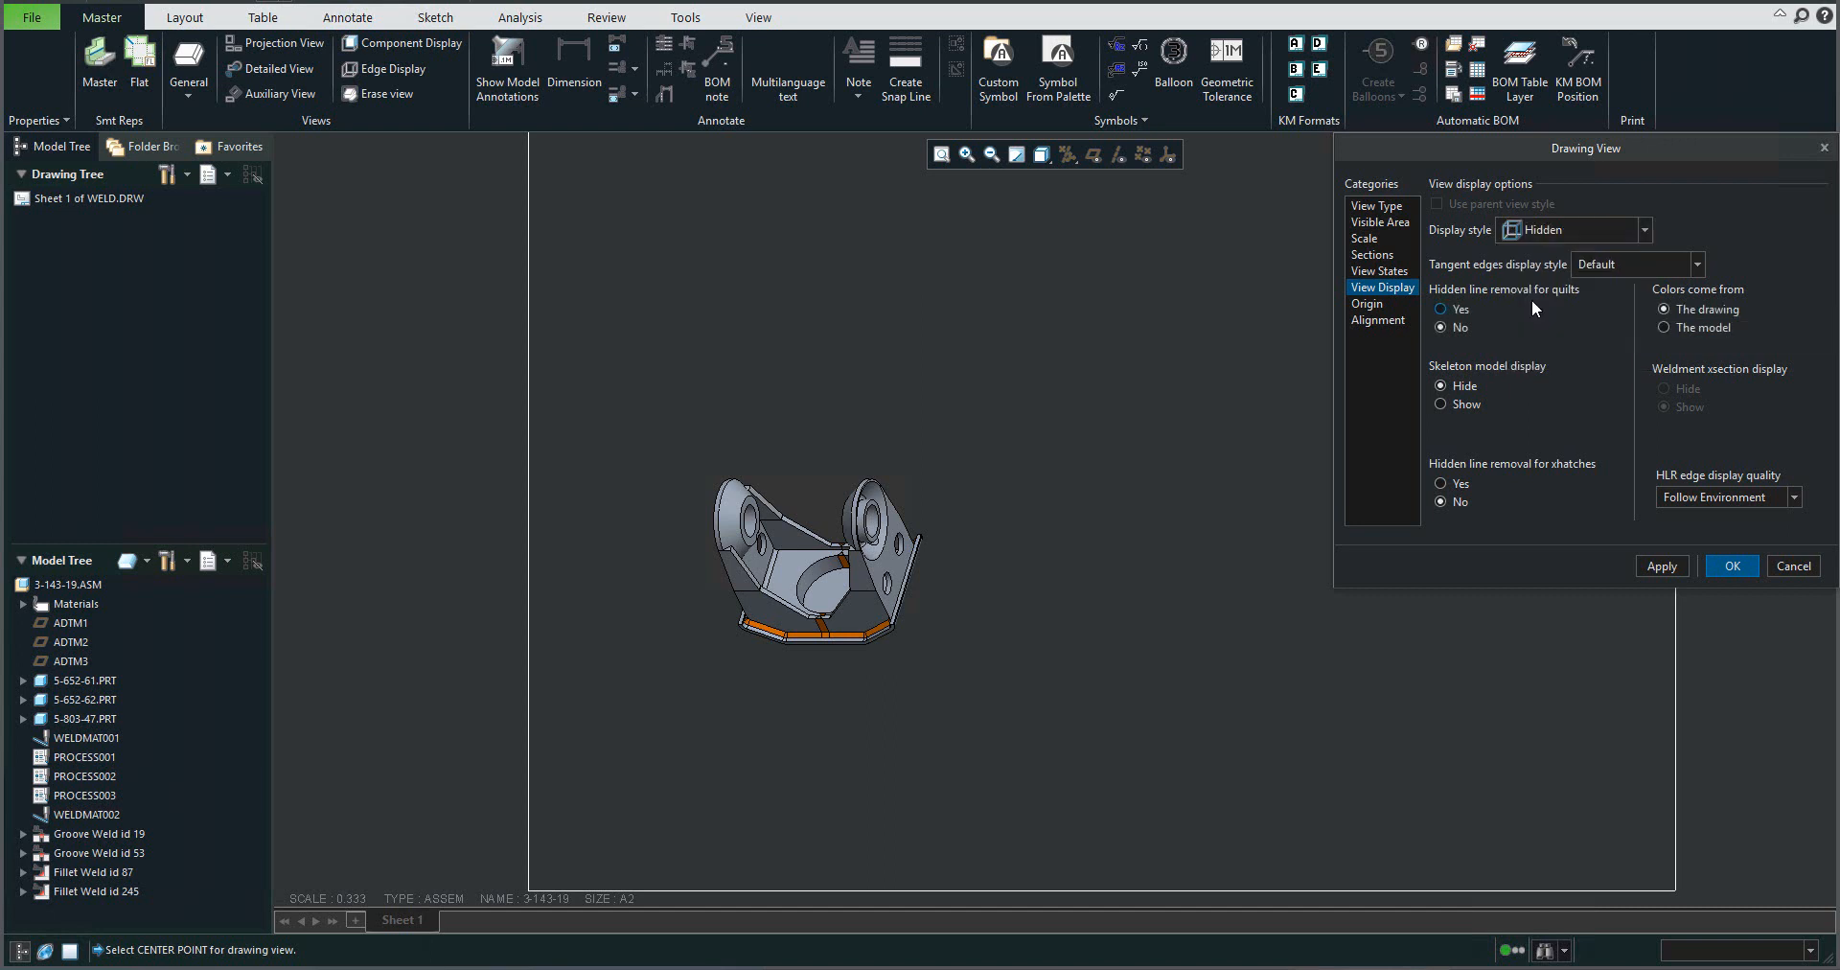
pyautogui.click(1661, 564)
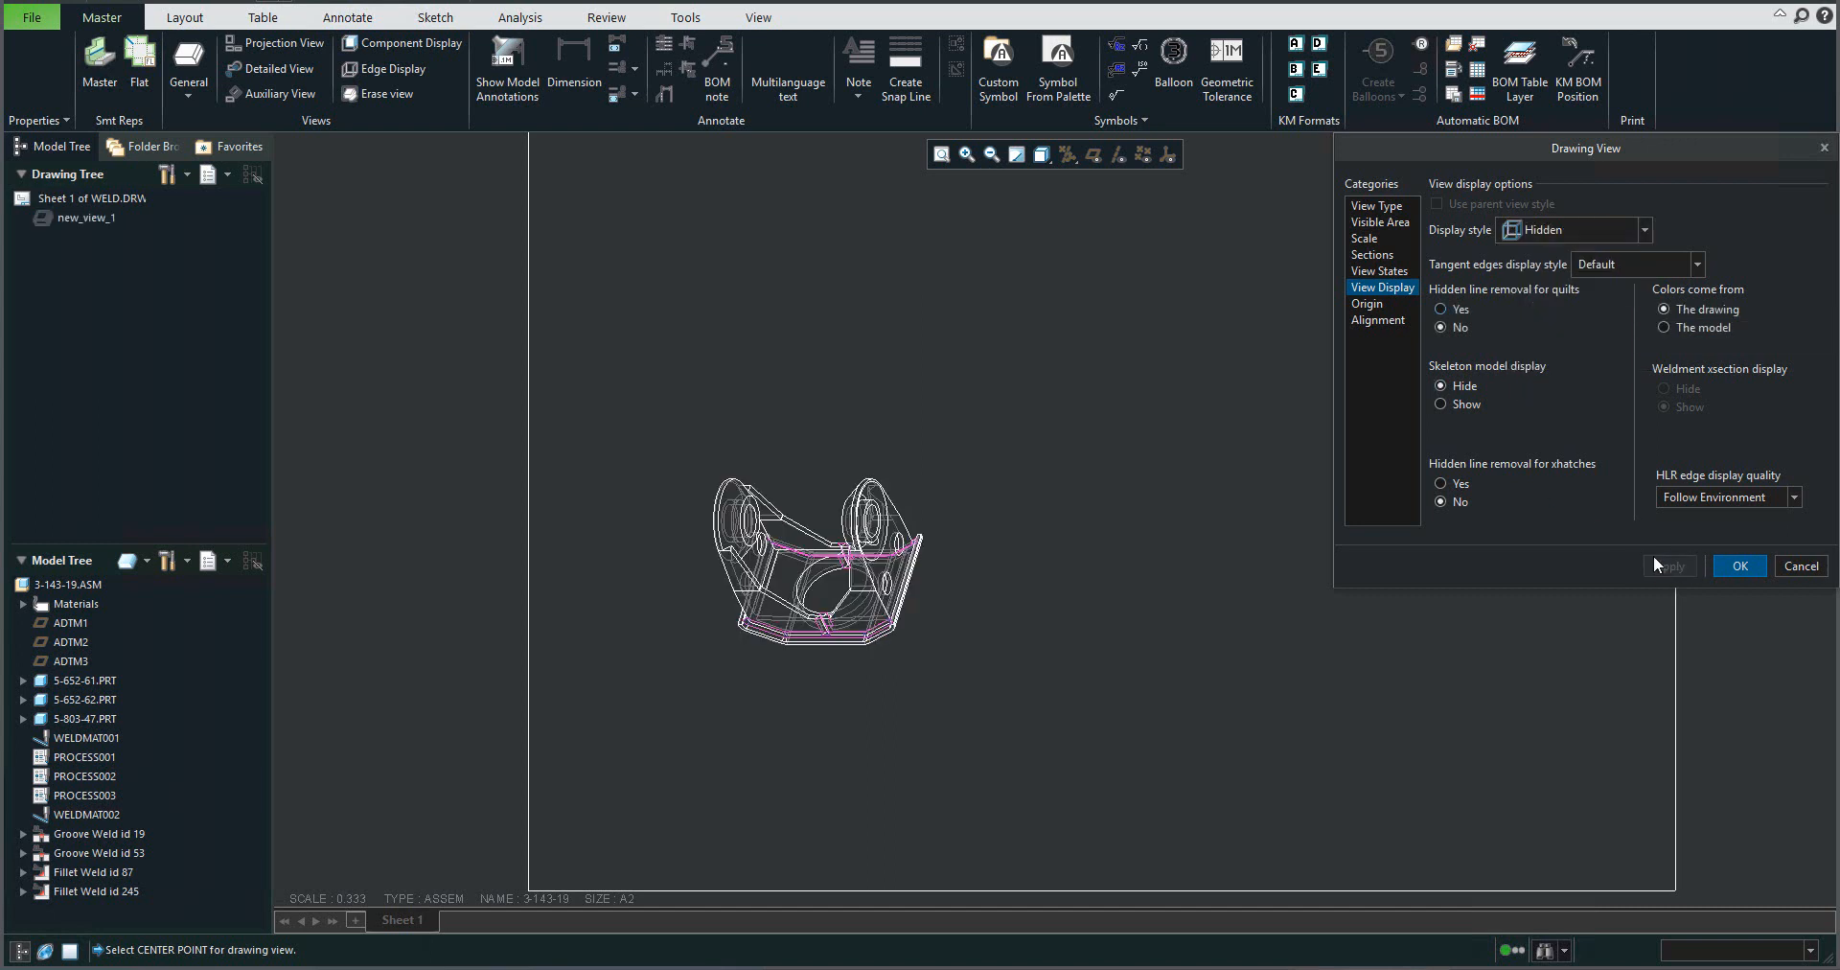
pyautogui.click(1641, 229)
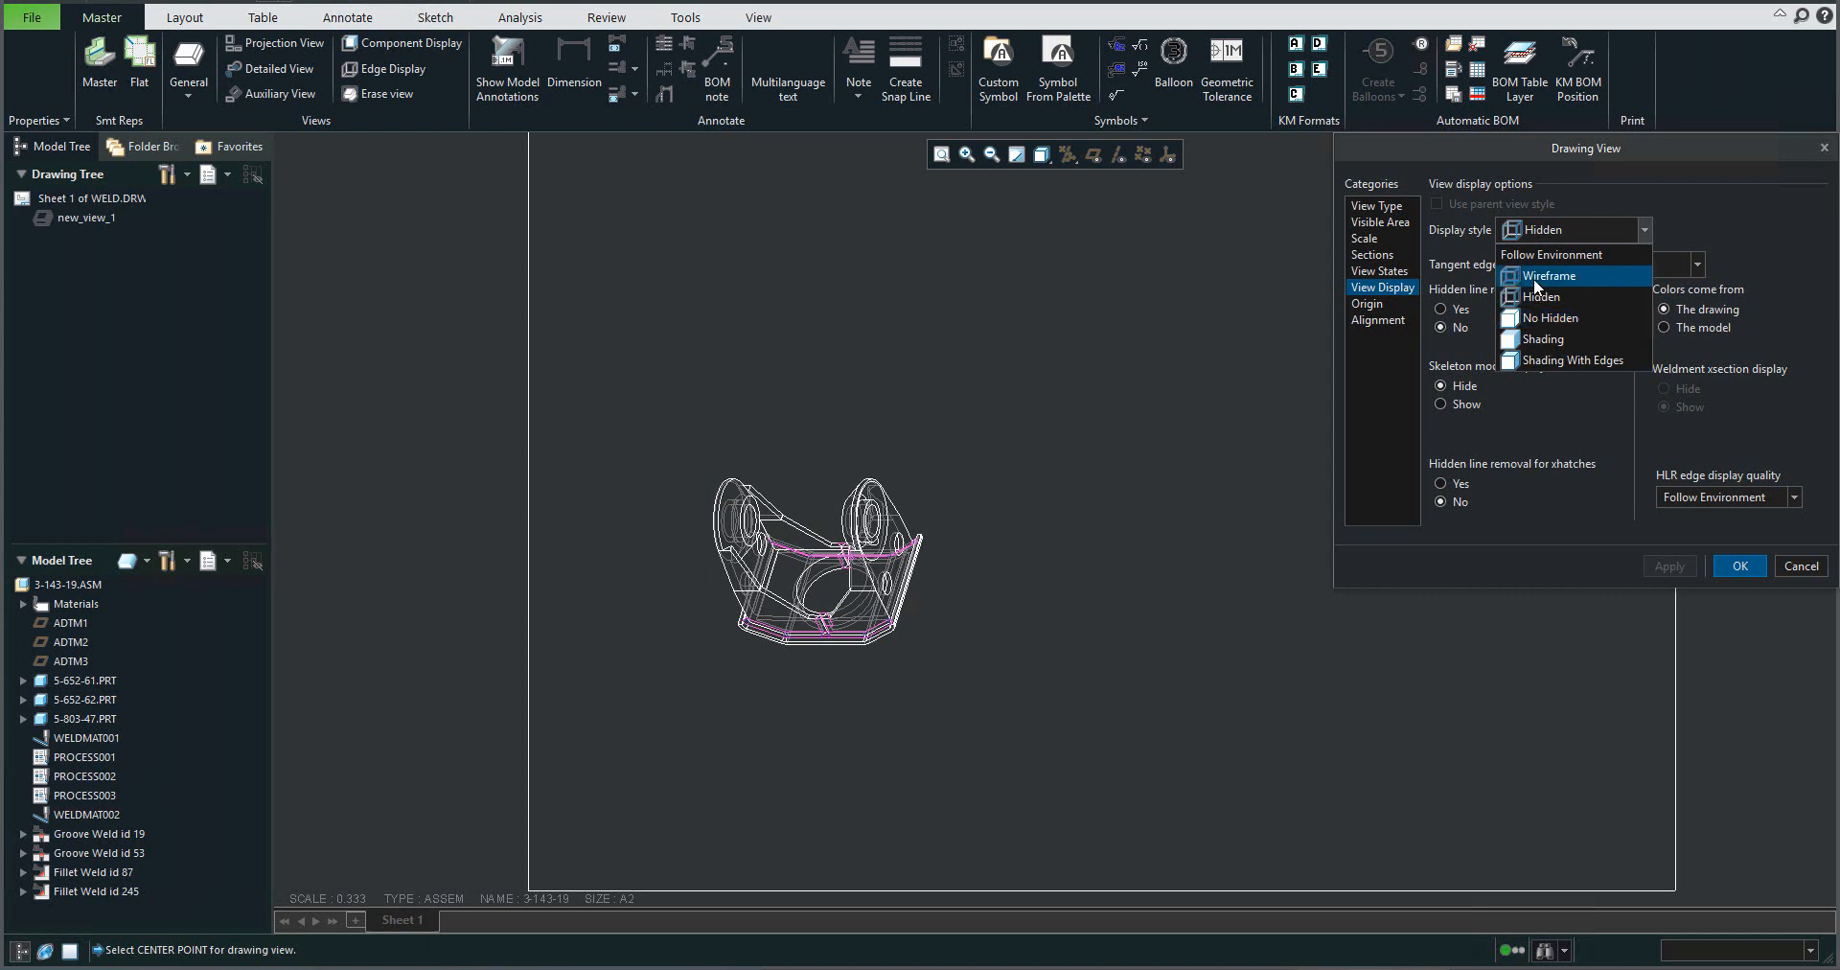
pyautogui.click(1552, 275)
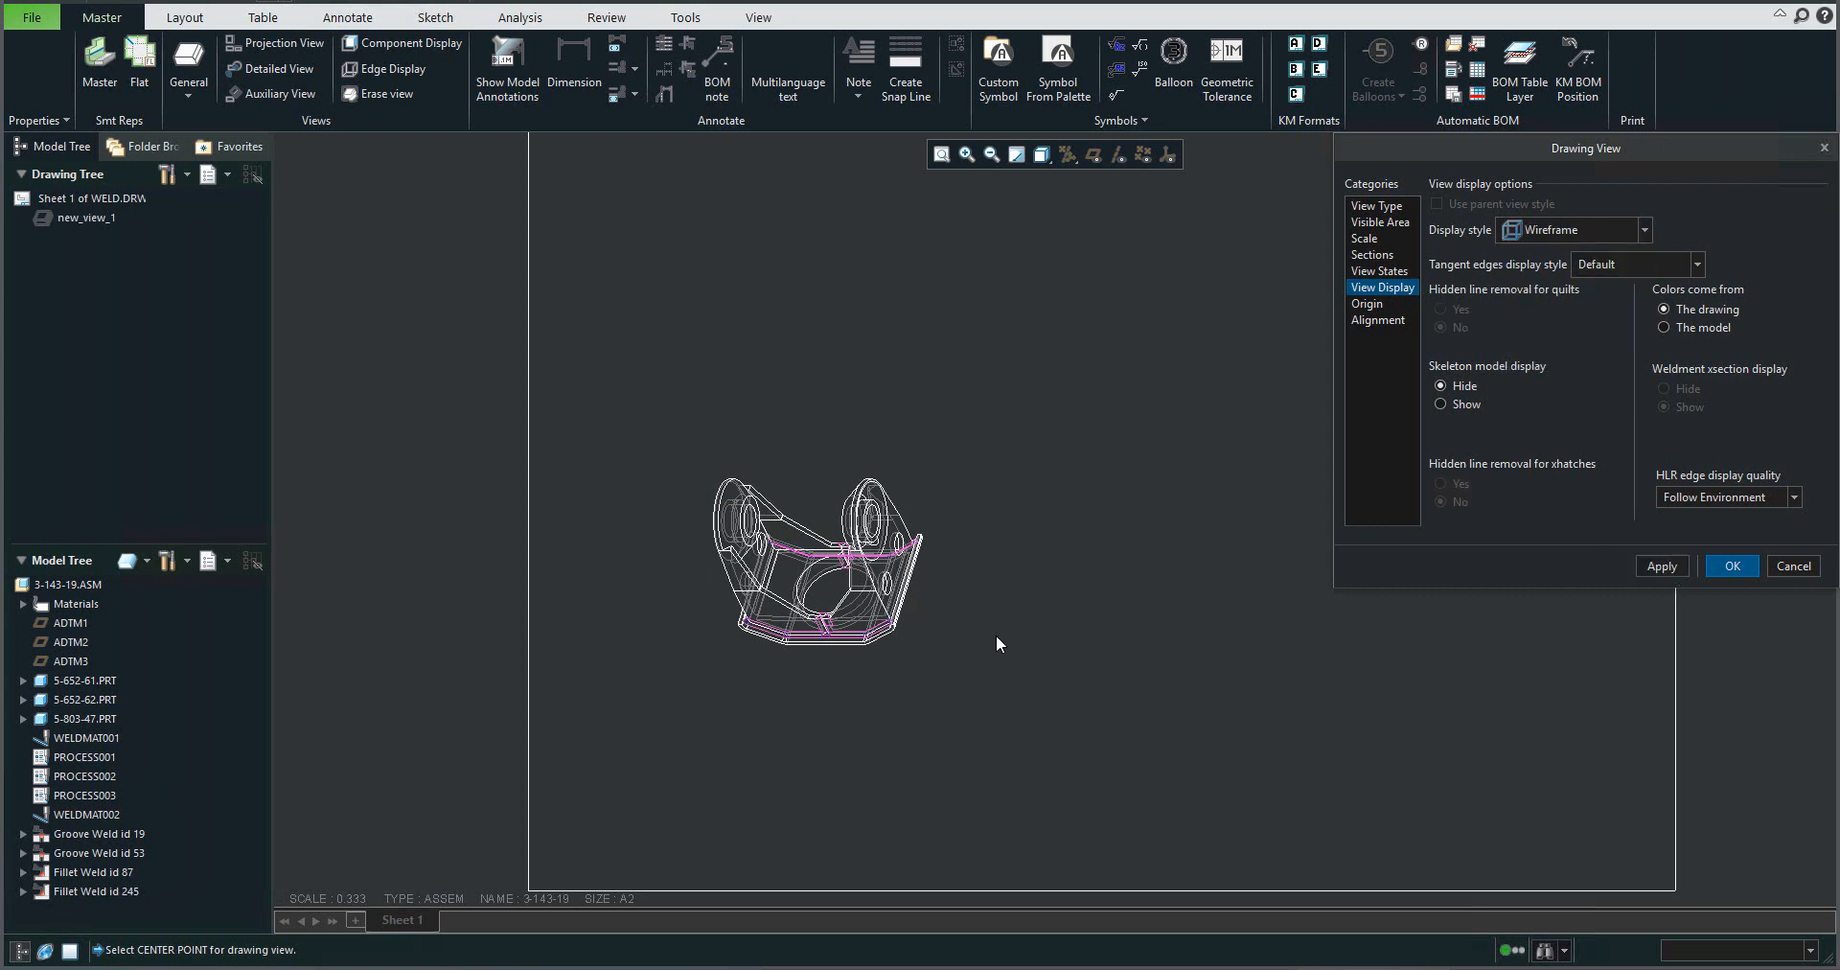
pyautogui.click(1660, 564)
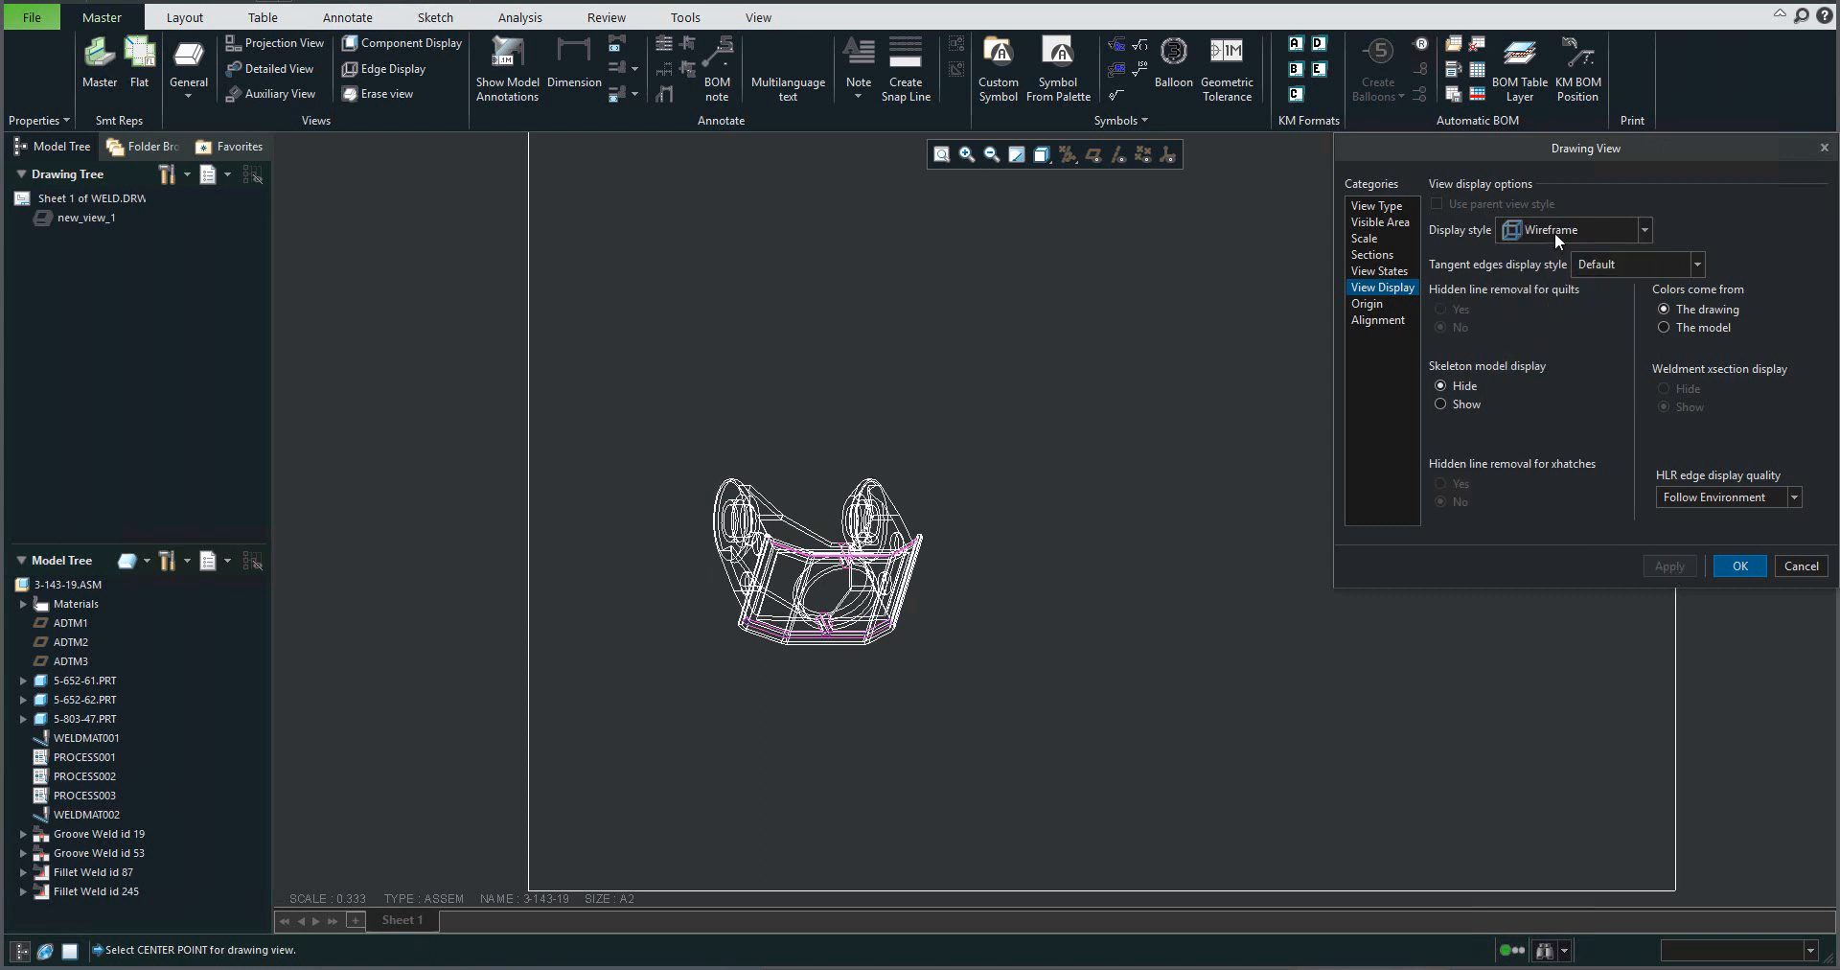
pyautogui.click(1641, 229)
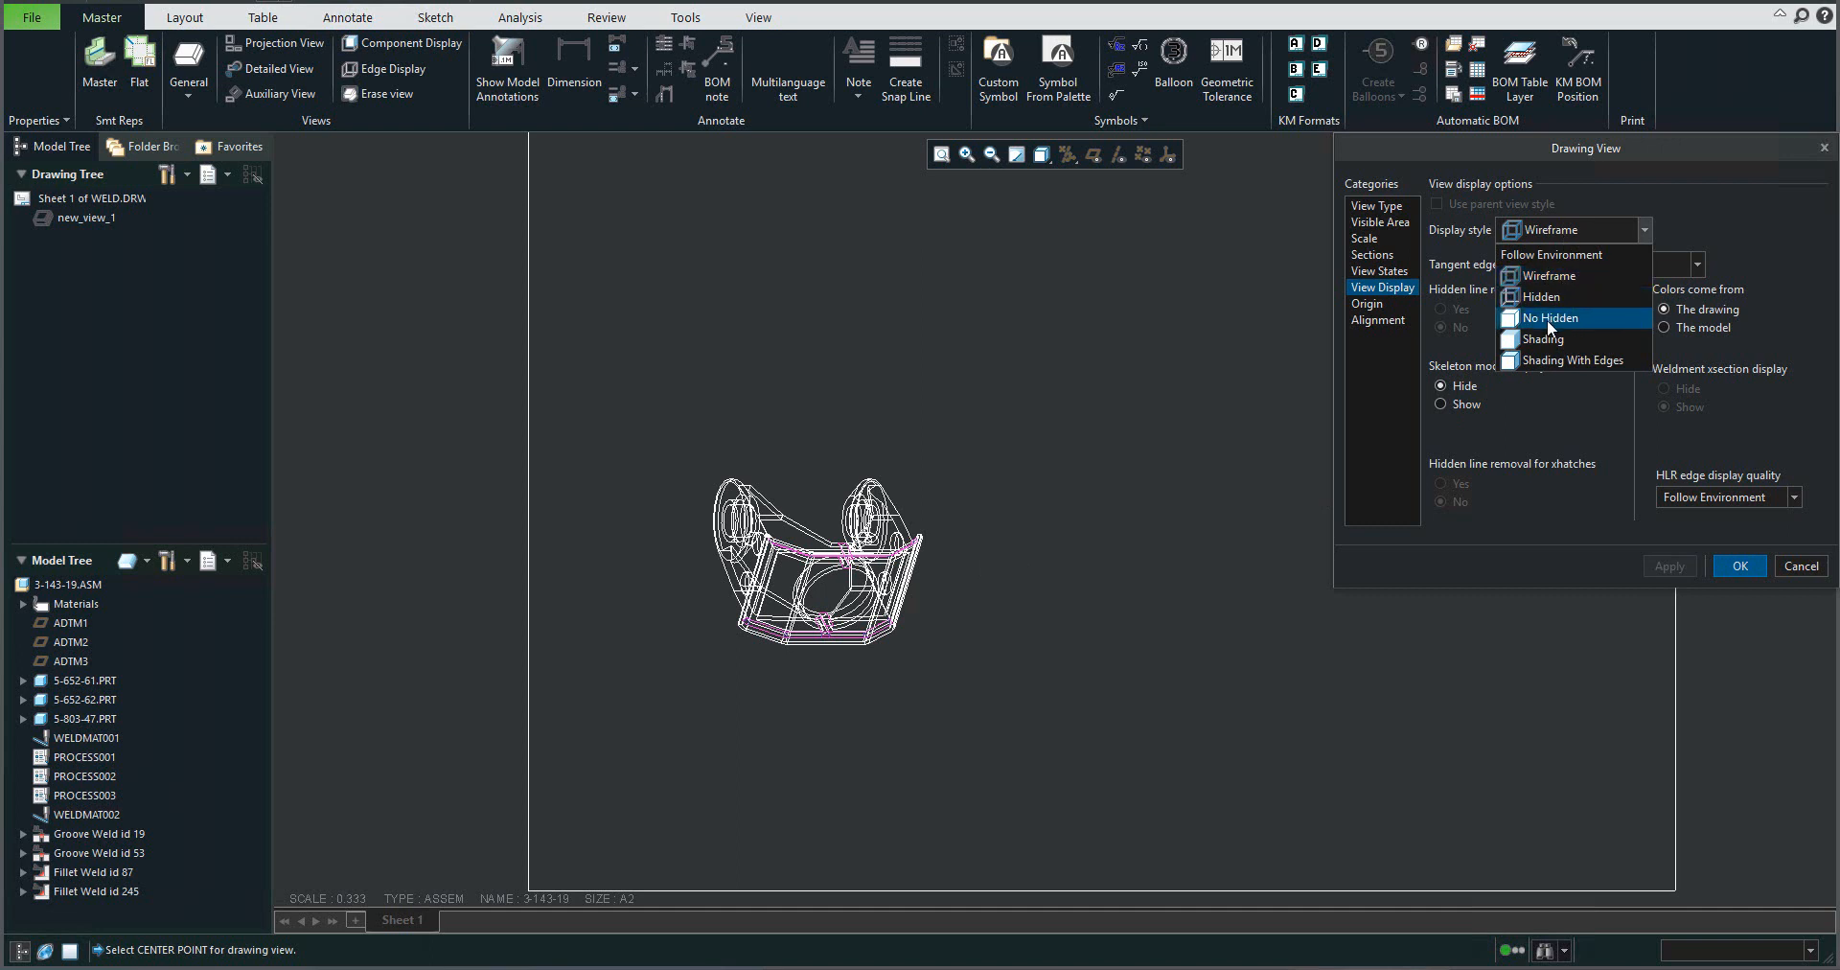
pyautogui.click(1550, 317)
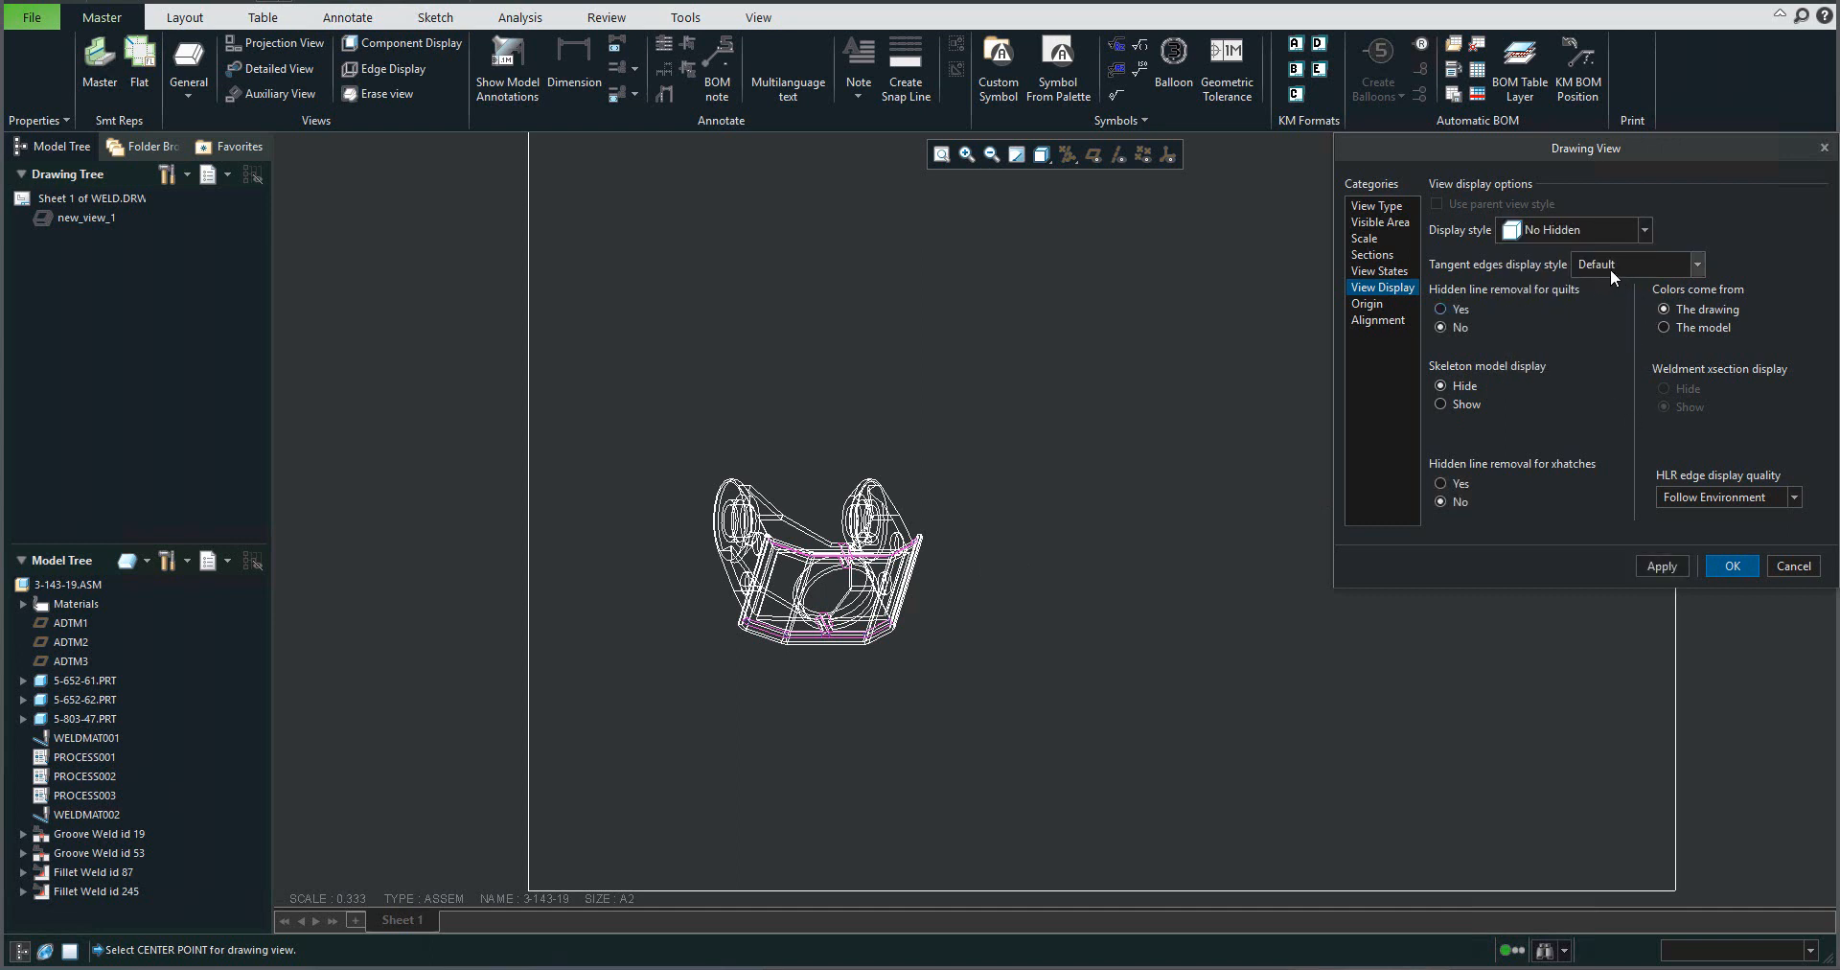
pyautogui.click(1630, 263)
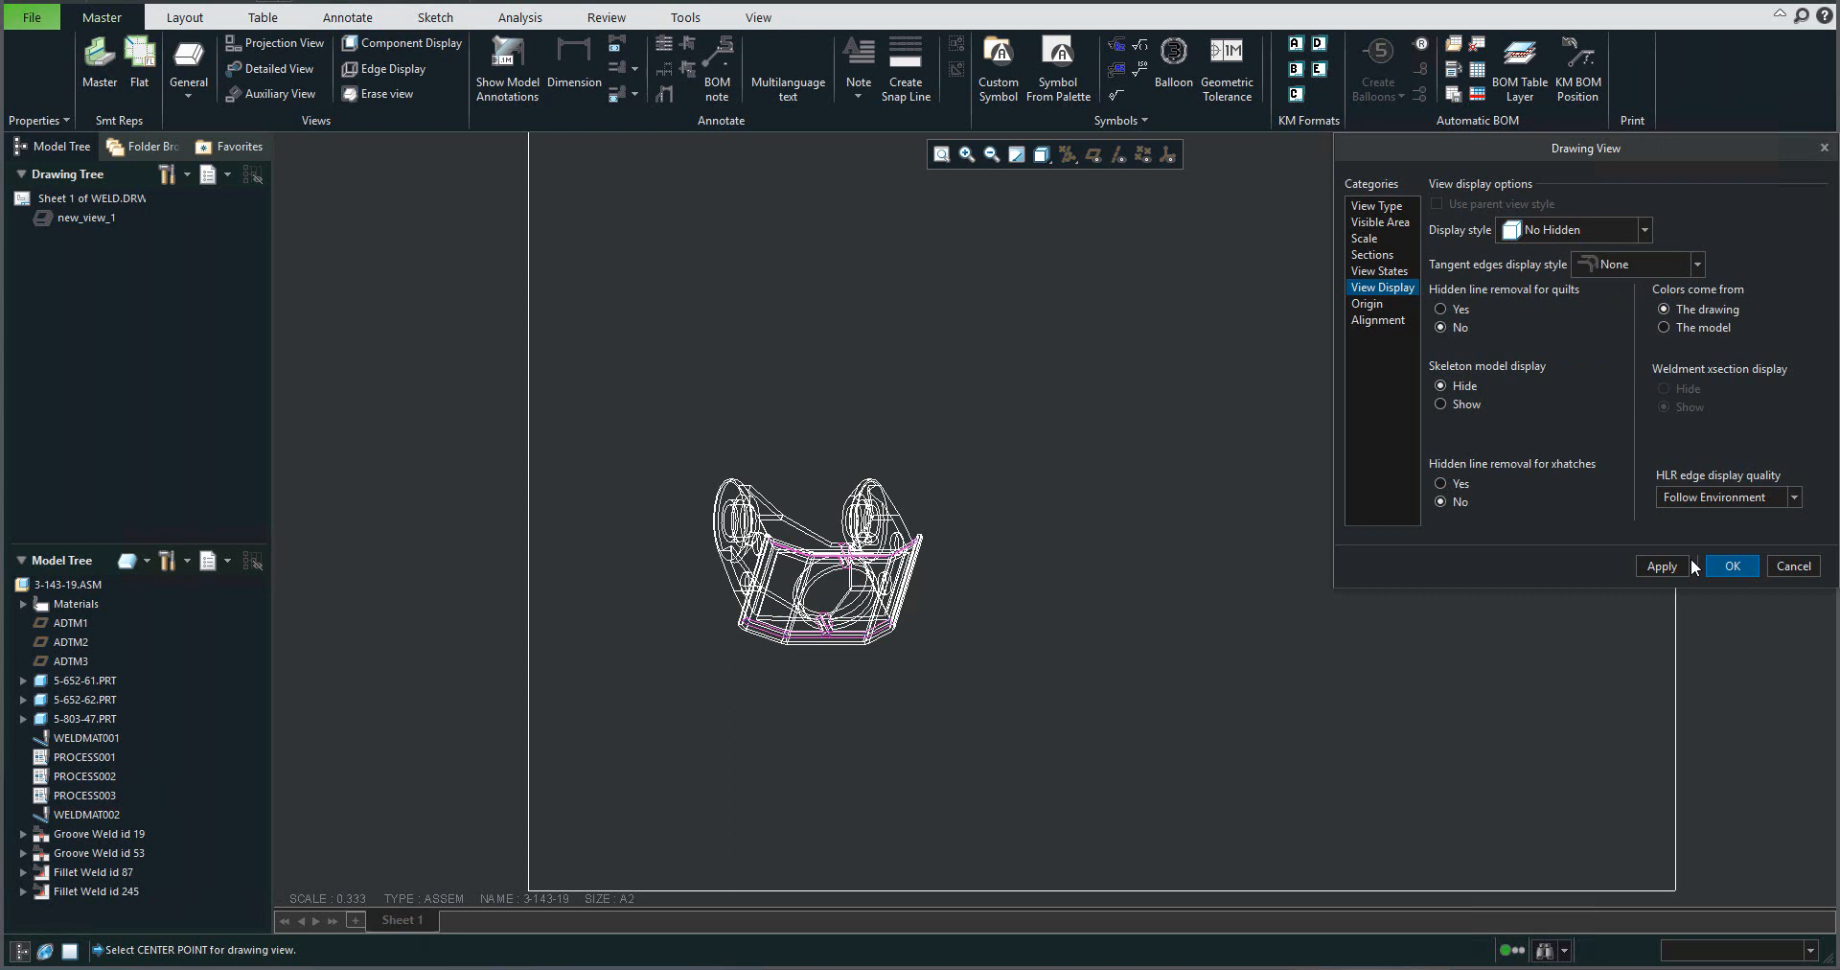
pyautogui.click(1731, 565)
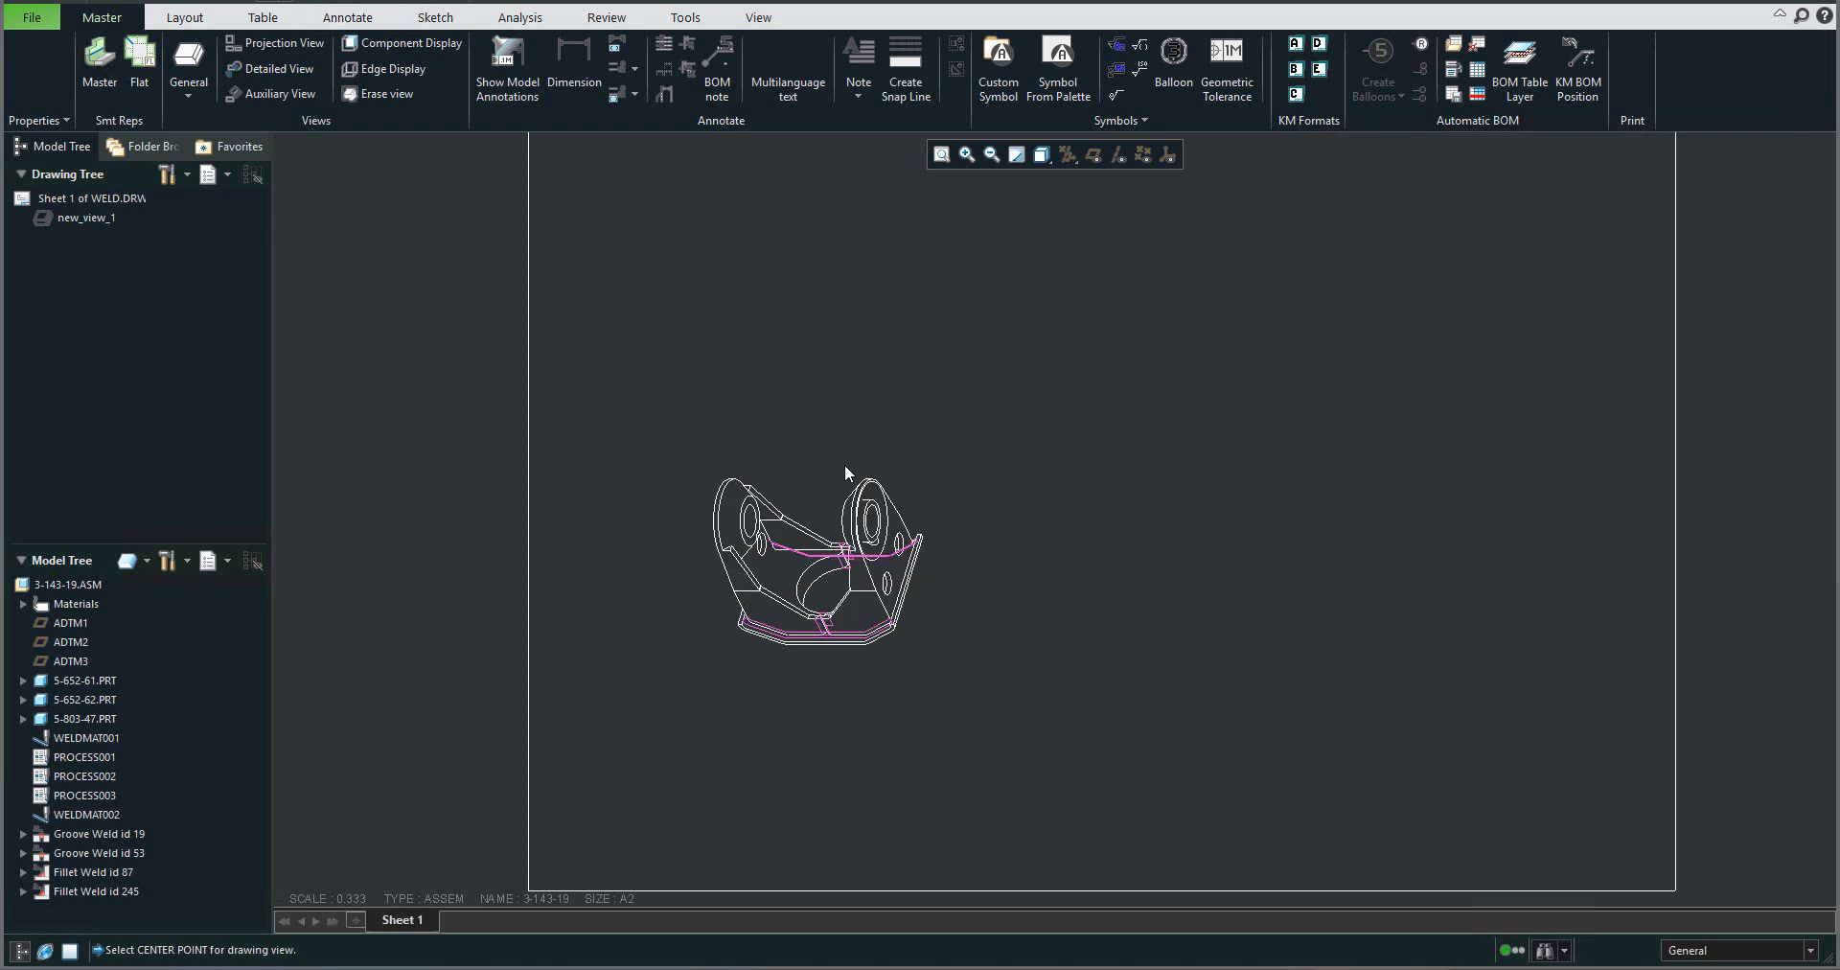
pyautogui.moveTo(975, 632)
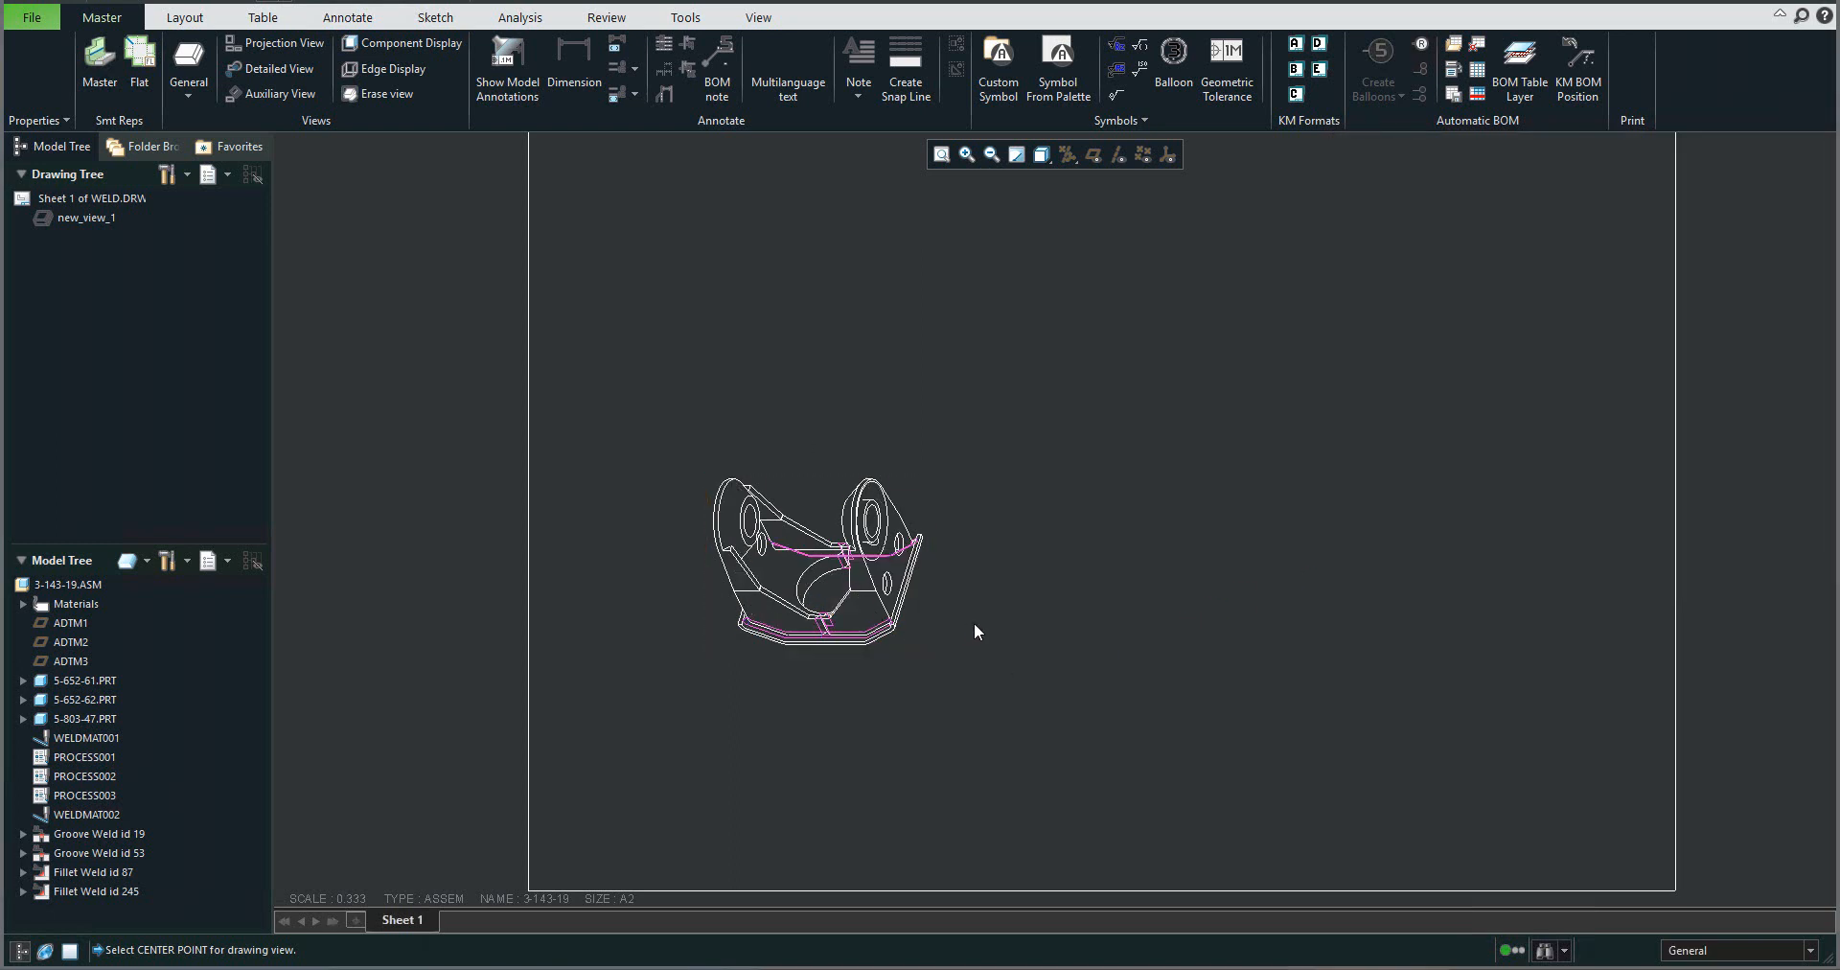
pyautogui.moveTo(1003, 596)
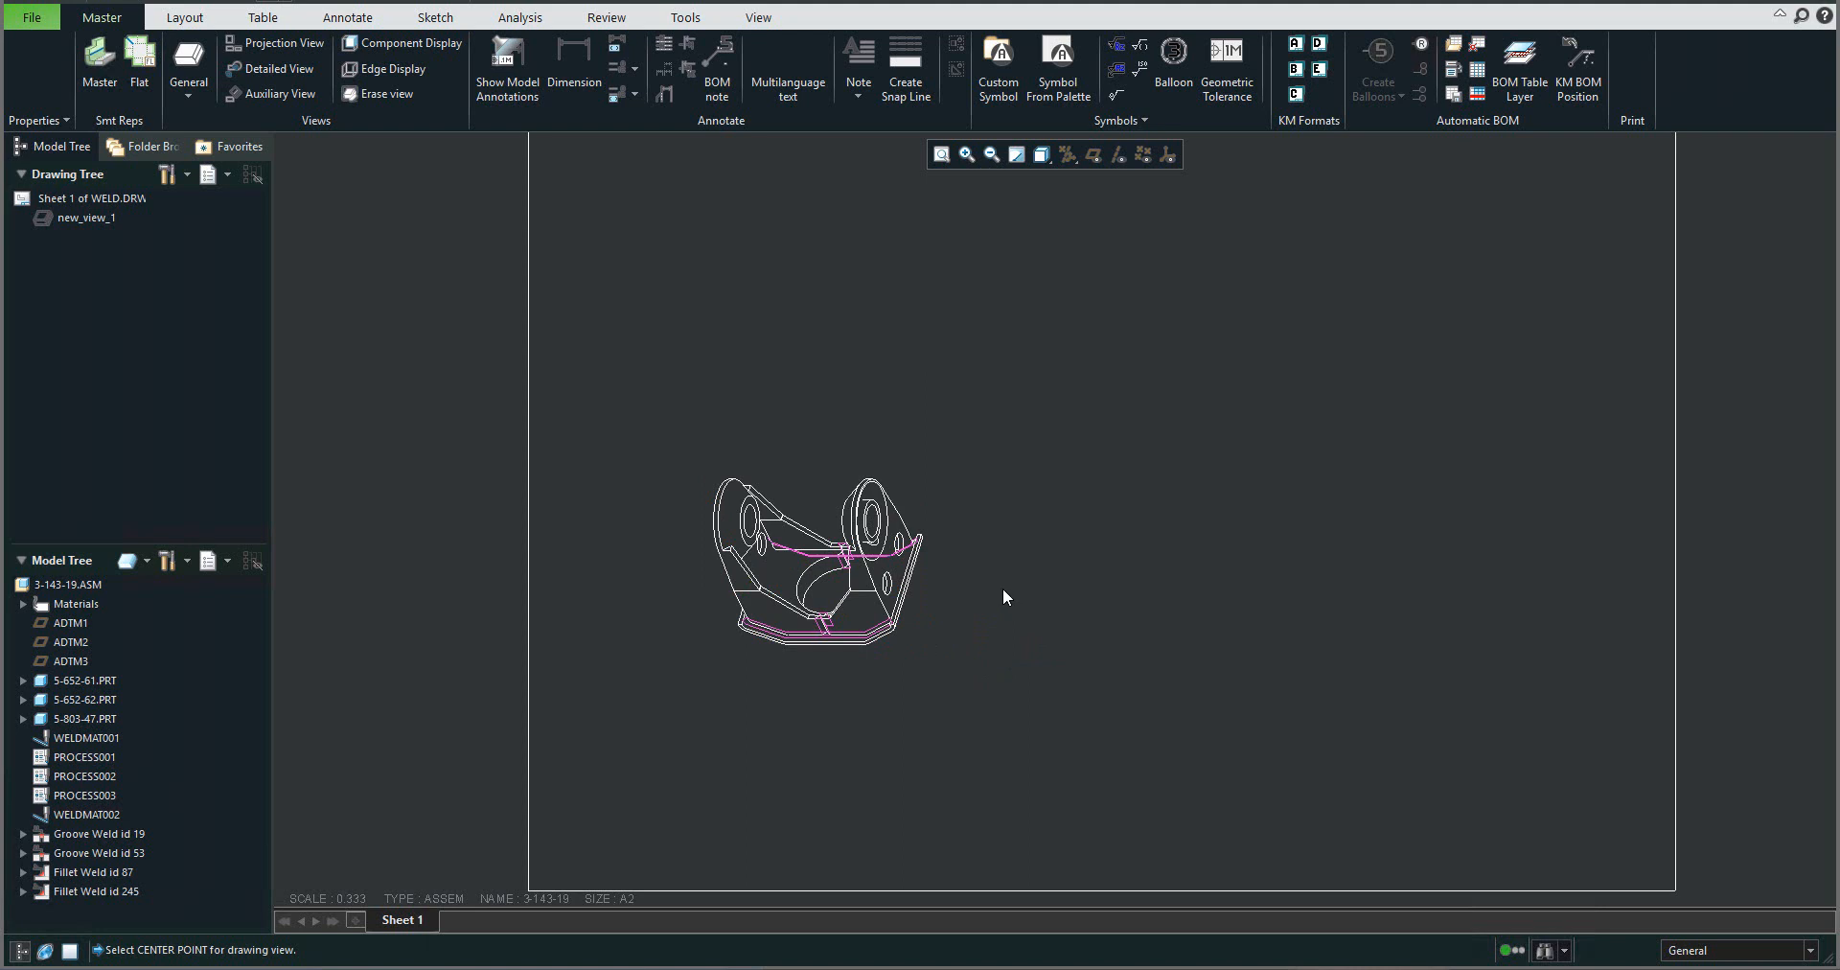
pyautogui.moveTo(758, 370)
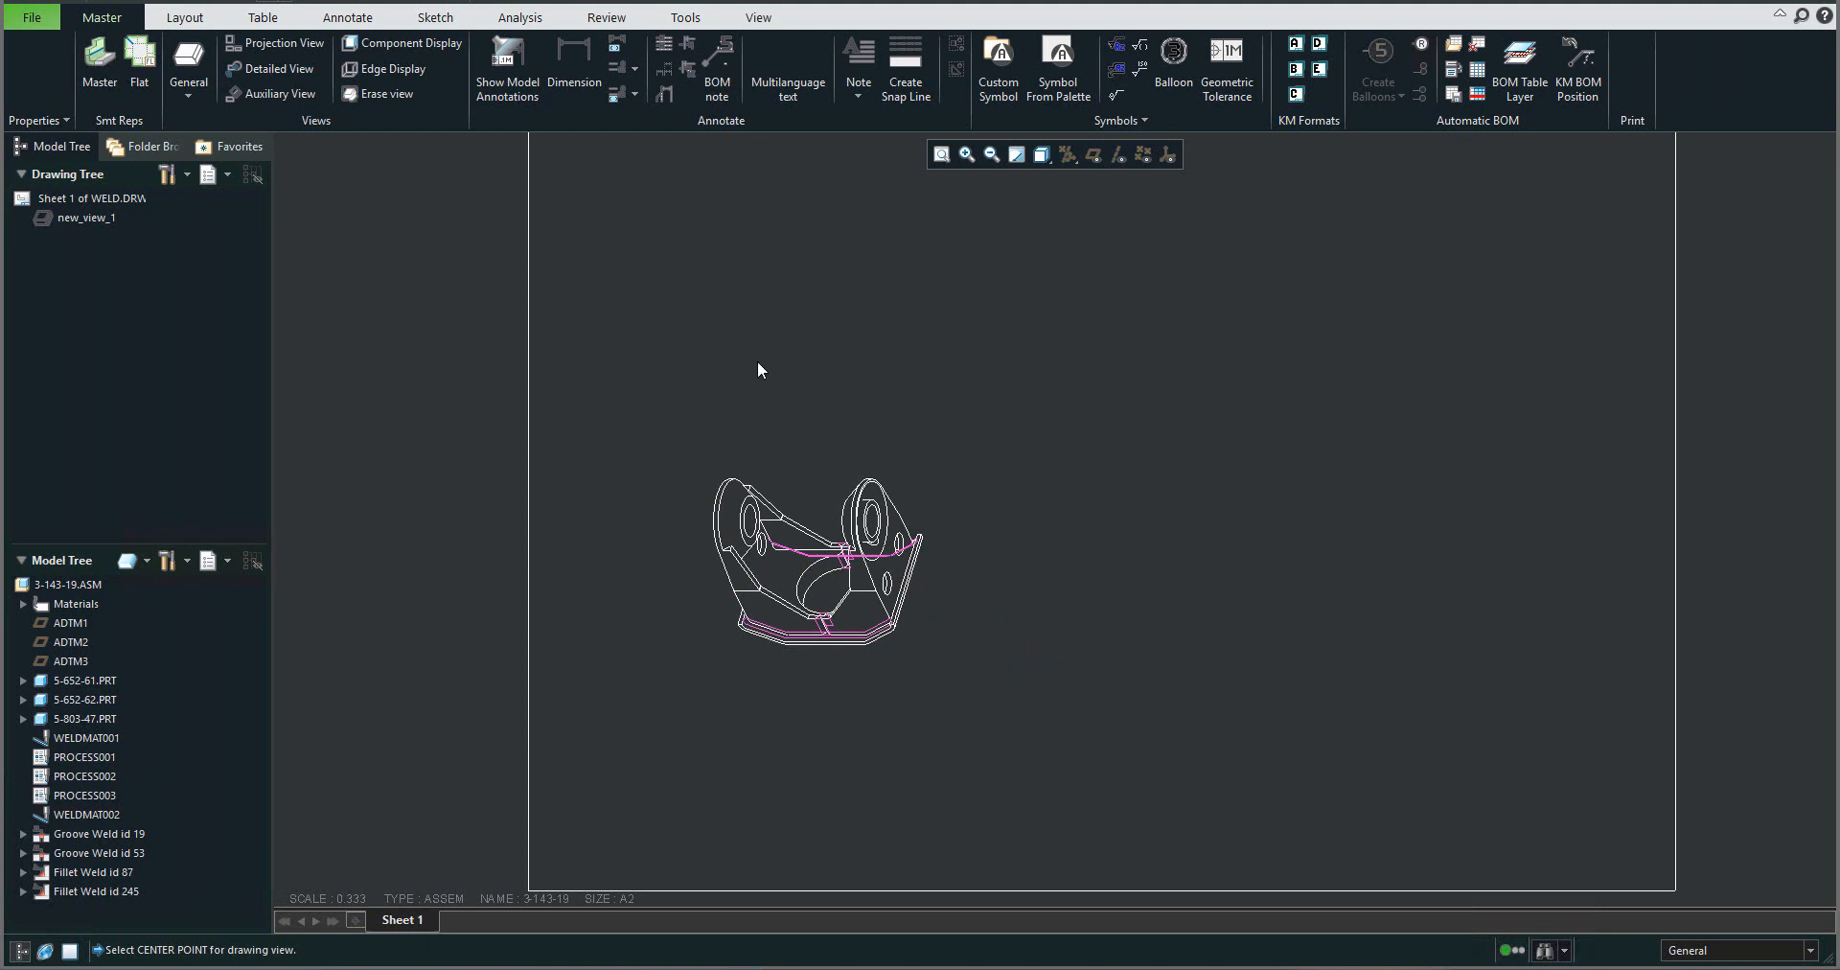
pyautogui.moveTo(758, 370)
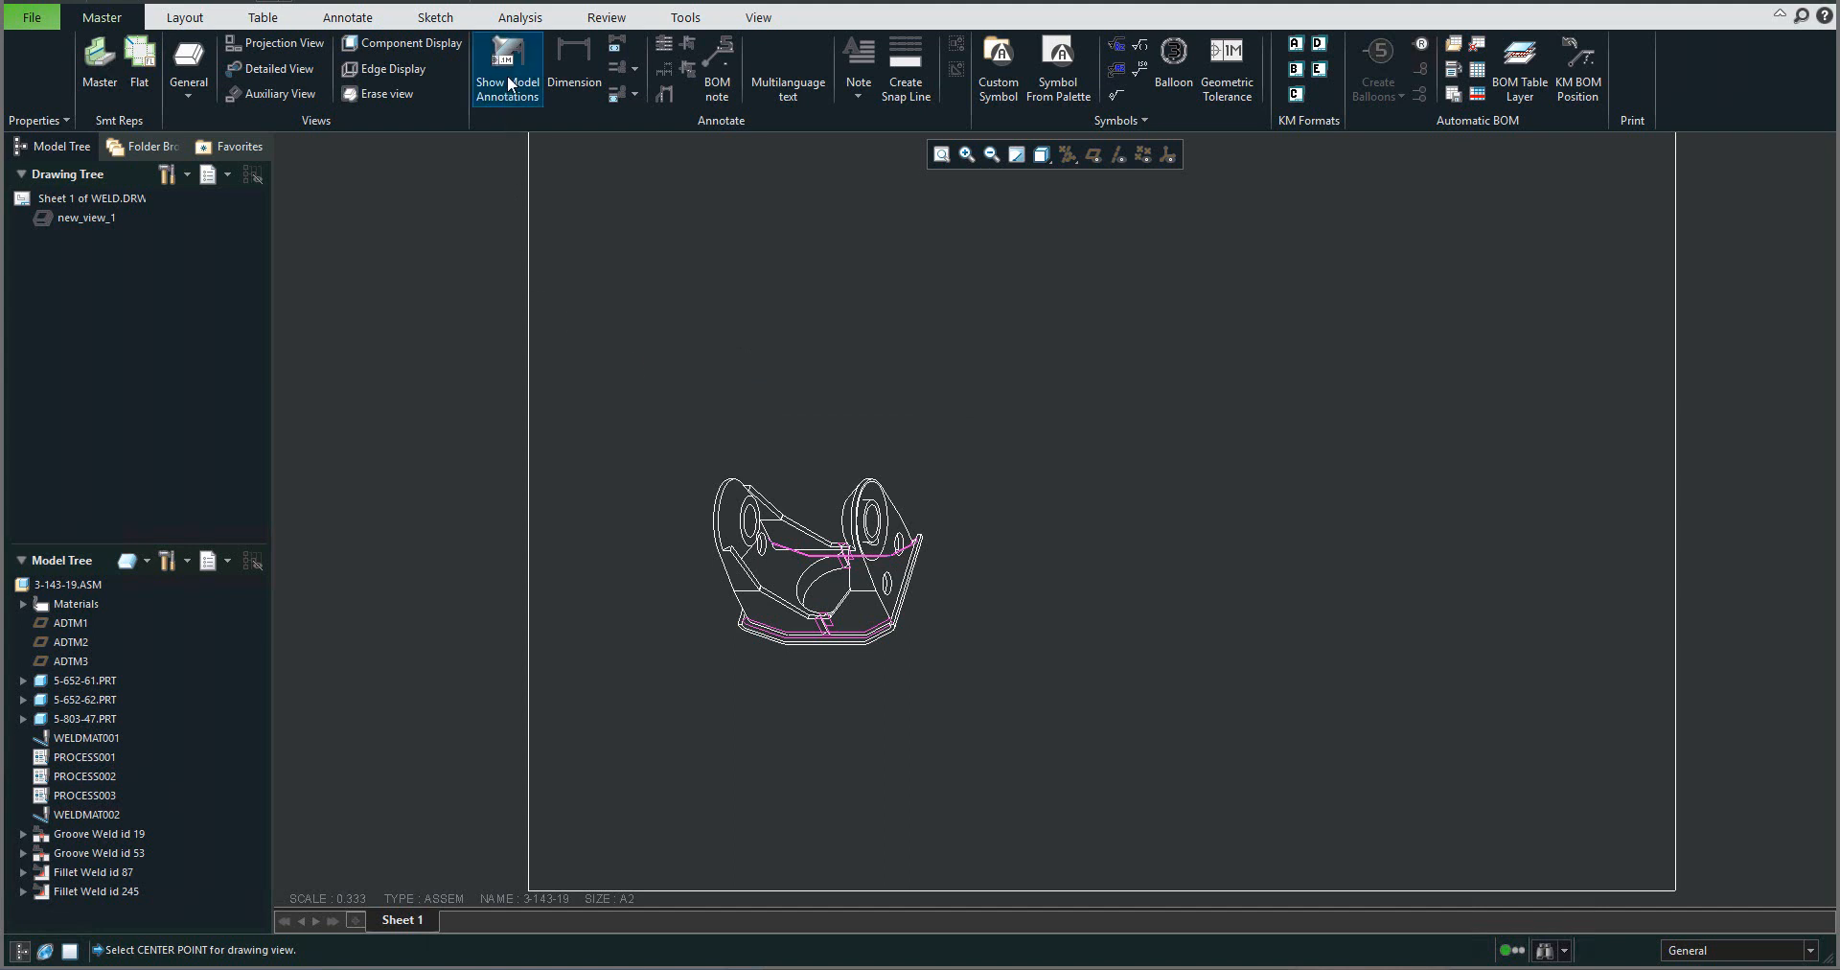
# Step: Show all four weld symbols from the model on the bracket view
pyautogui.click(507, 67)
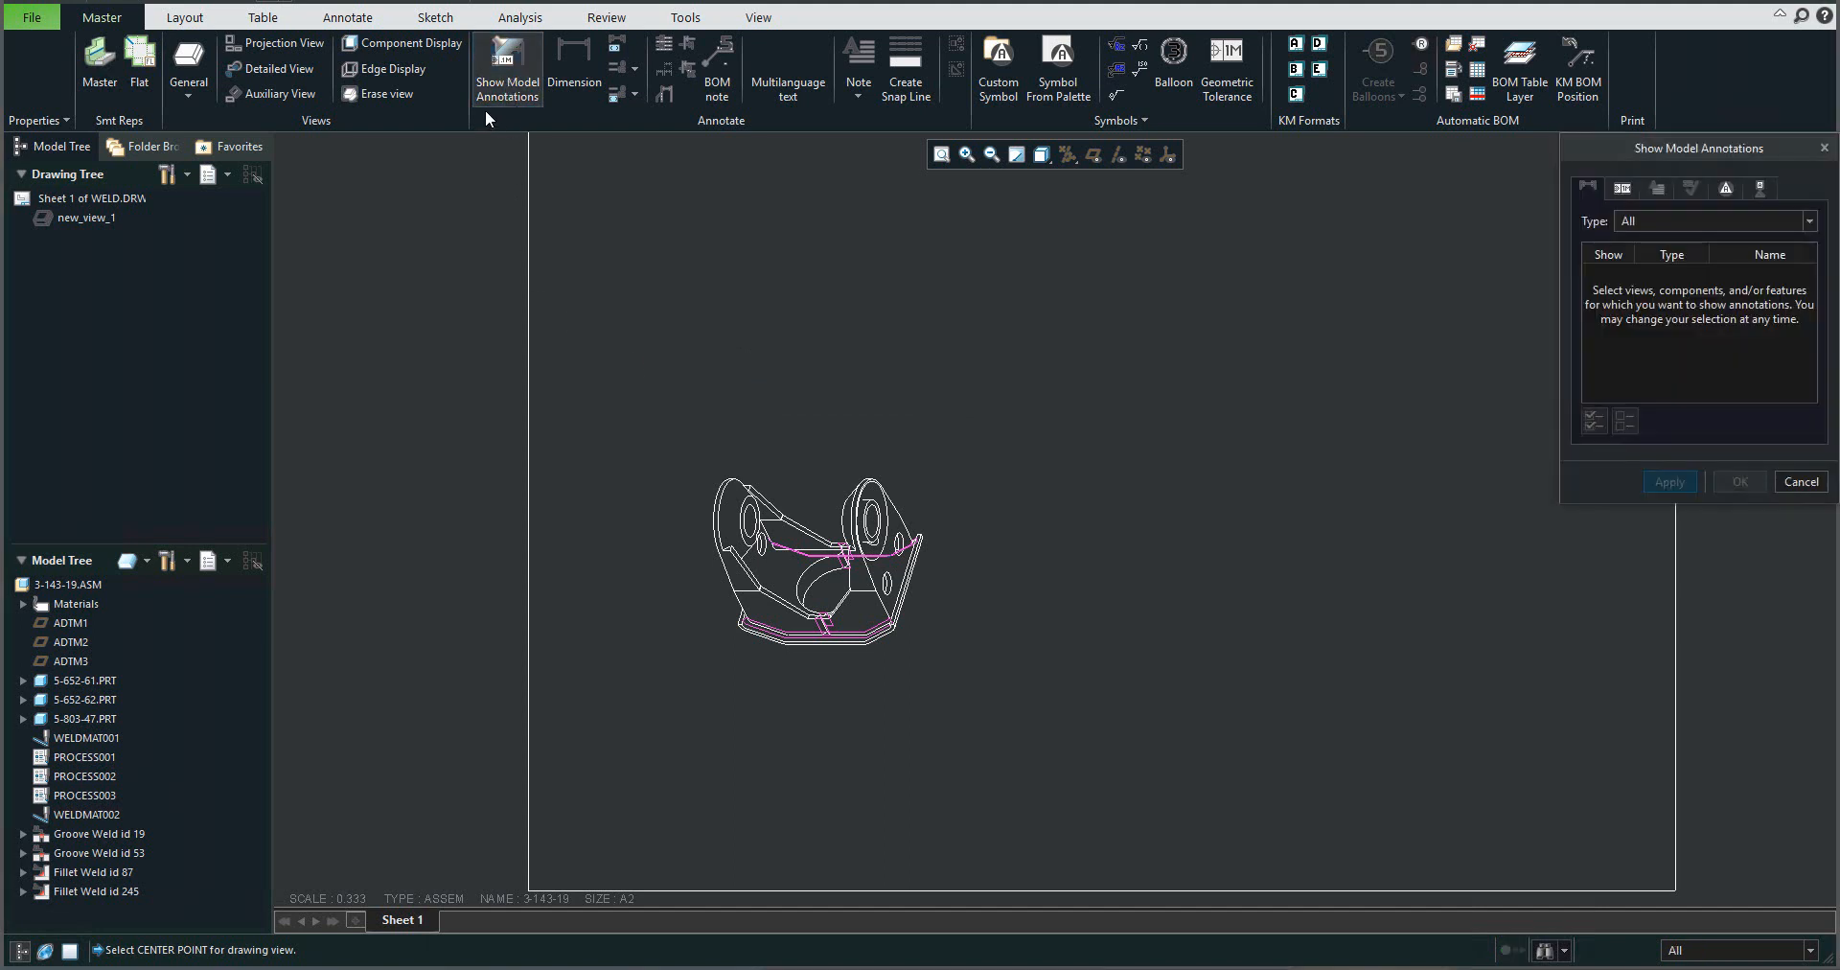
pyautogui.moveTo(505, 64)
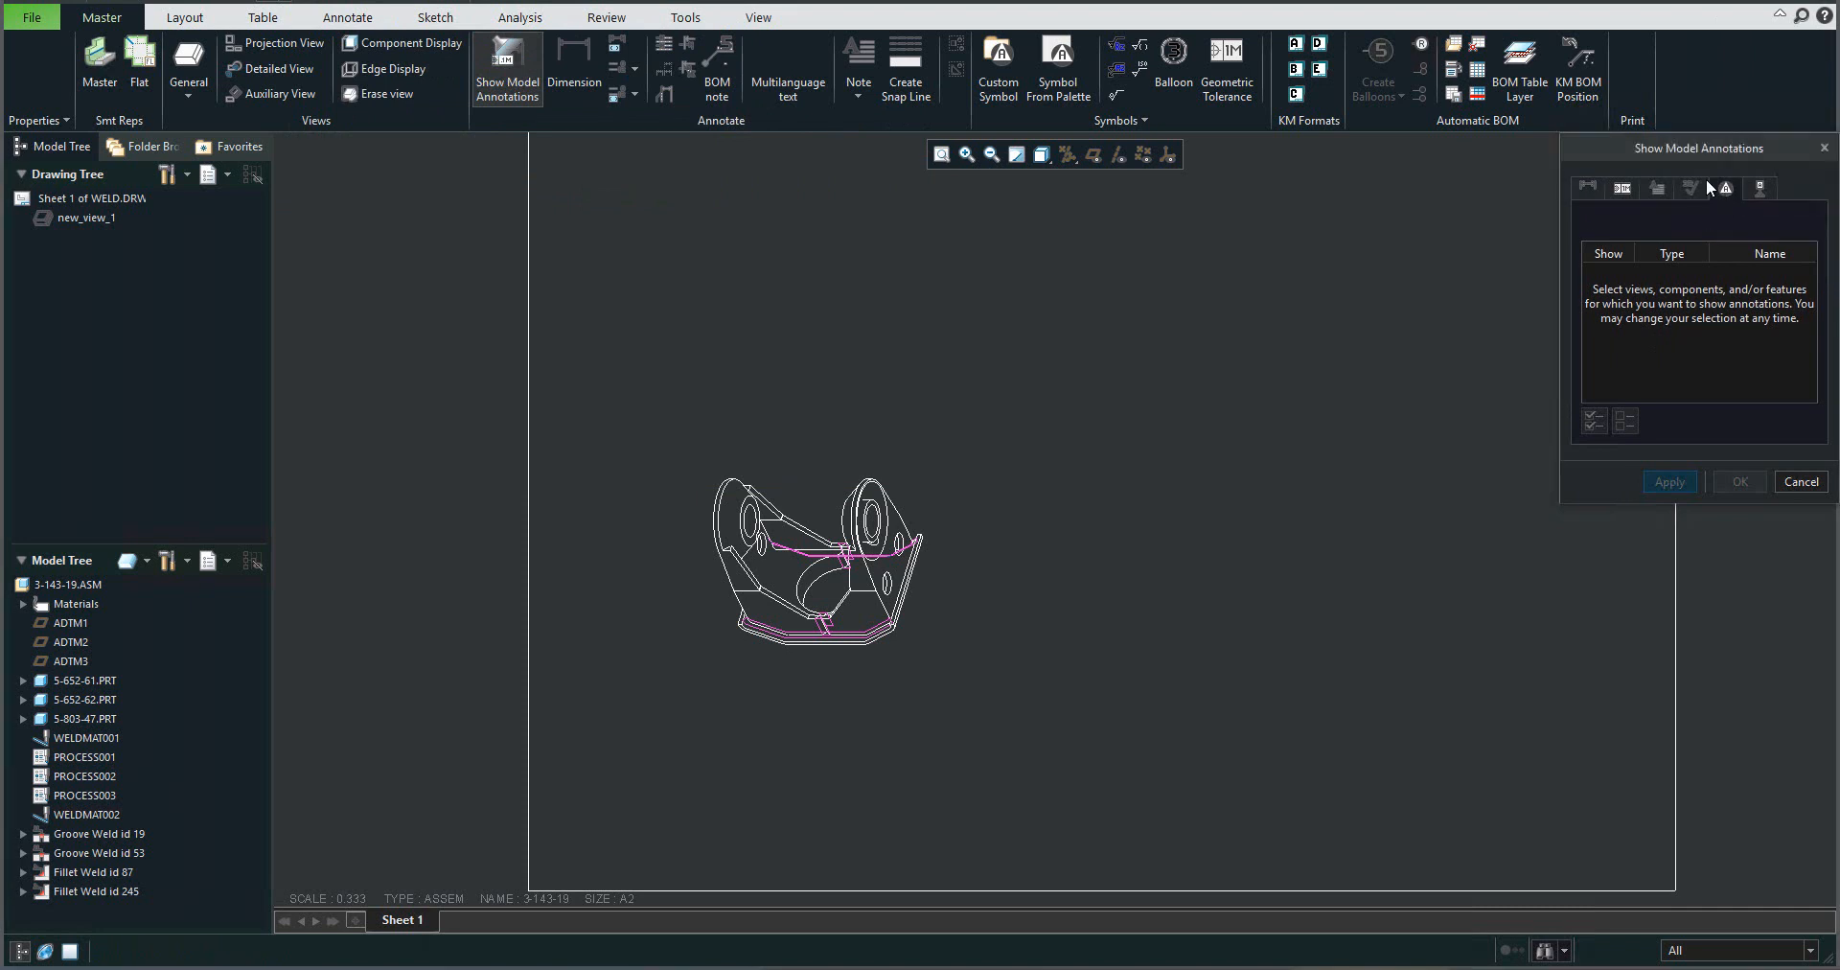
pyautogui.moveTo(821, 501)
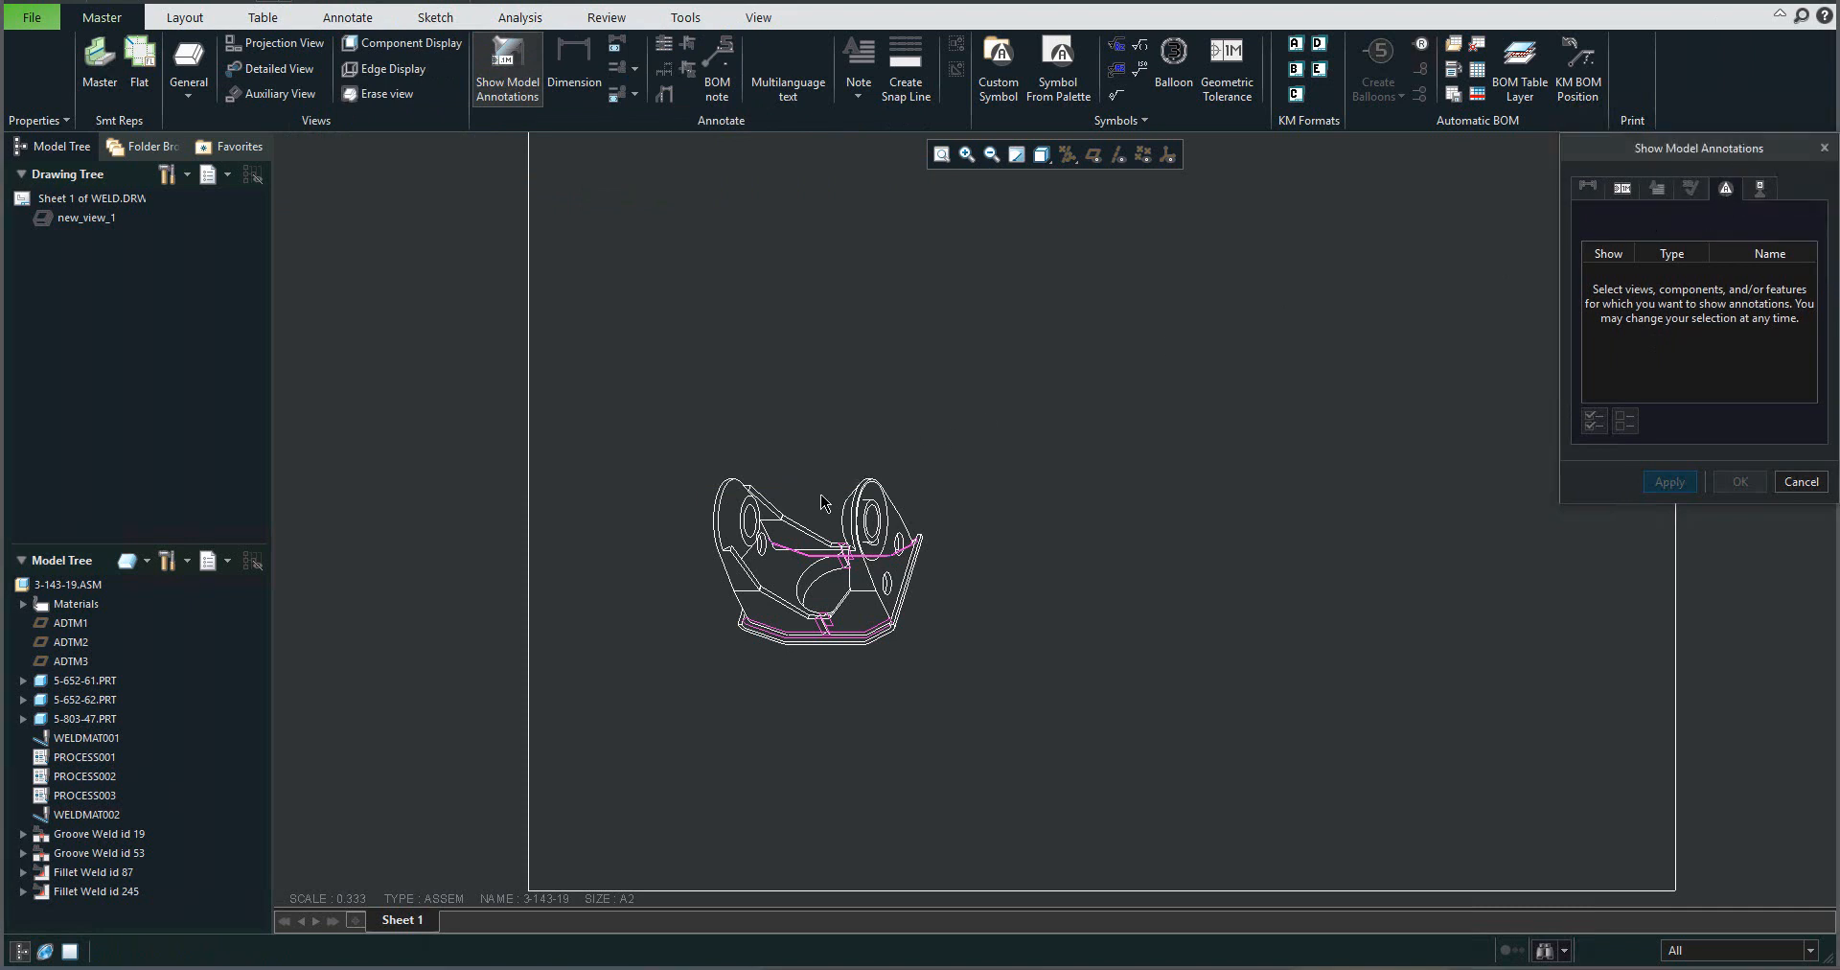
pyautogui.click(815, 562)
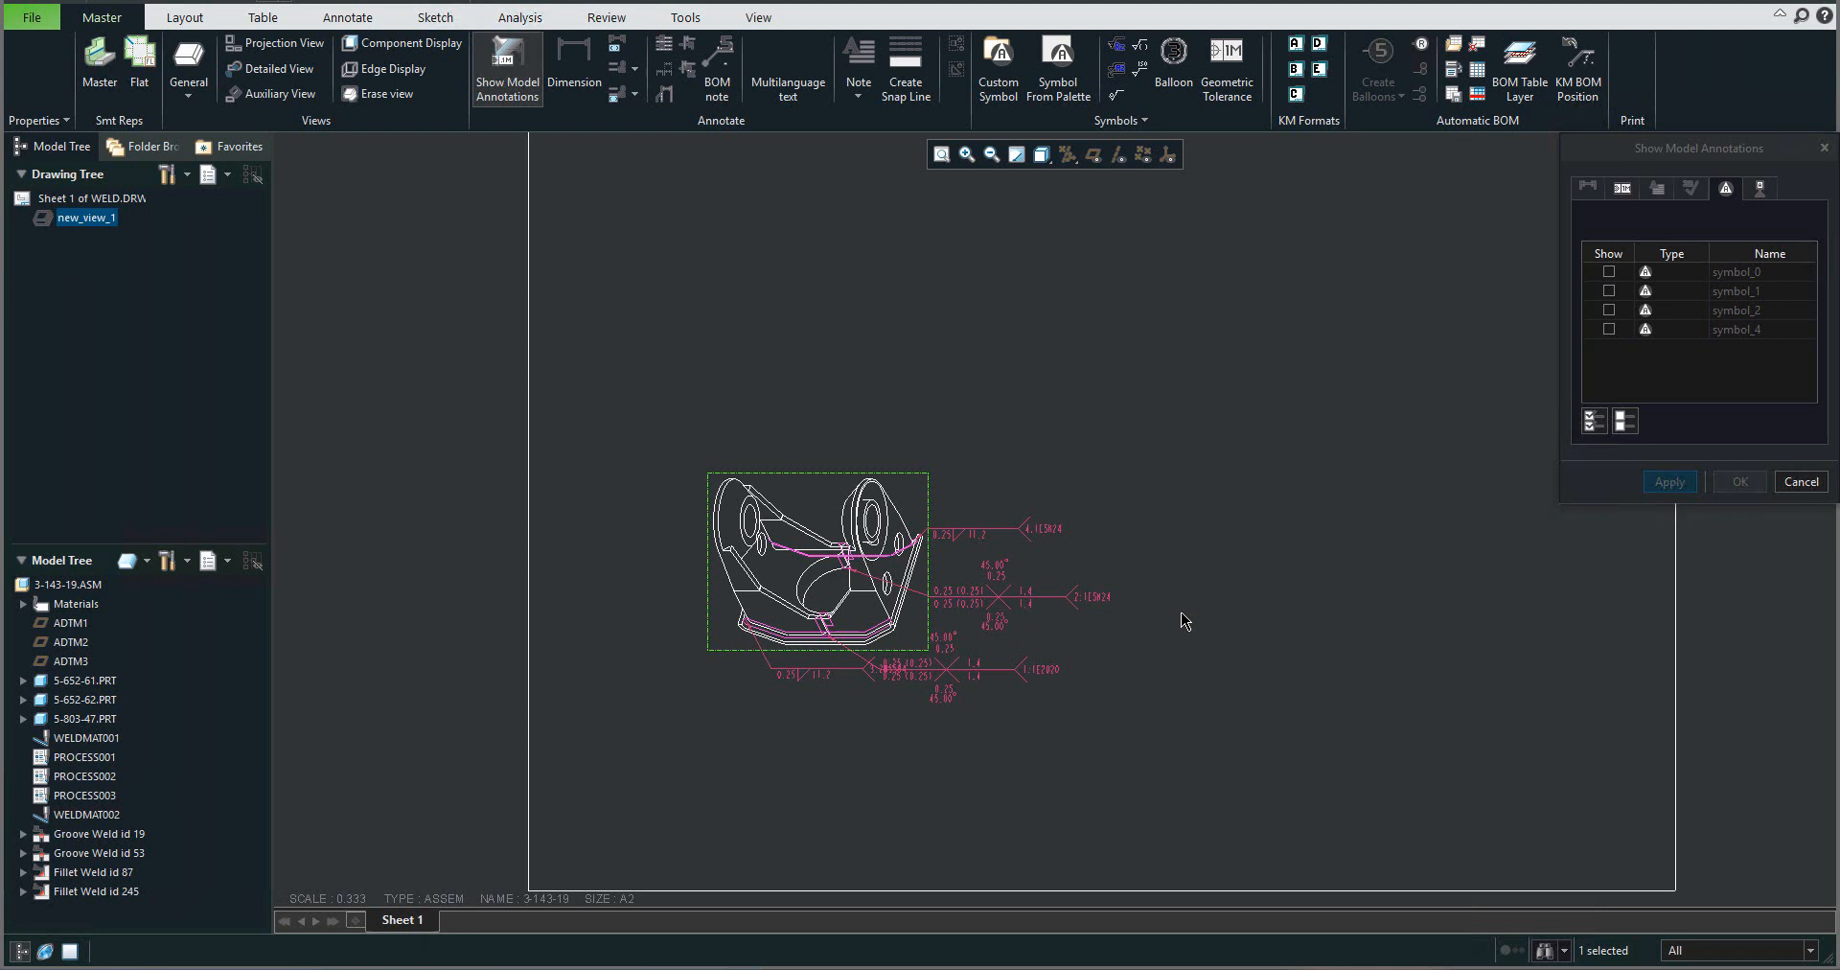
pyautogui.click(1593, 420)
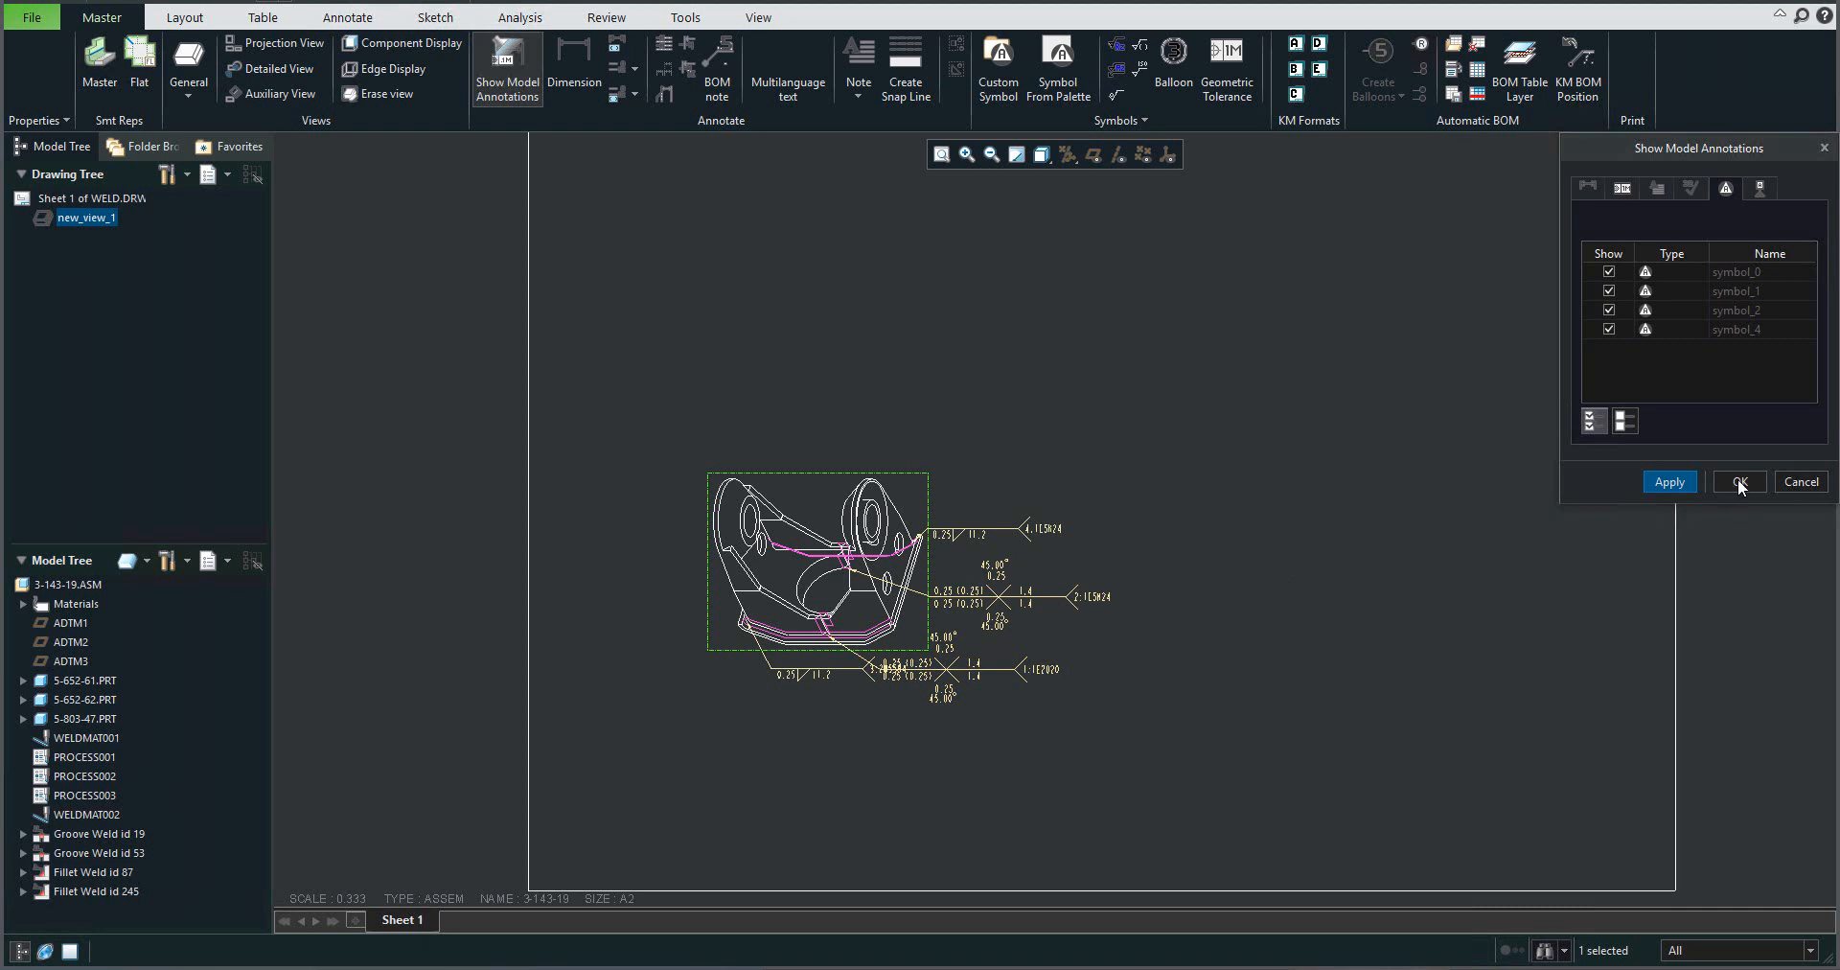
pyautogui.click(1737, 481)
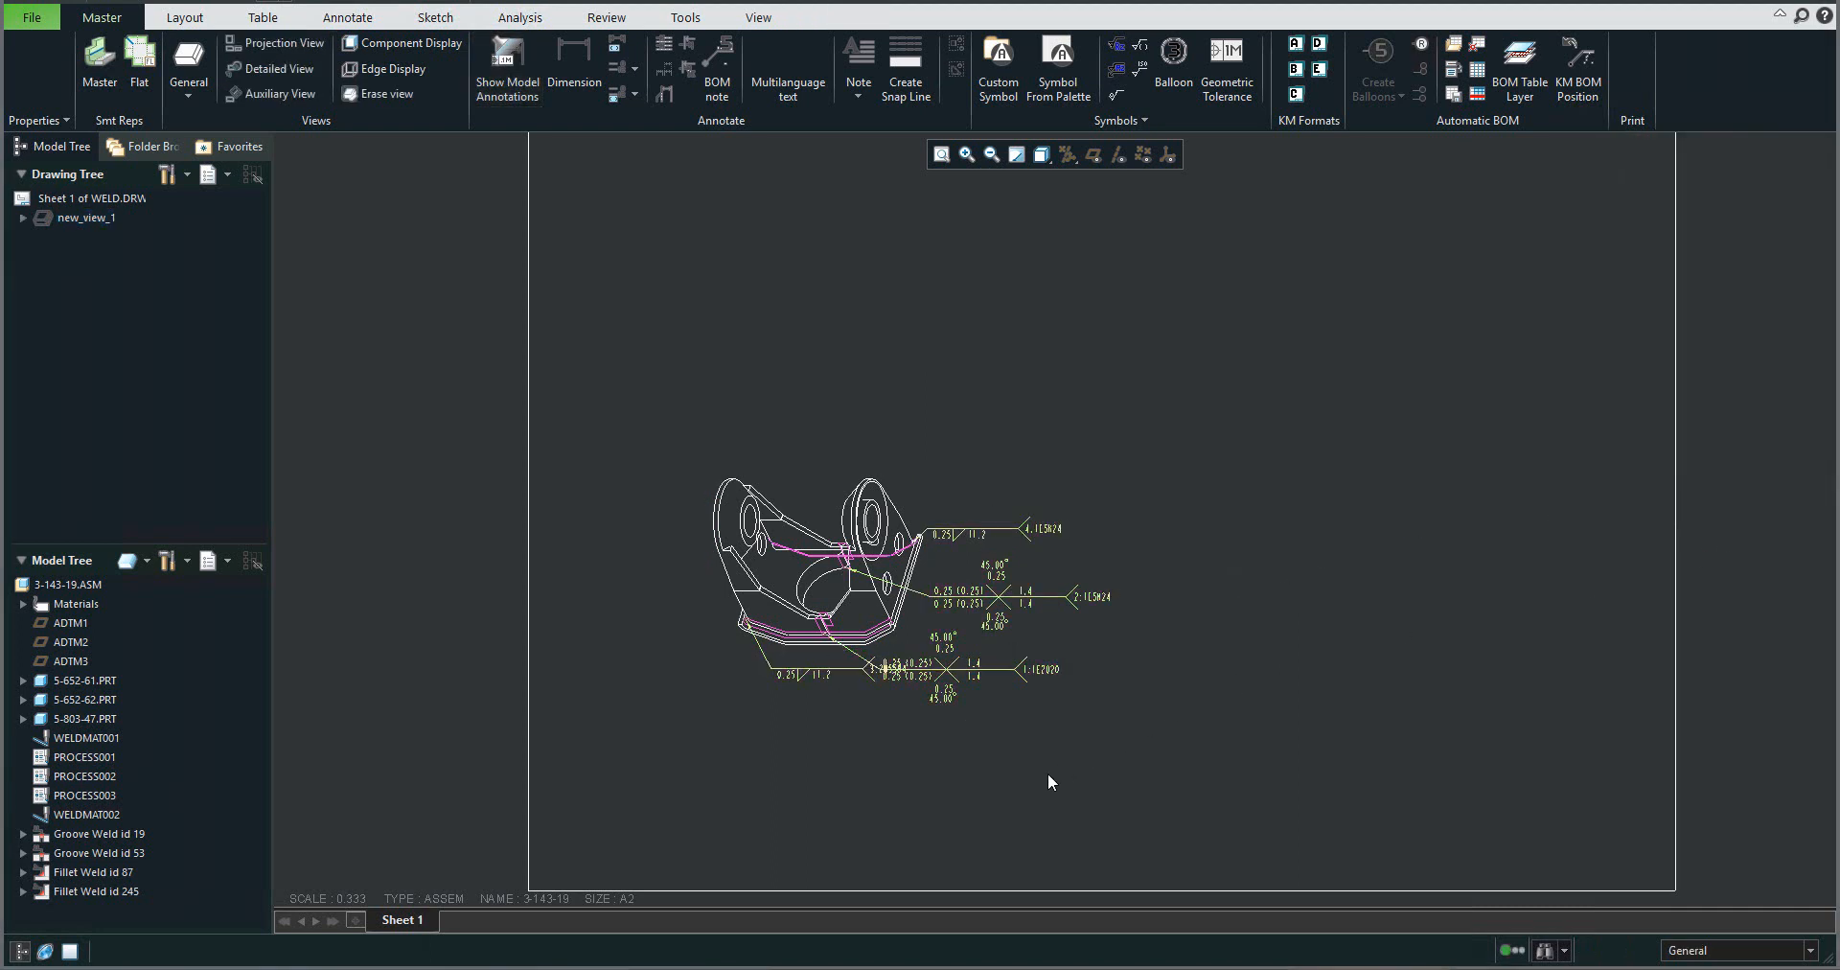
# Step: Move weld symbol 2 above the part
pyautogui.click(1003, 603)
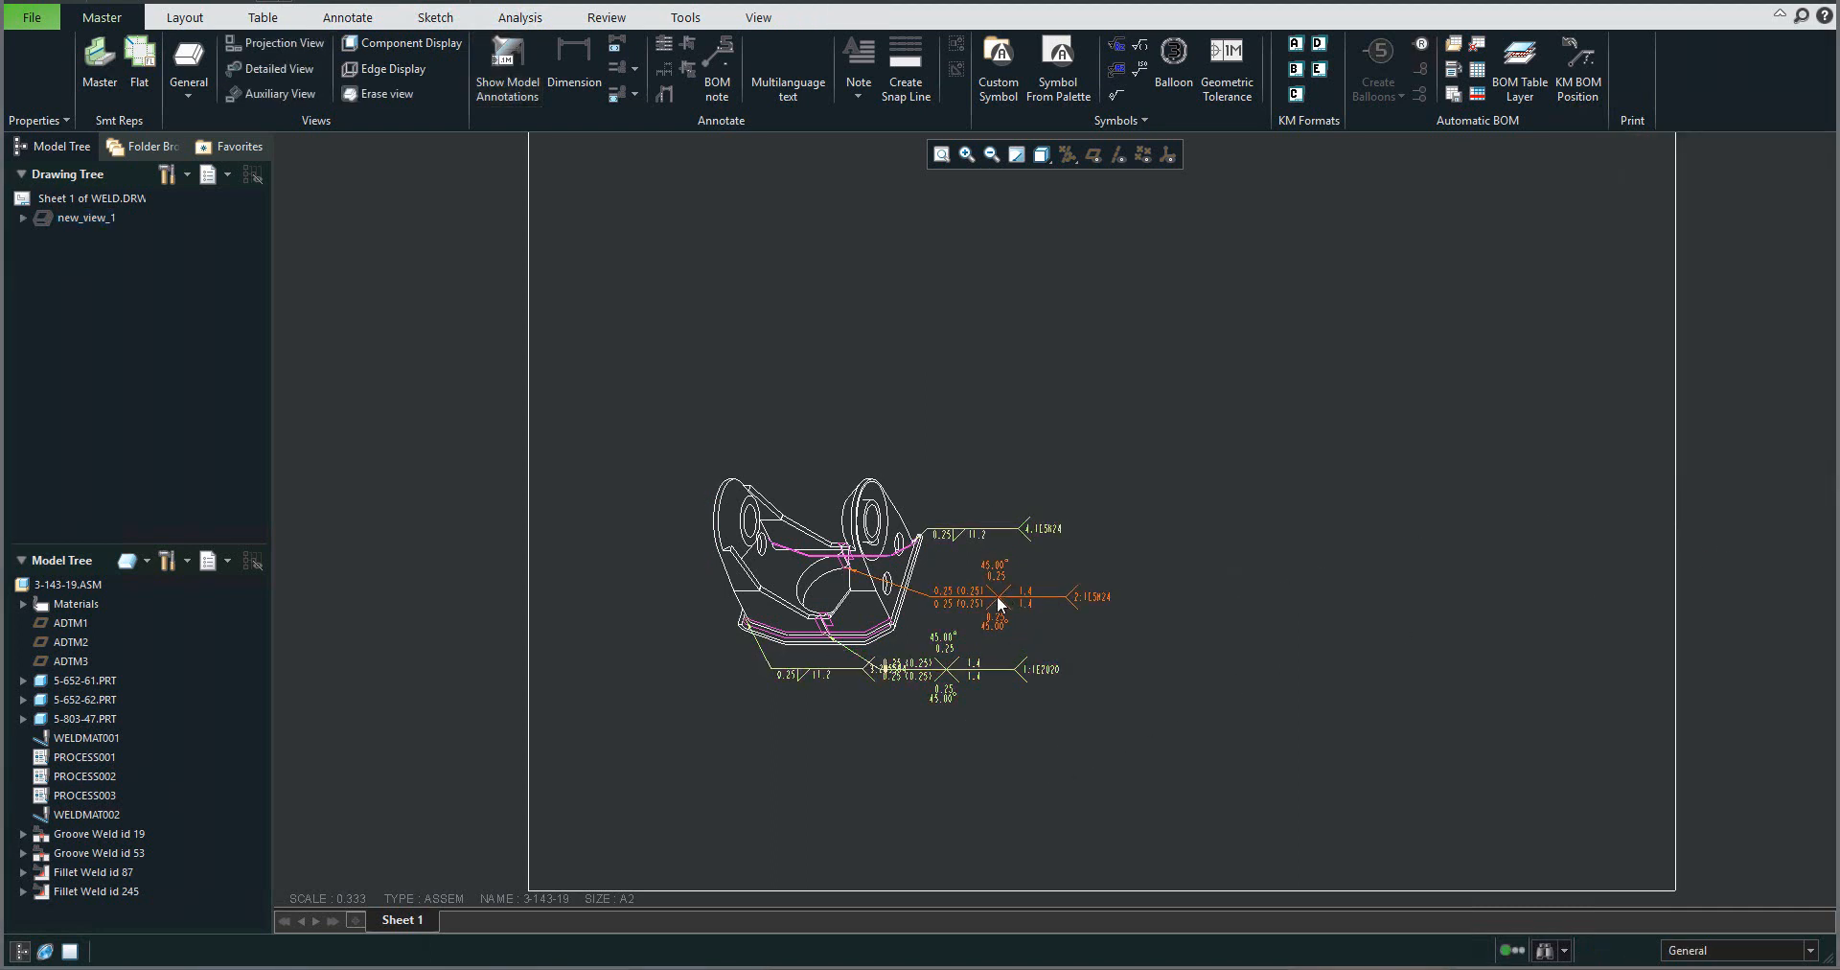
pyautogui.click(997, 601)
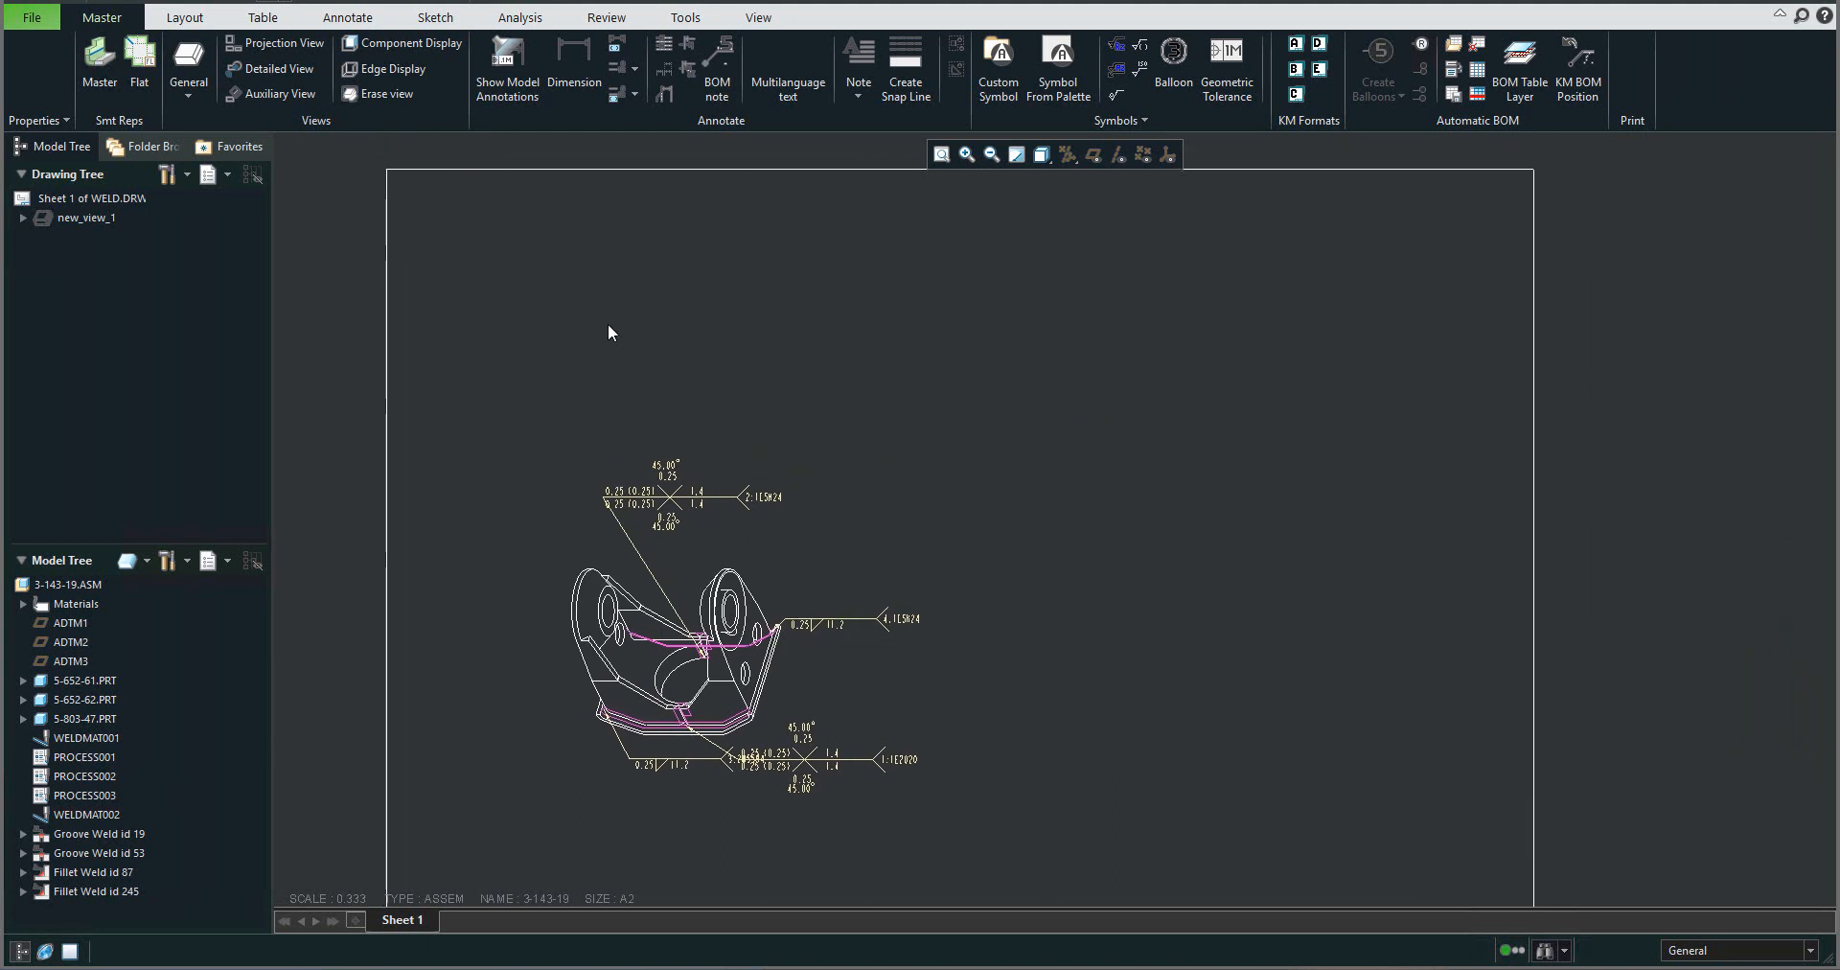
pyautogui.click(262, 17)
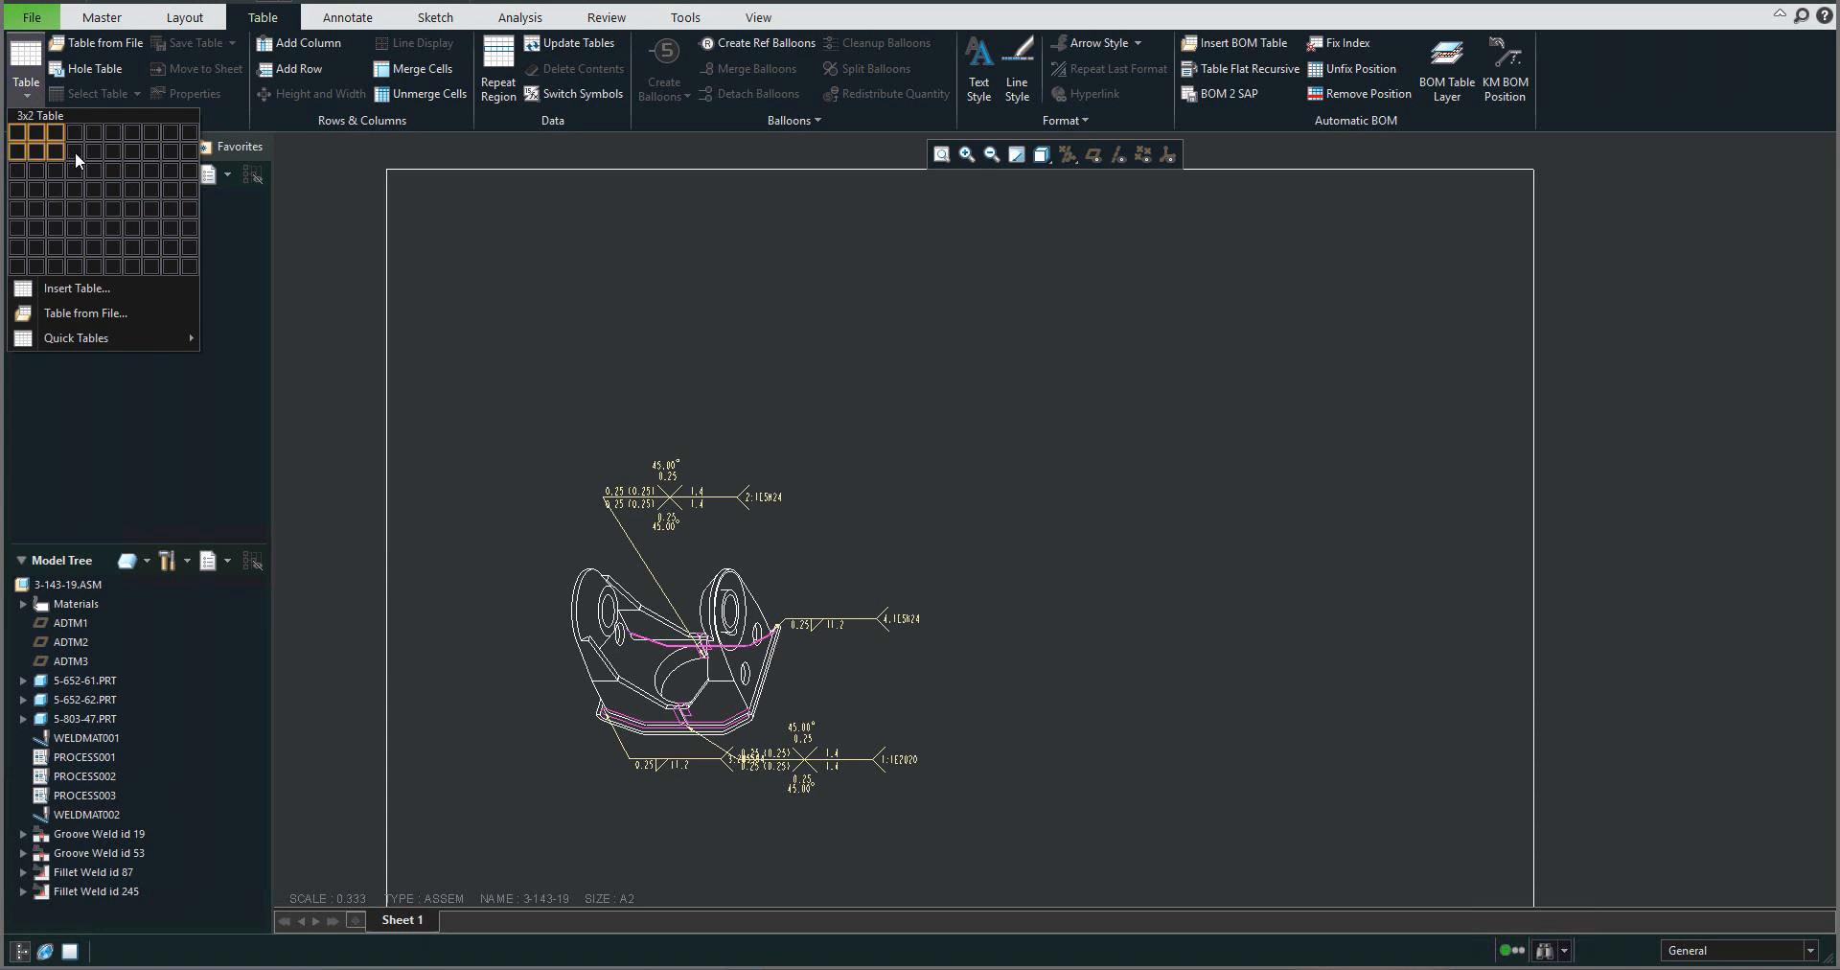
pyautogui.moveTo(74, 155)
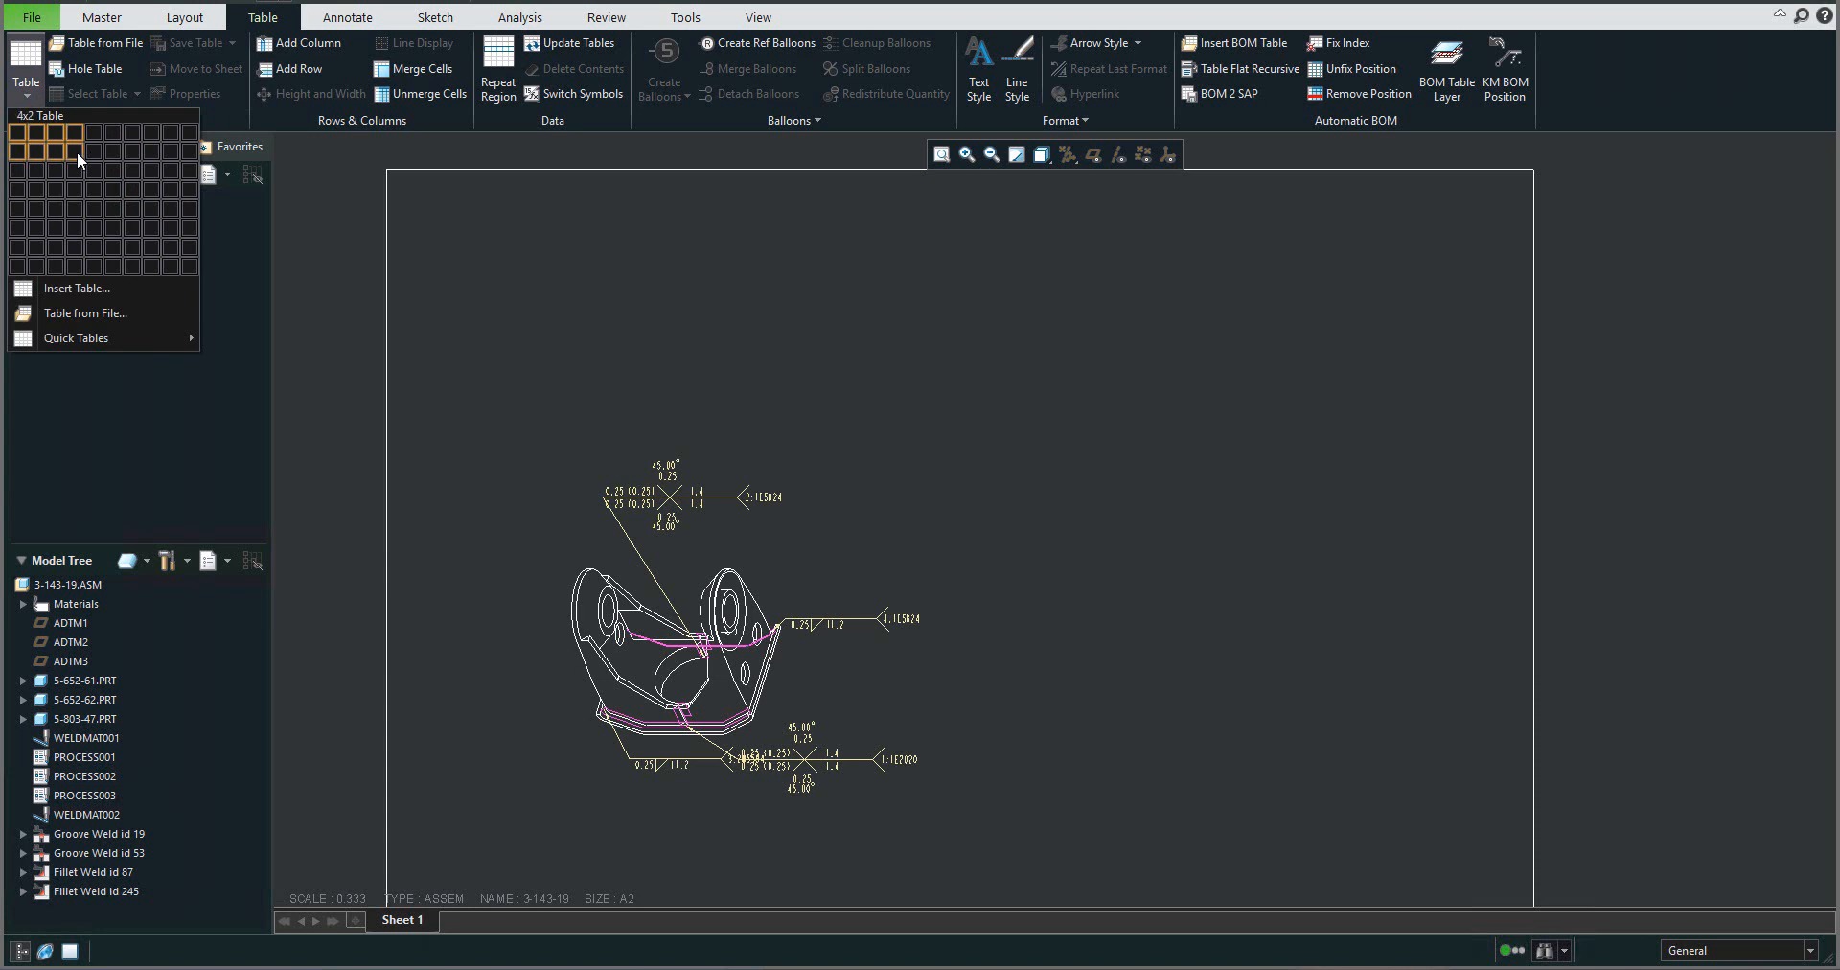
# Step: Place a 4x2 table at the upper right of the sheet
pyautogui.click(79, 158)
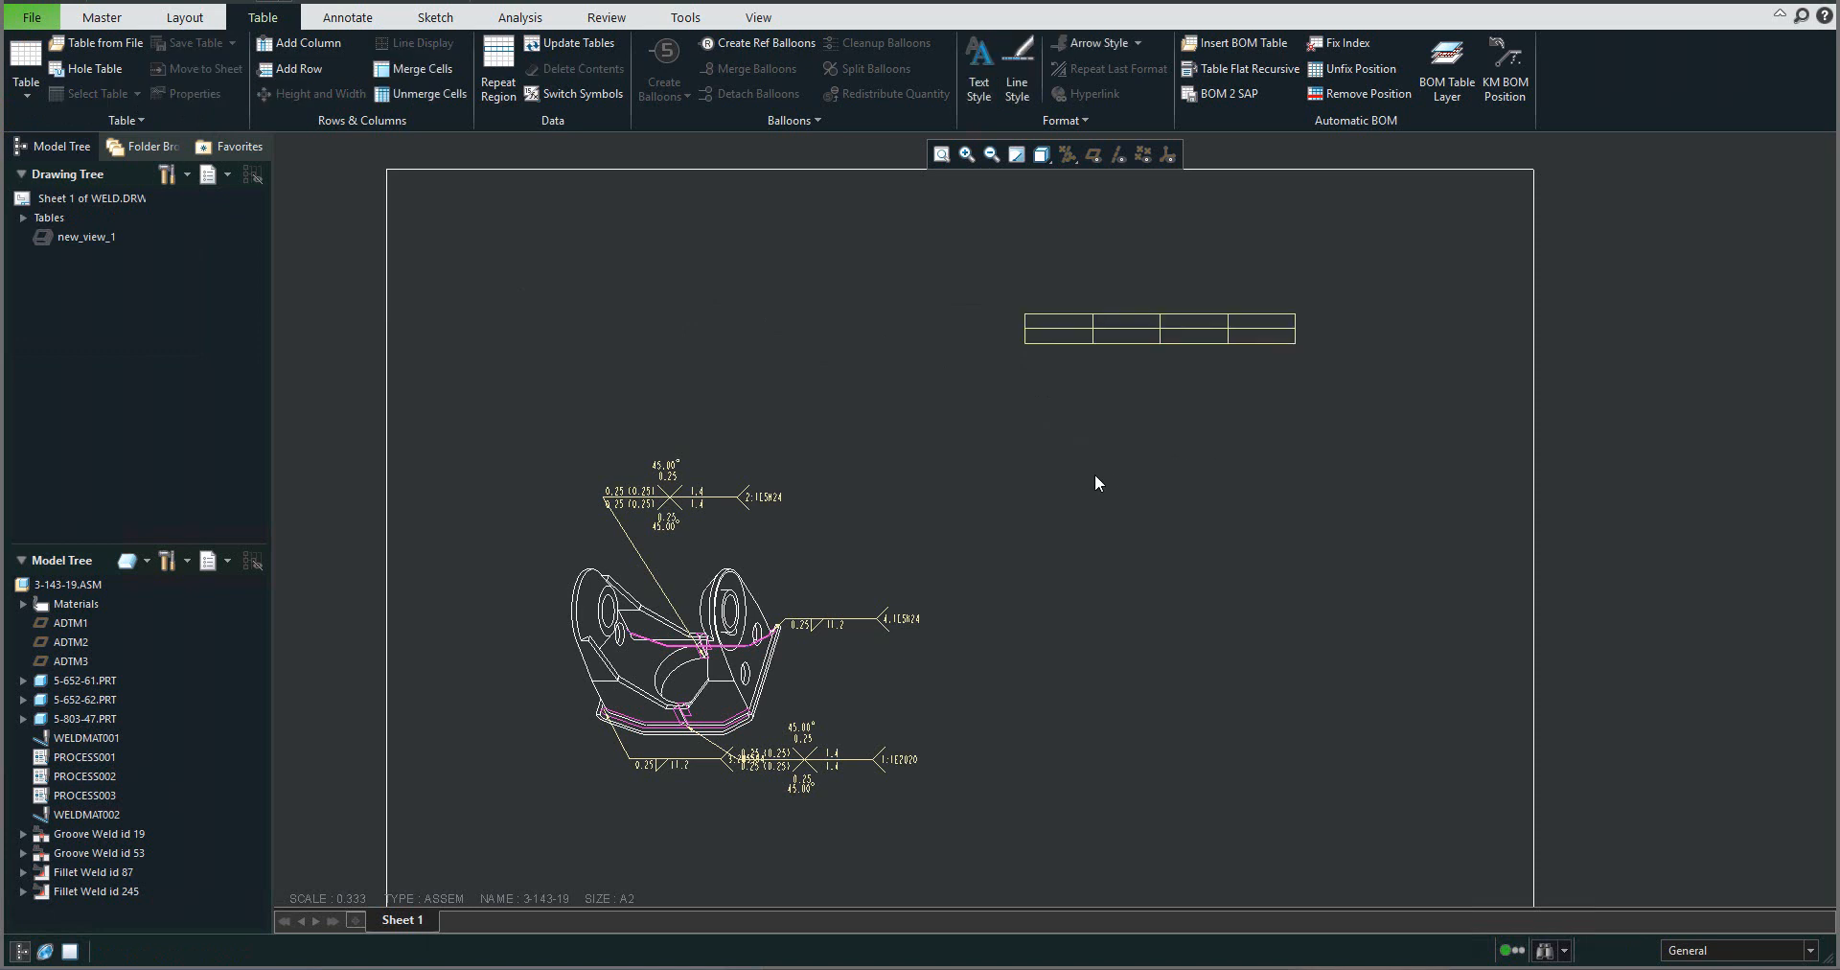
pyautogui.click(1057, 329)
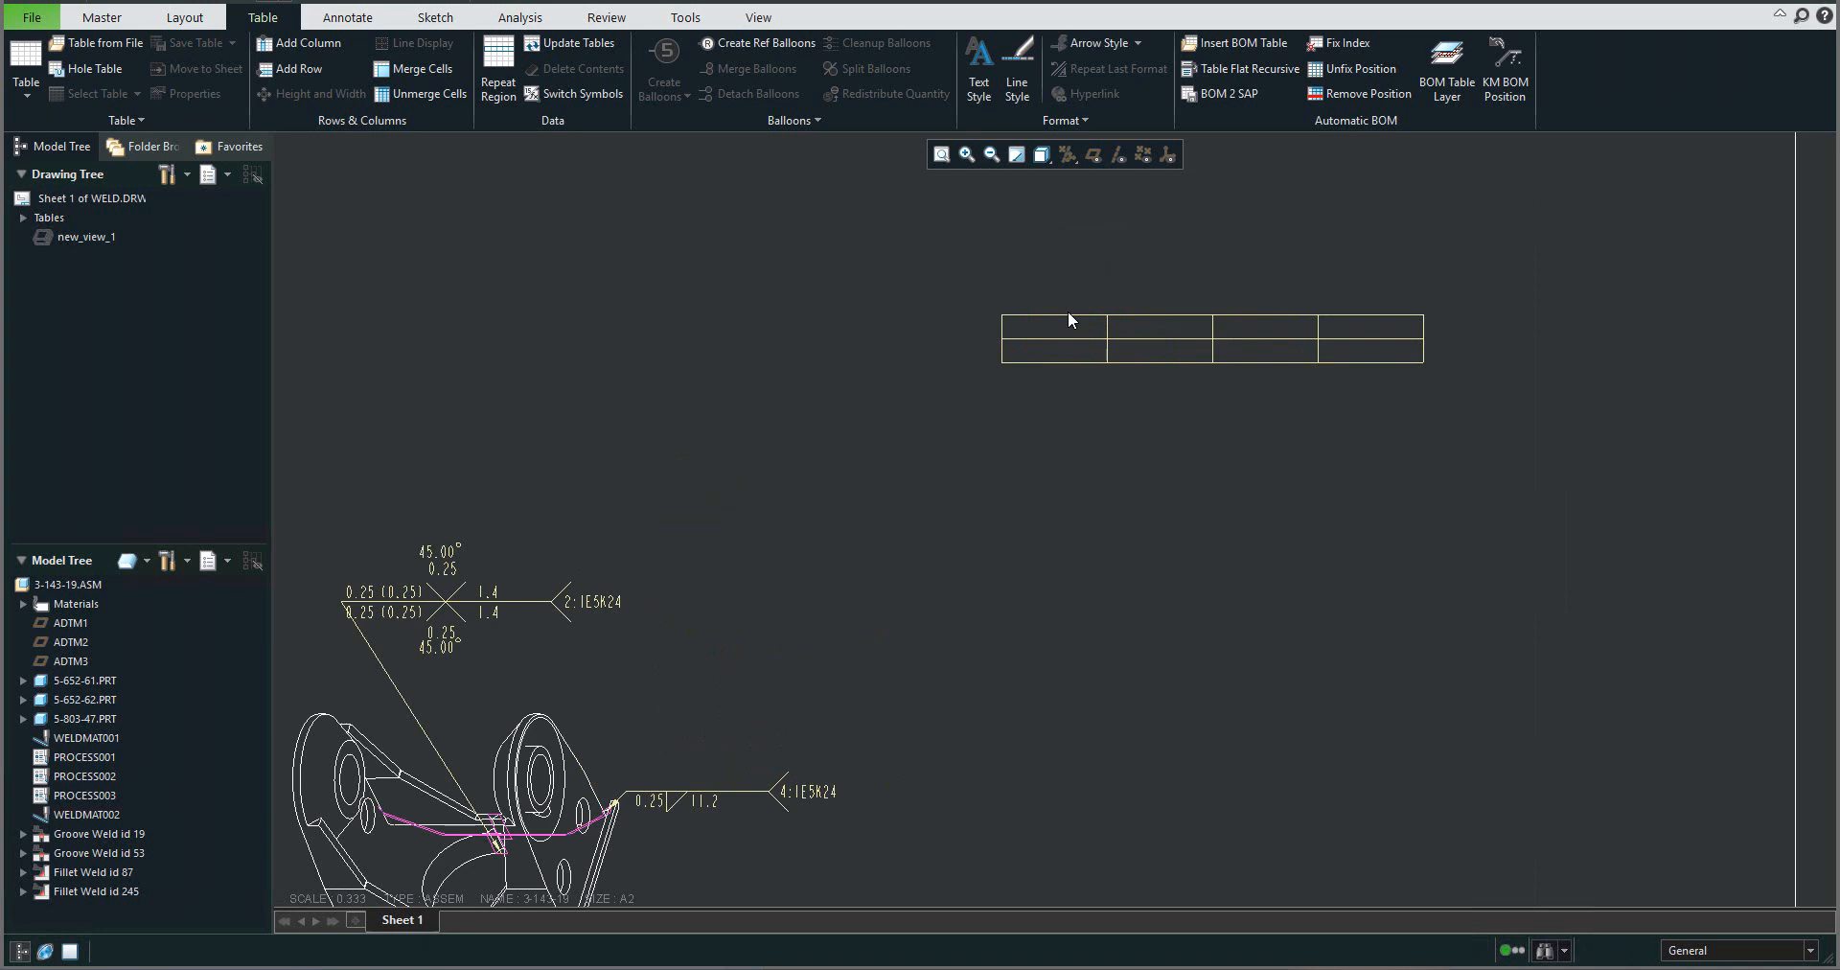
# Step: Enter headers Weld ID, WELD, ROD name and LENGTH in the table's top row
pyautogui.click(1052, 327)
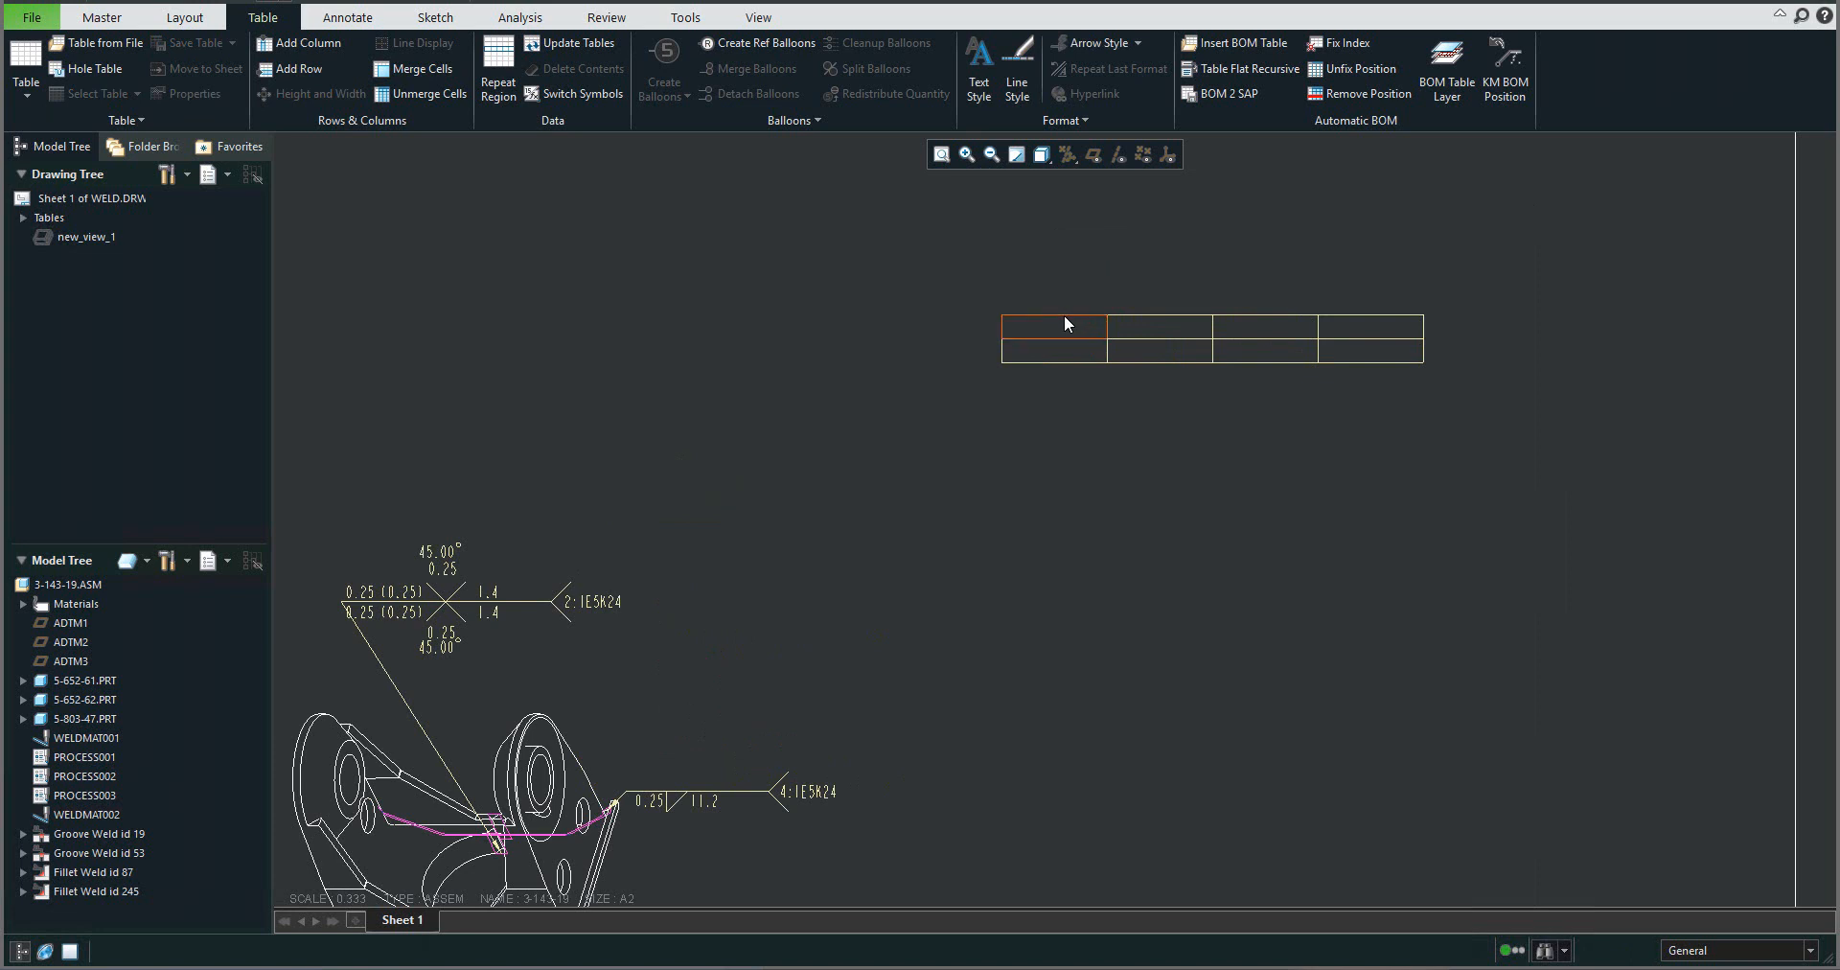
pyautogui.moveTo(1066, 338)
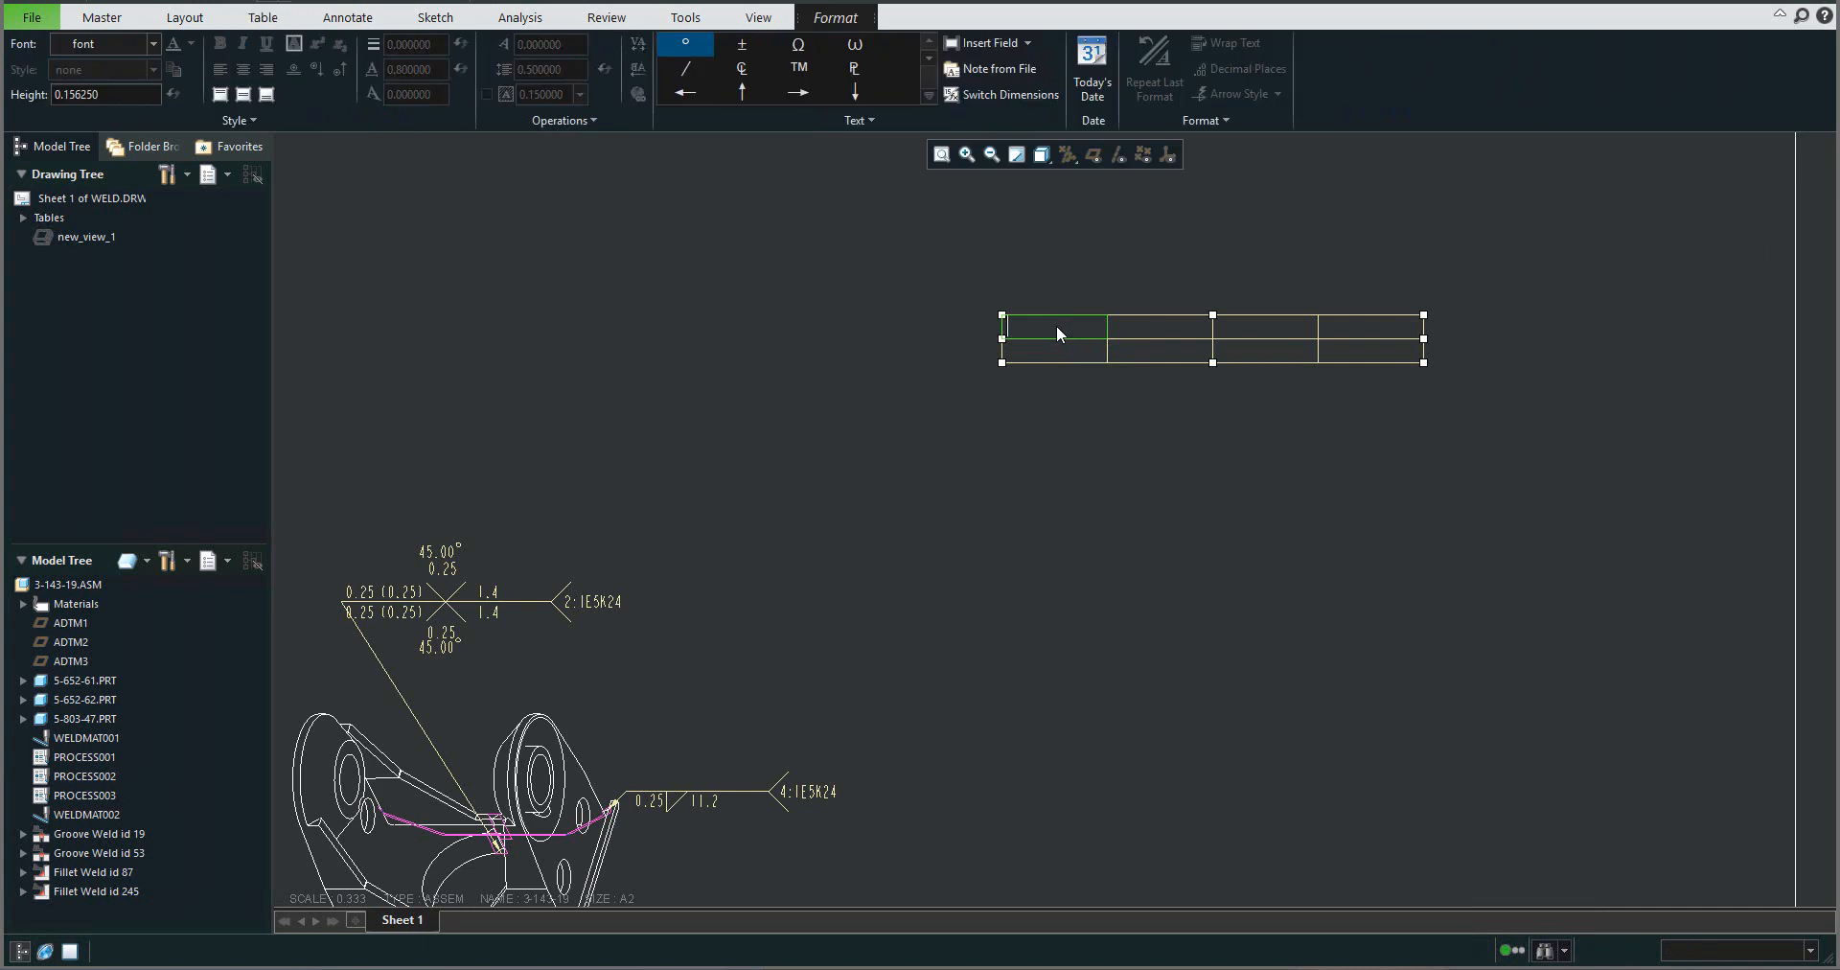
pyautogui.write('Weld ID')
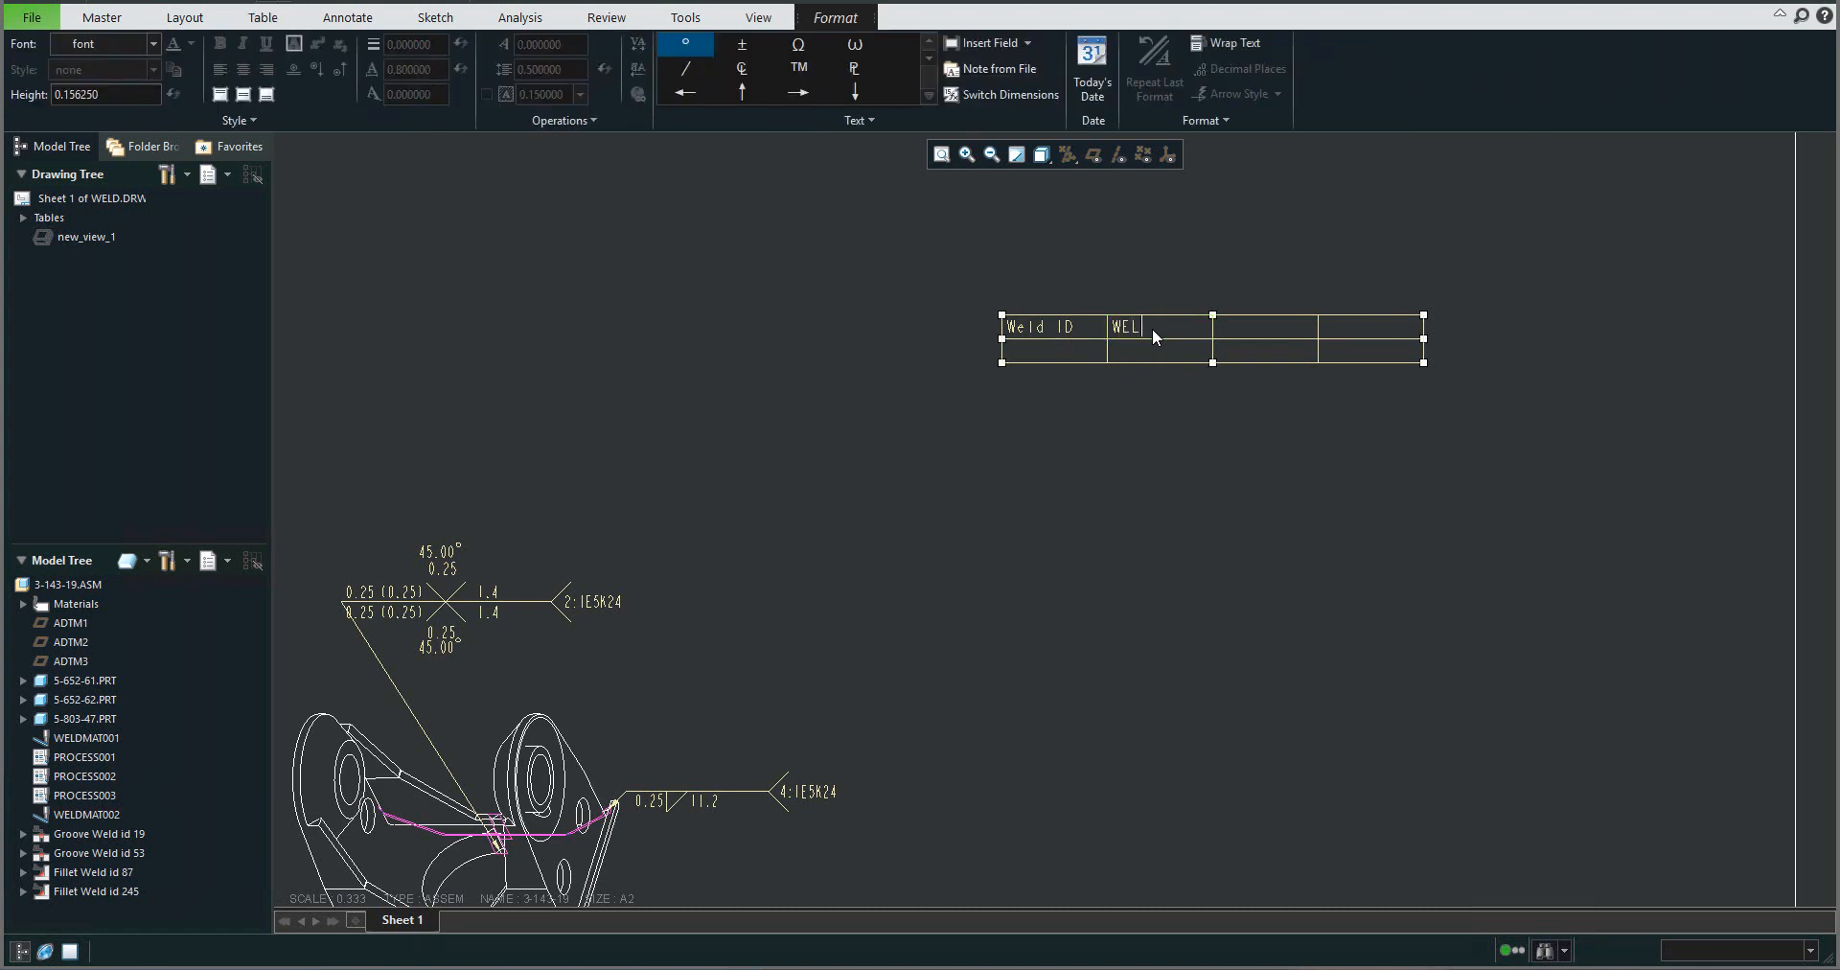
pyautogui.click(1264, 326)
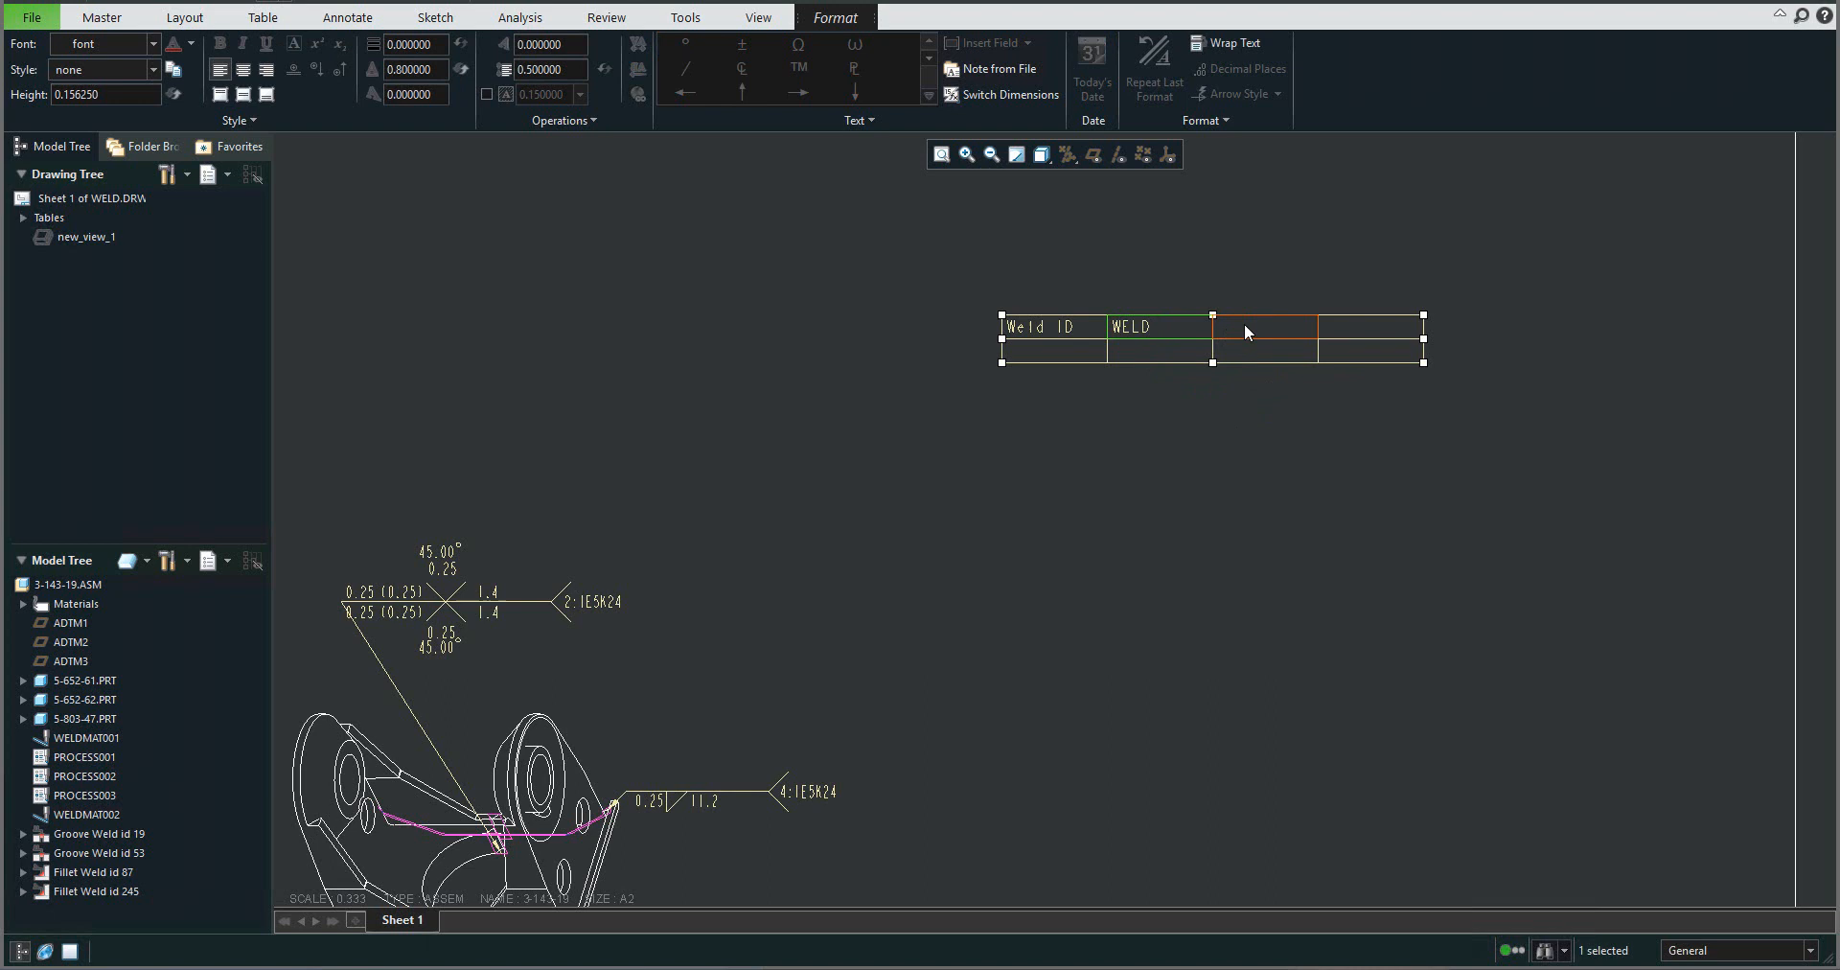
pyautogui.moveTo(1265, 329)
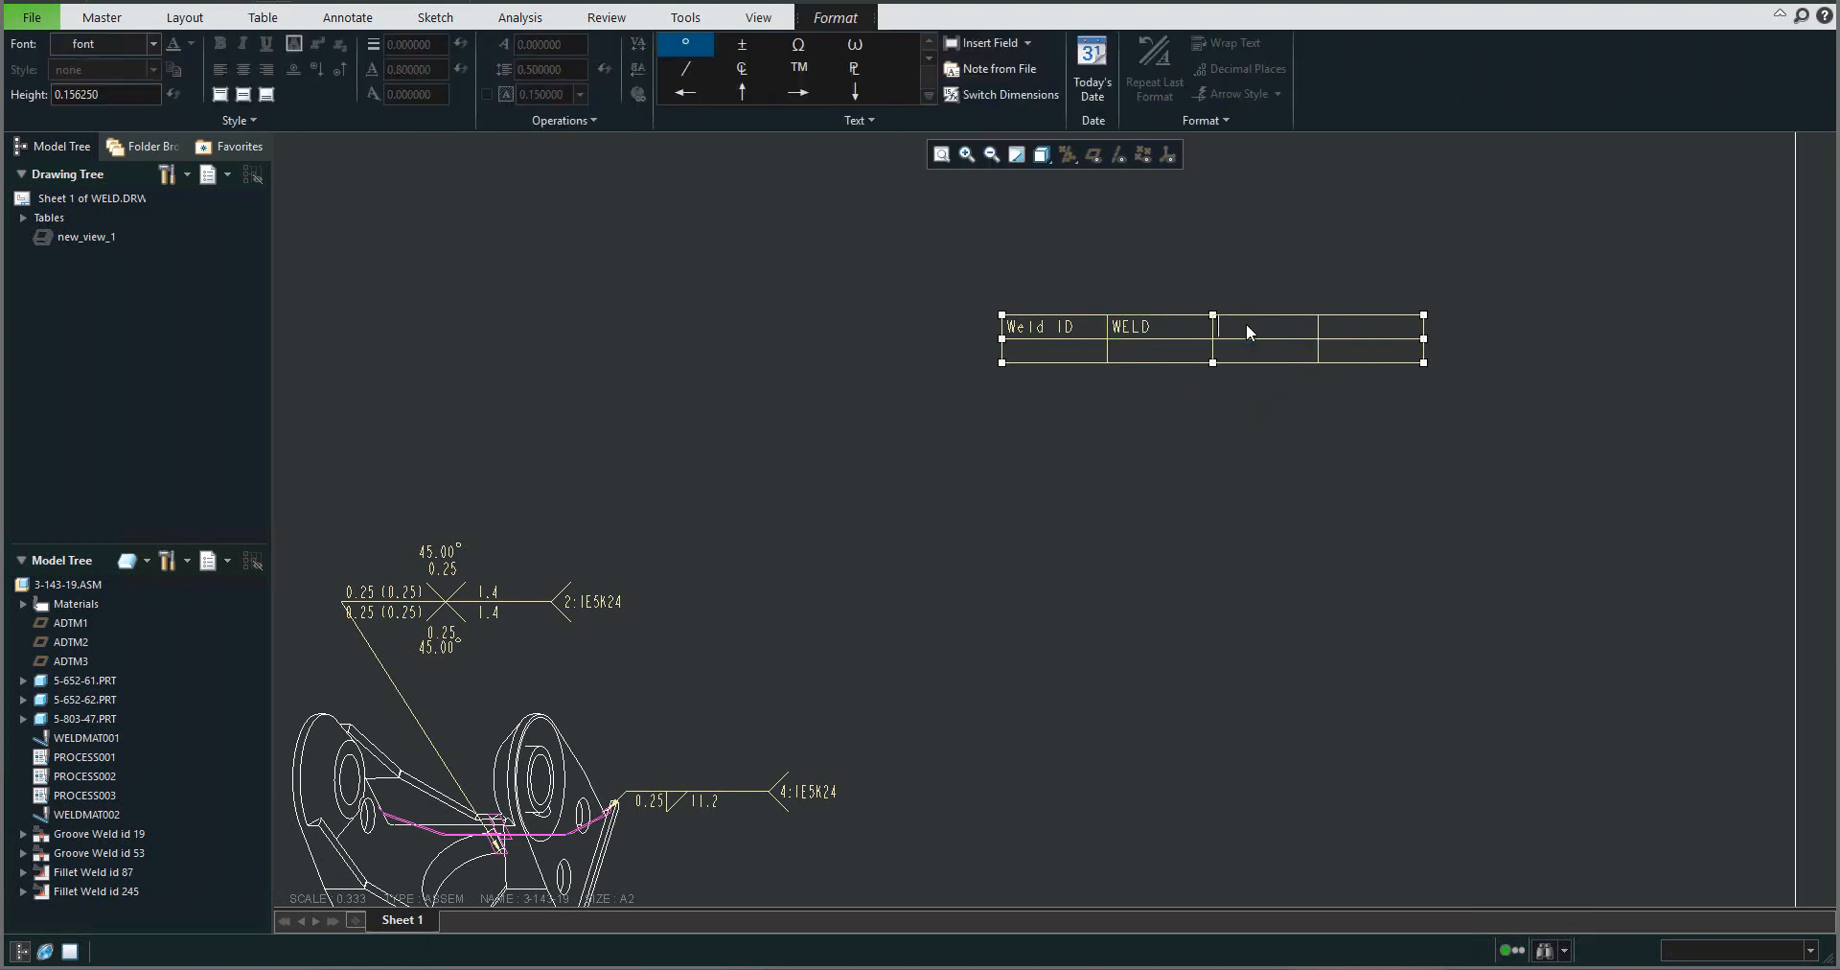
pyautogui.write('ROD')
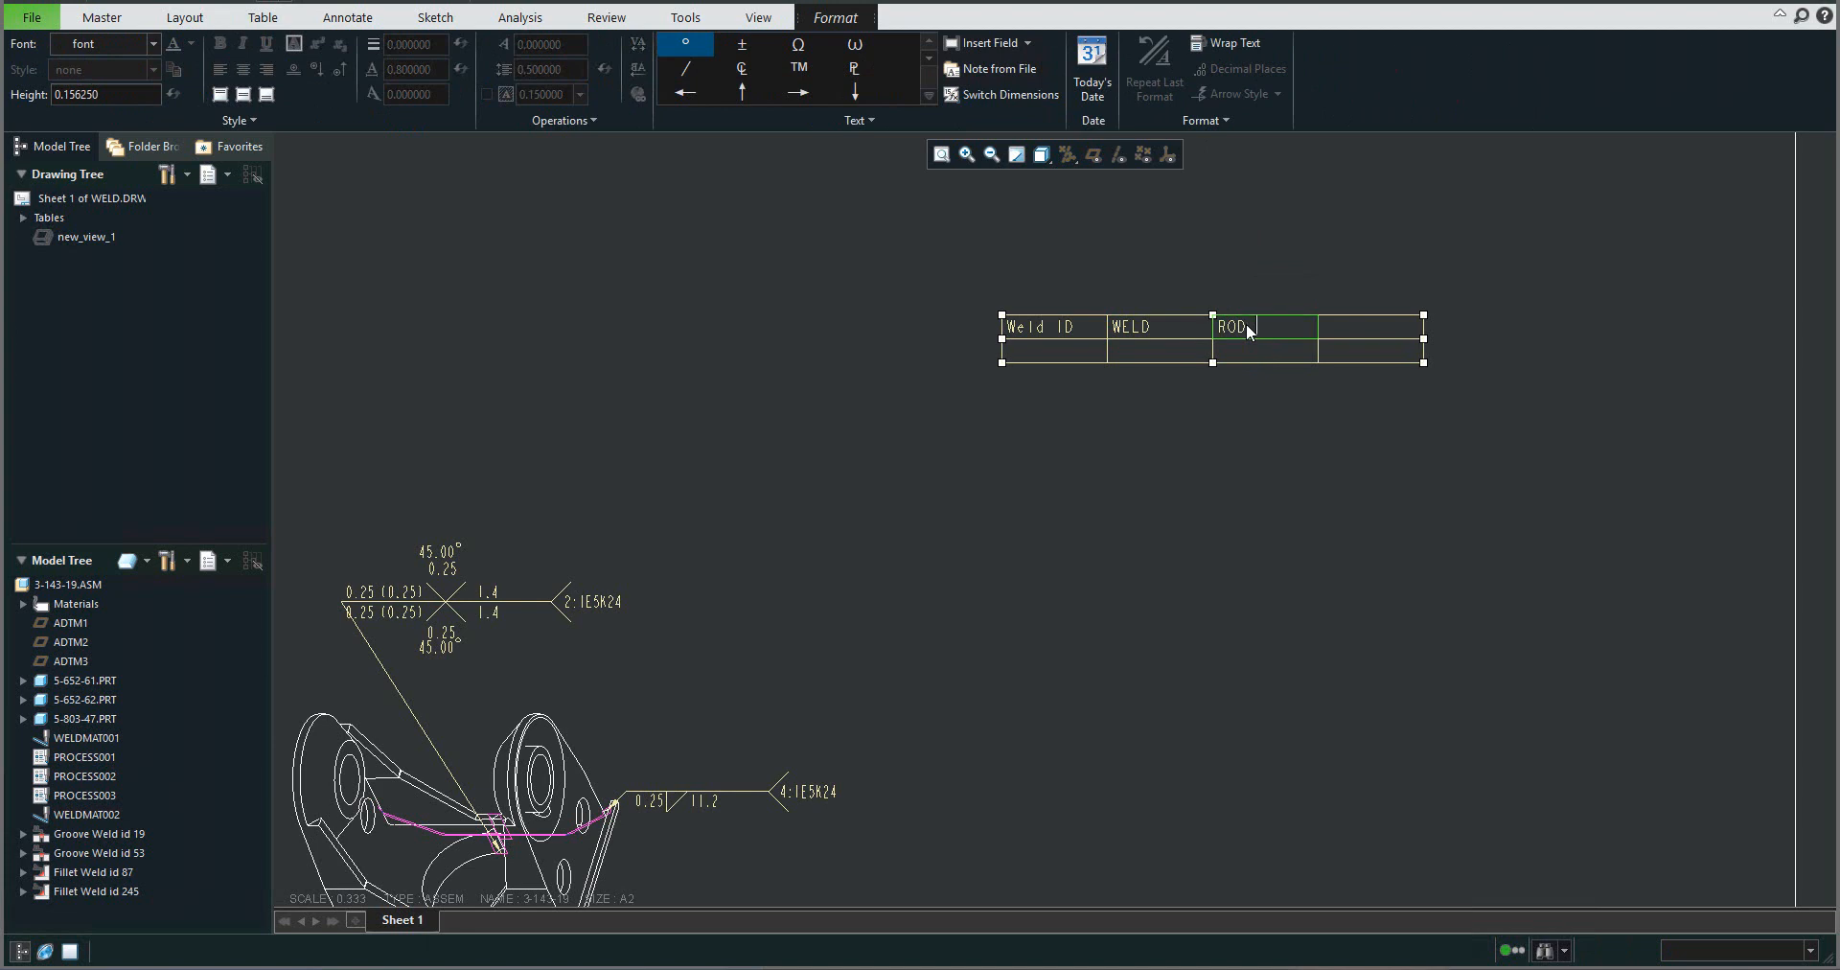
pyautogui.click(1369, 327)
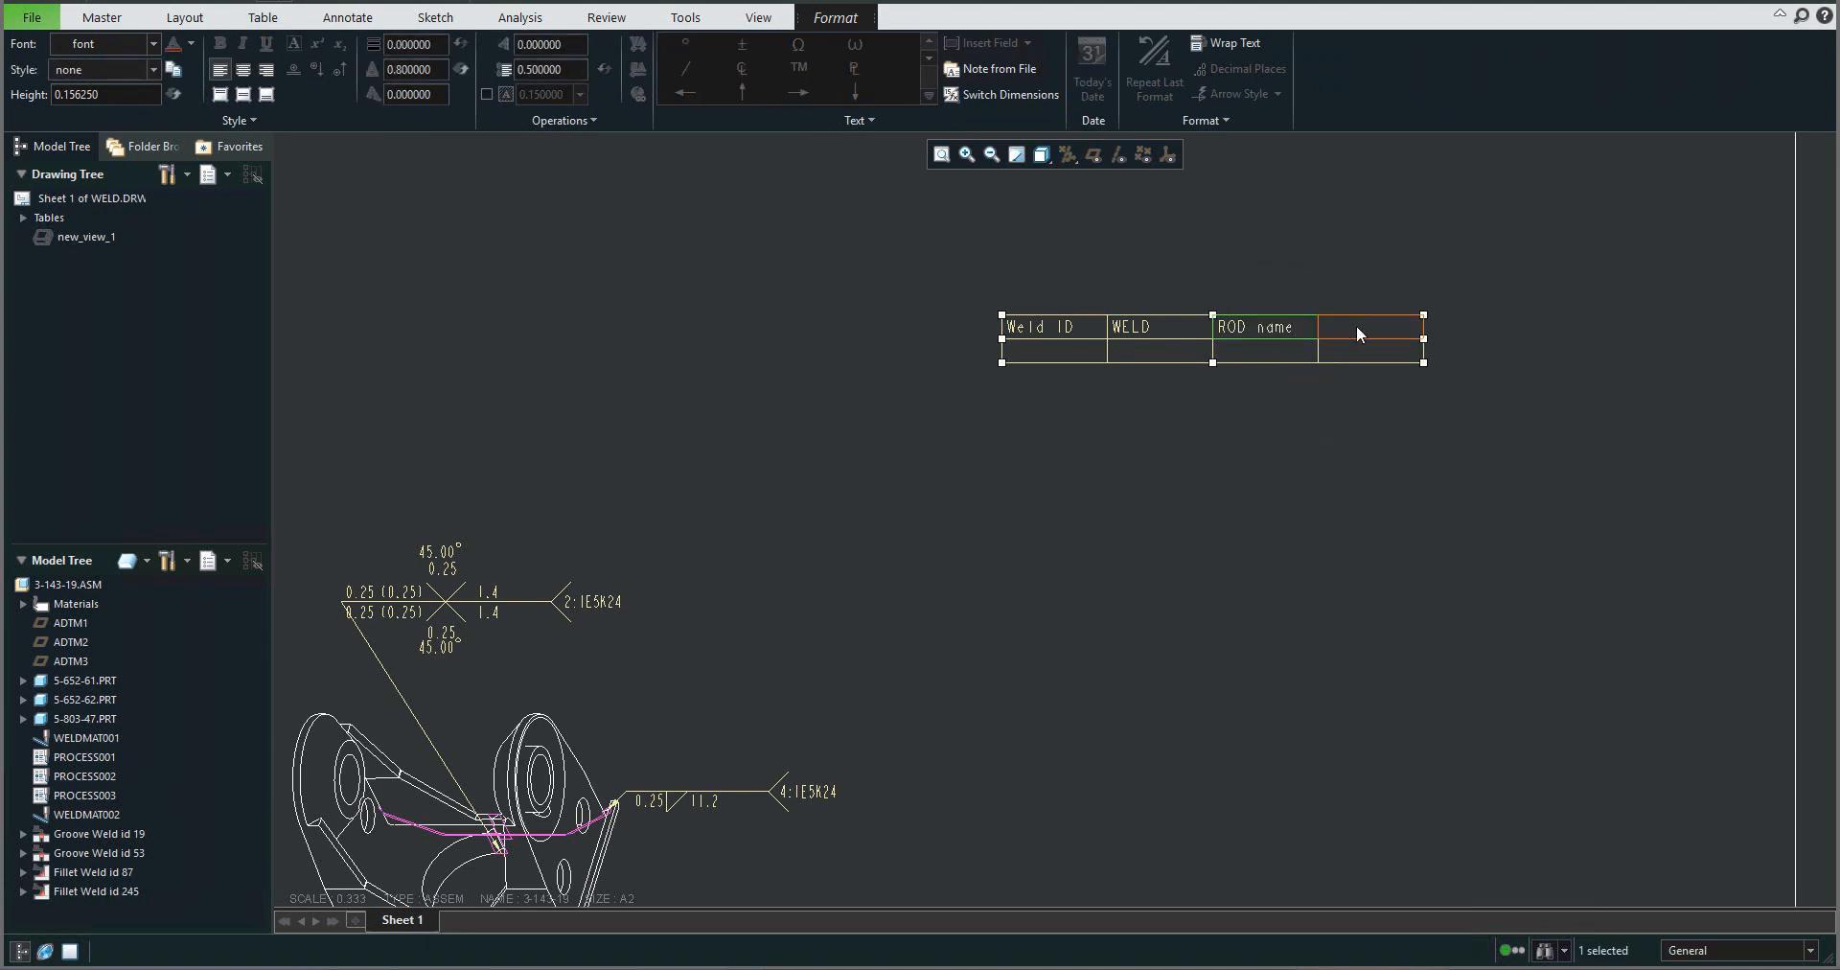
pyautogui.moveTo(1358, 334)
pyautogui.write('LE')
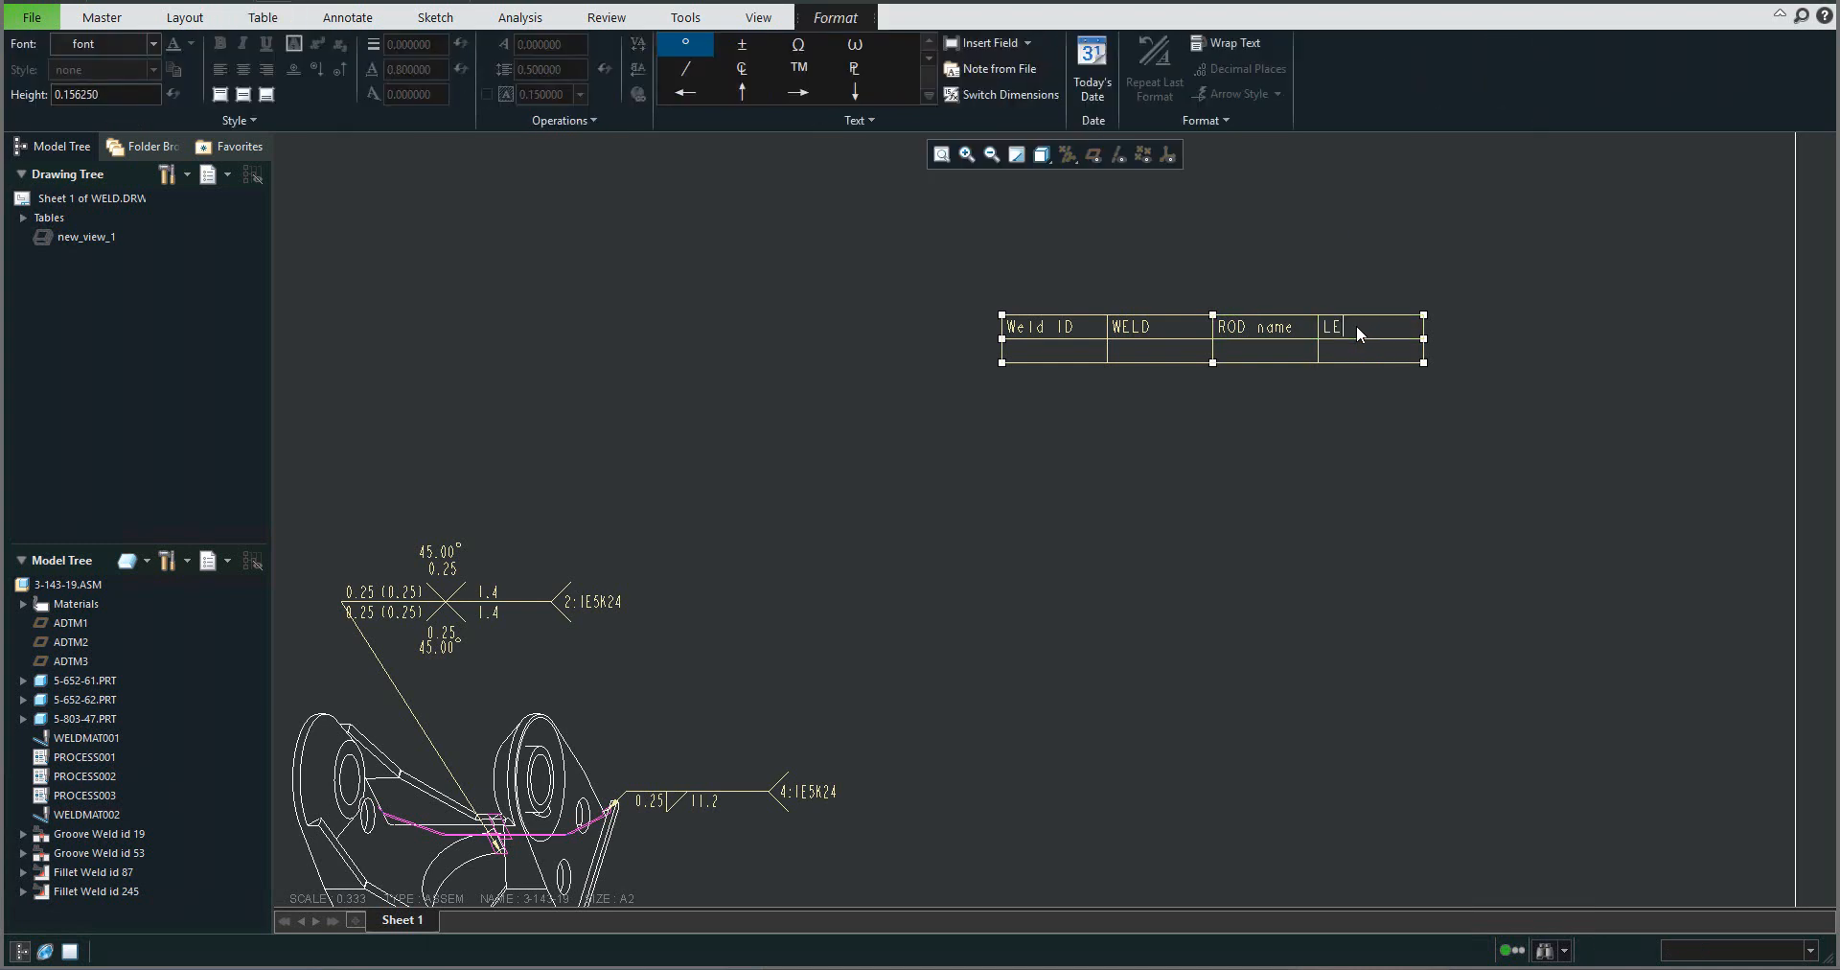
pyautogui.write('NGTH')
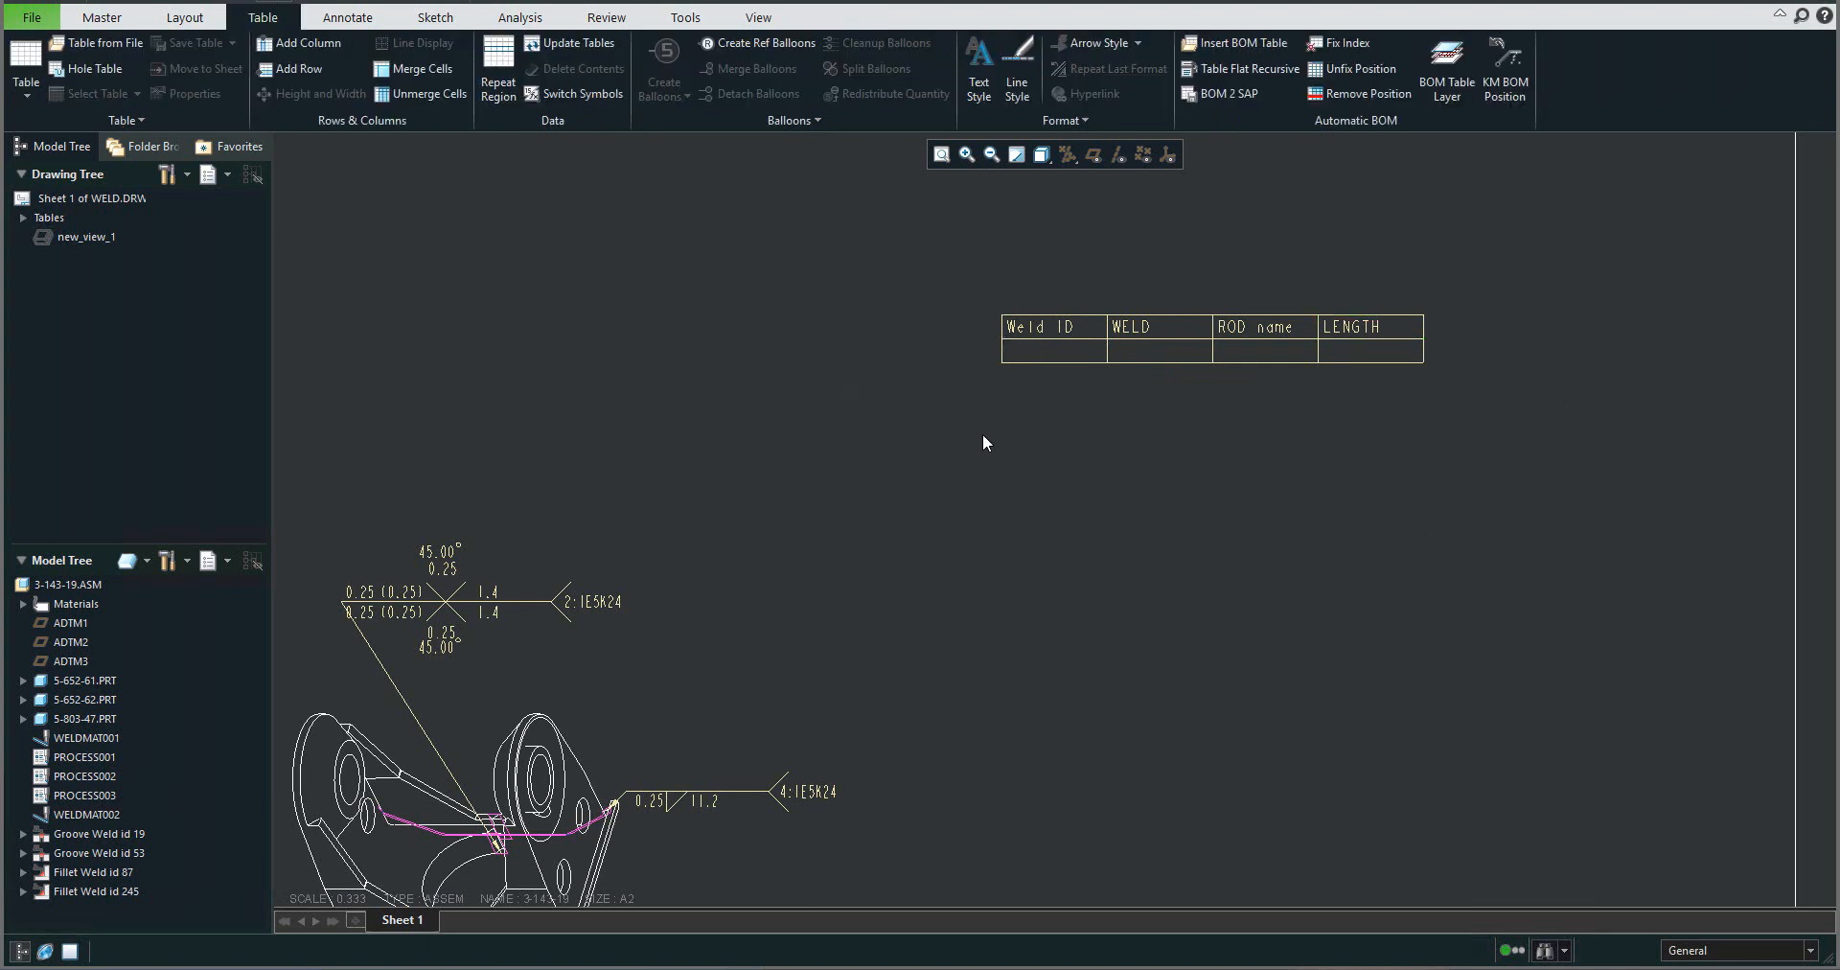
# Step: Add a repeat region on the table's empty second row
pyautogui.click(1036, 354)
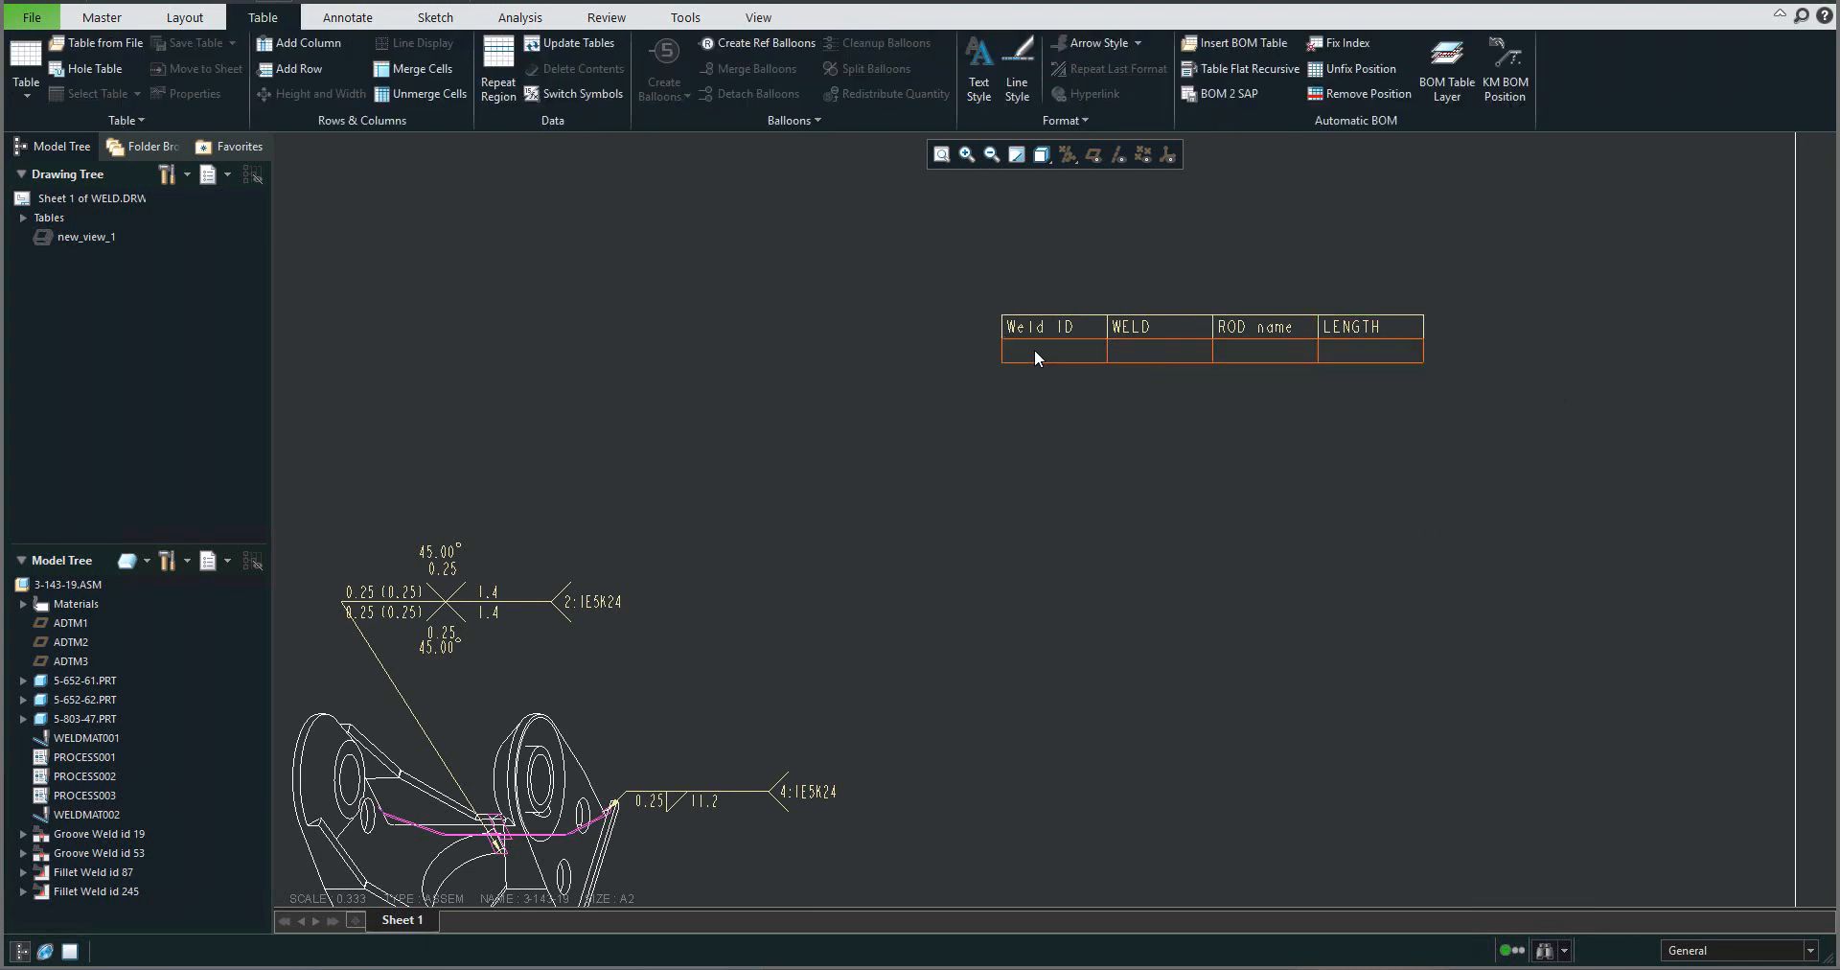
pyautogui.moveTo(1036, 358)
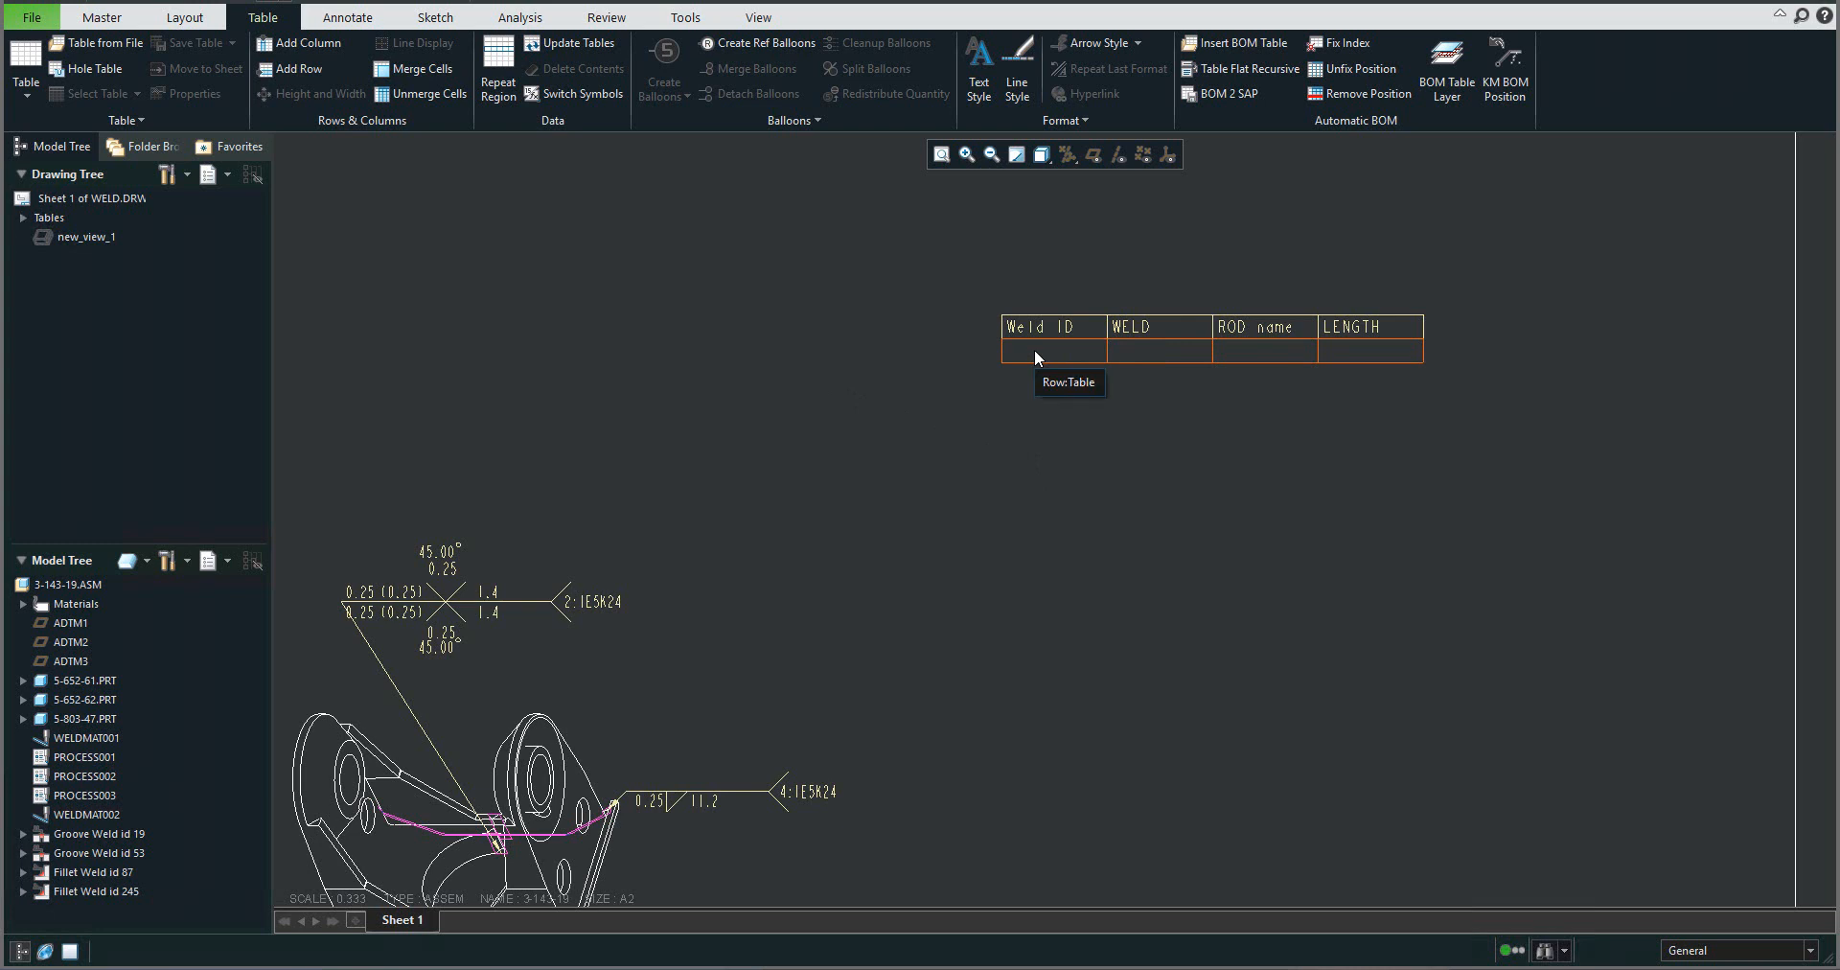
pyautogui.click(1039, 352)
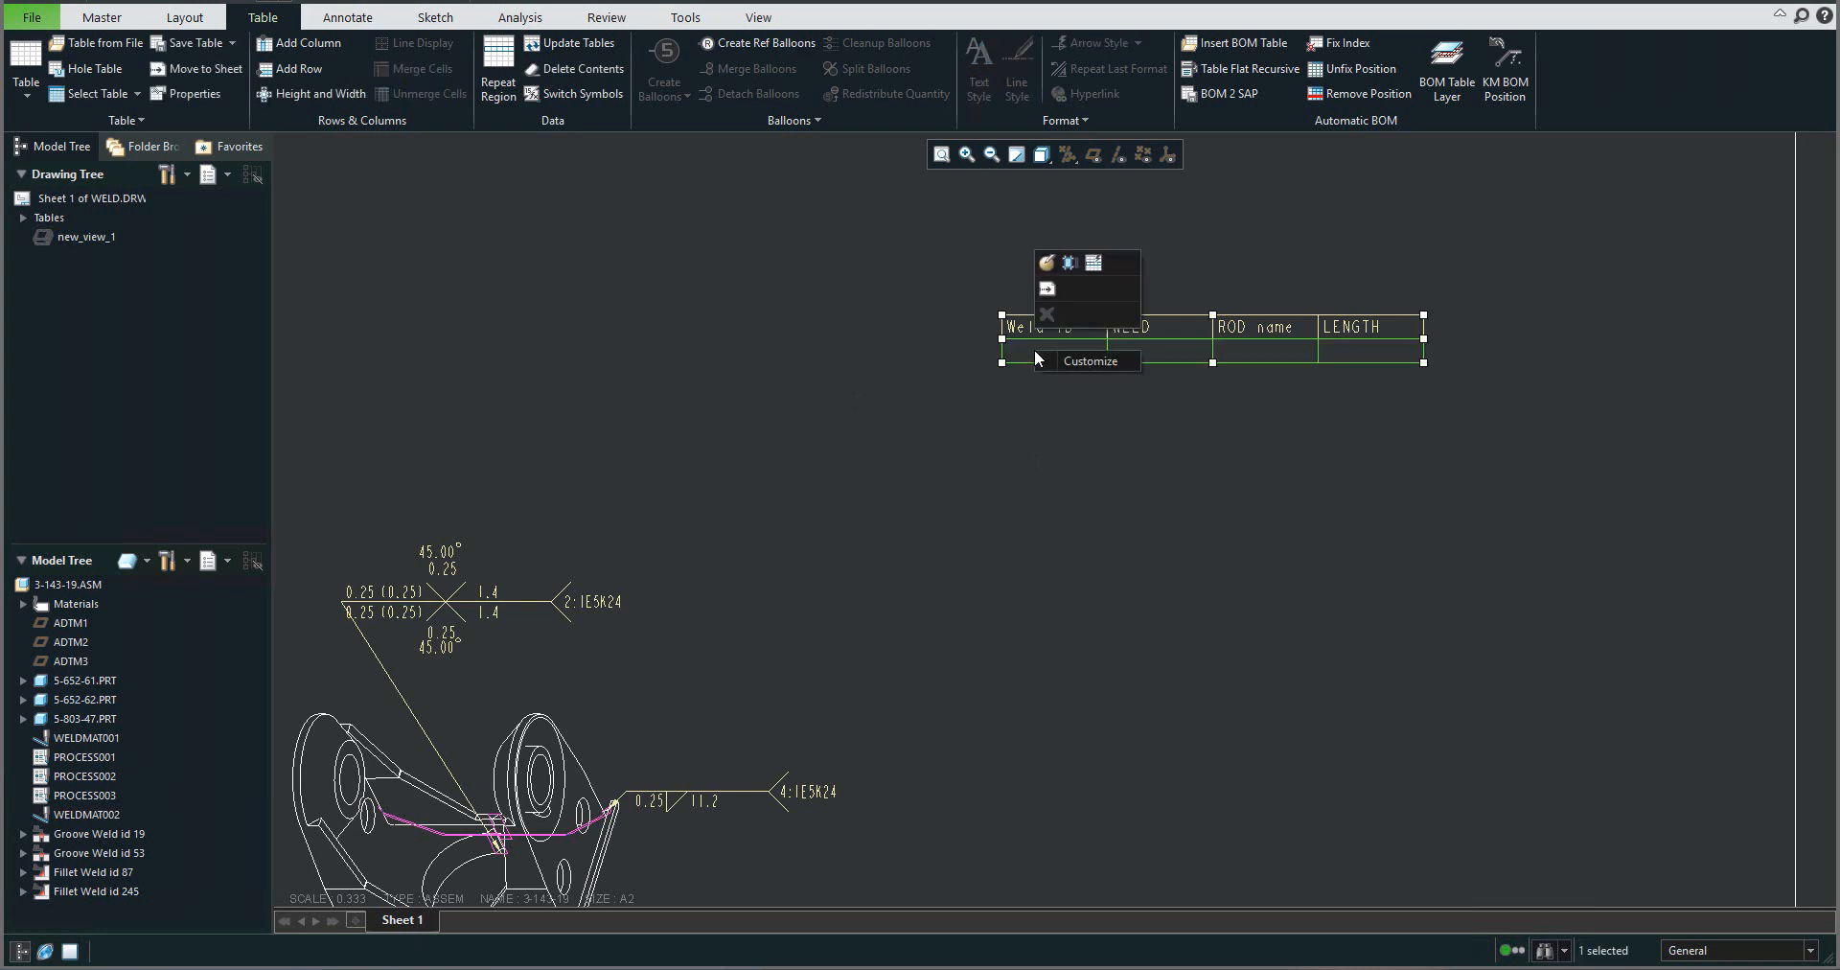
pyautogui.moveTo(1037, 344)
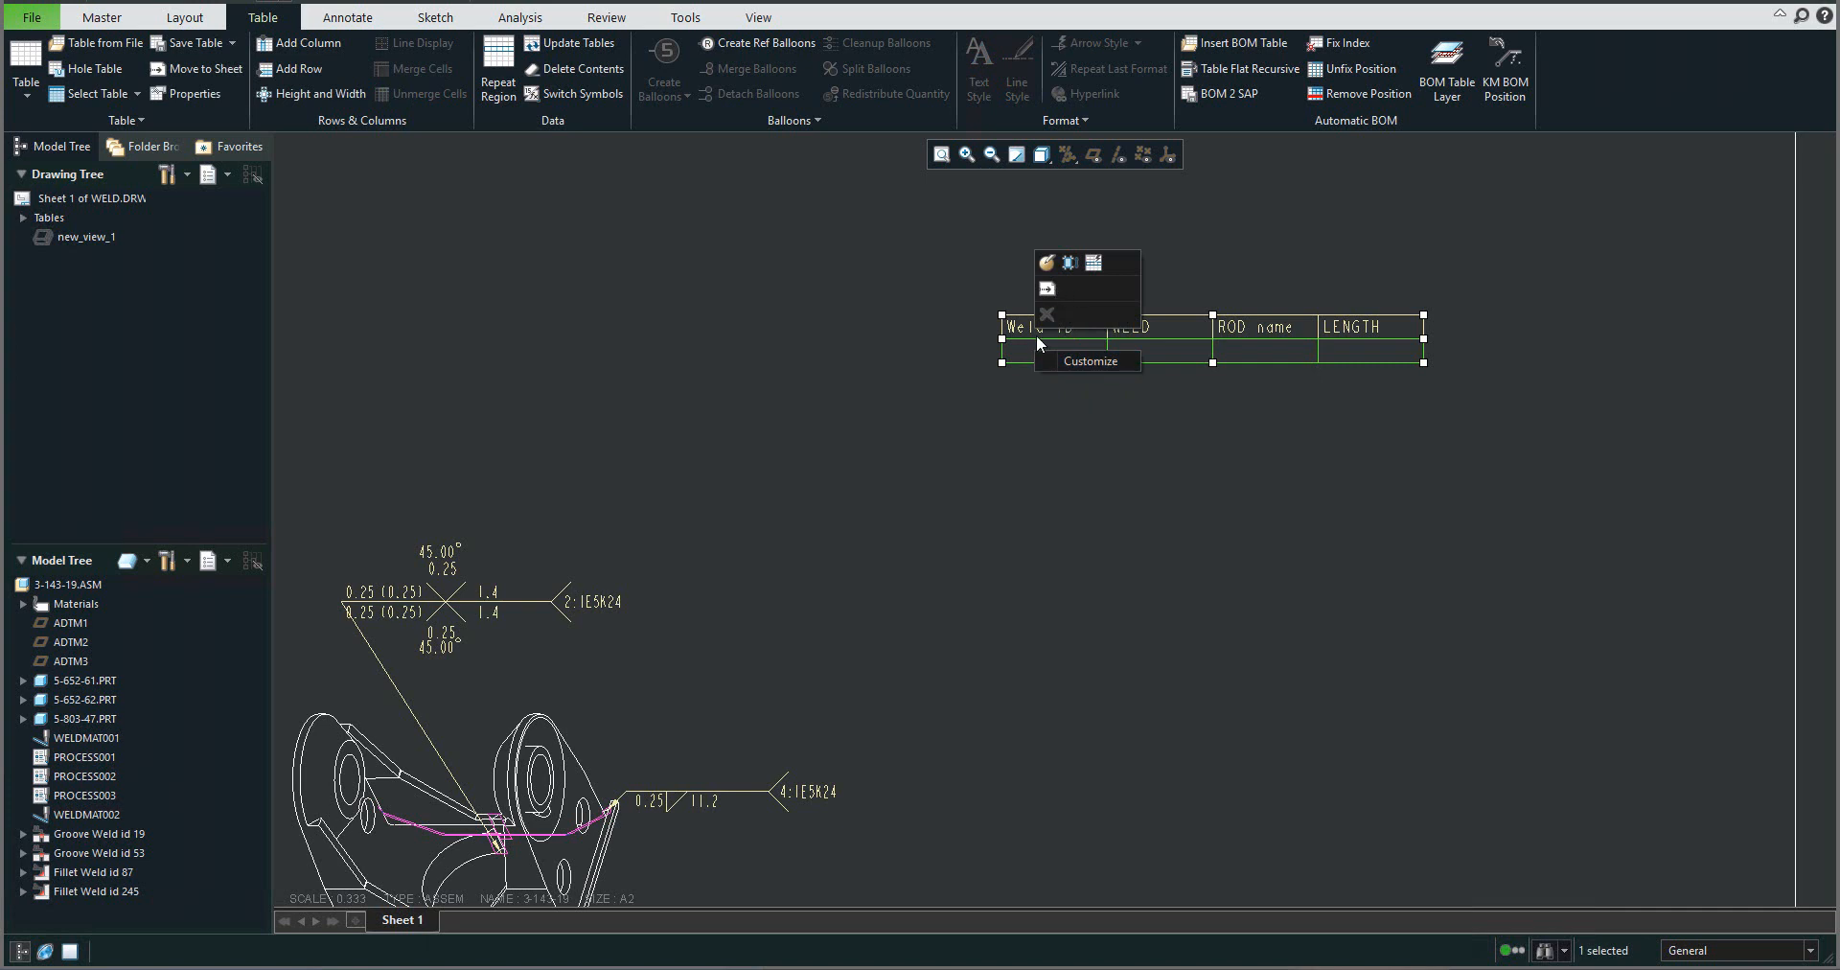
pyautogui.moveTo(1353, 360)
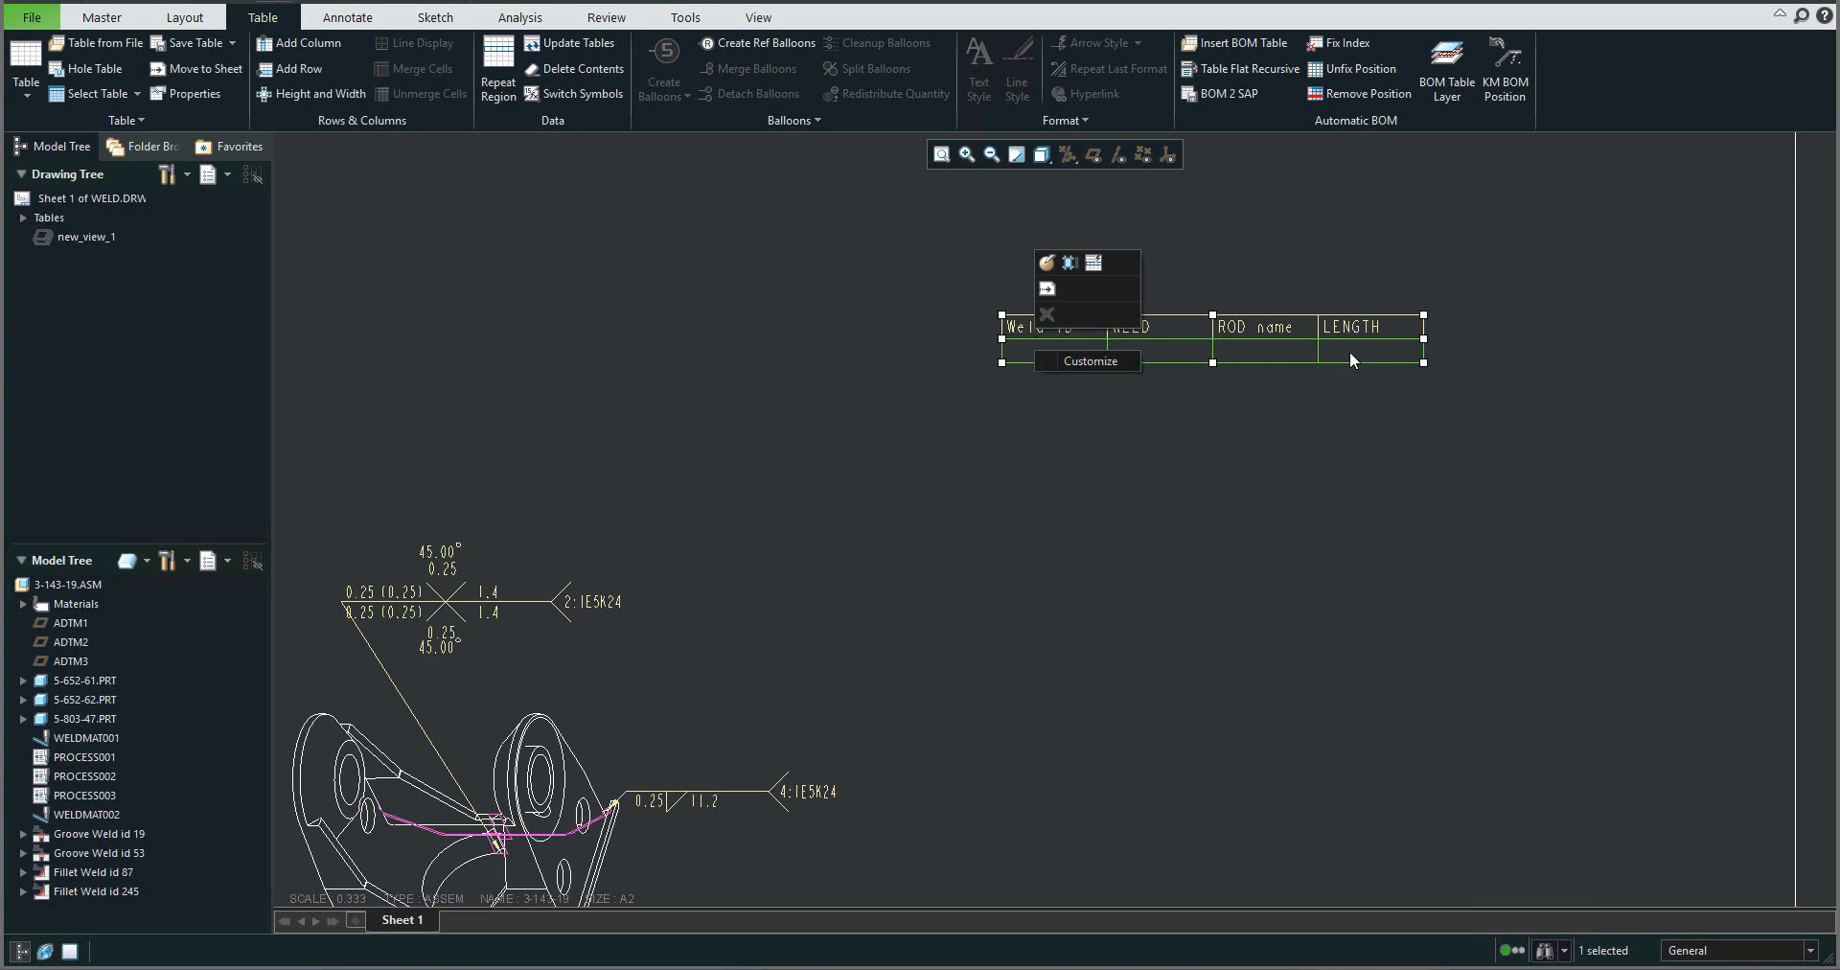
pyautogui.moveTo(470, 61)
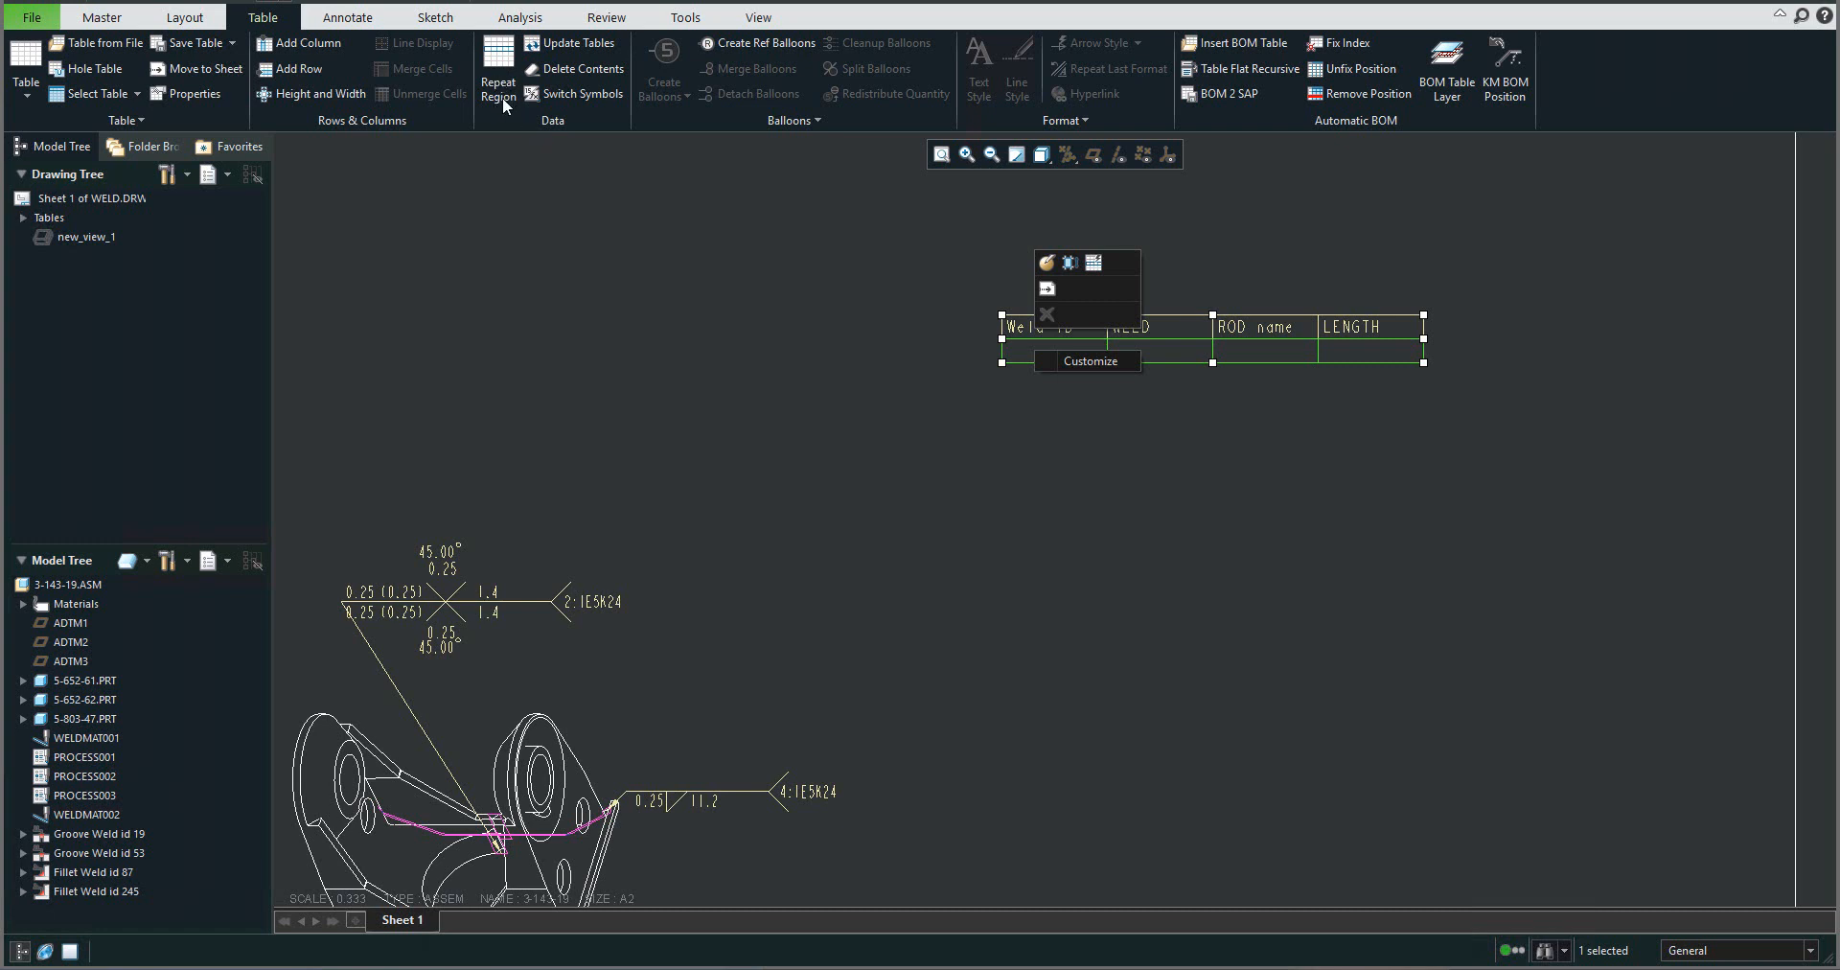
pyautogui.moveTo(1009, 360)
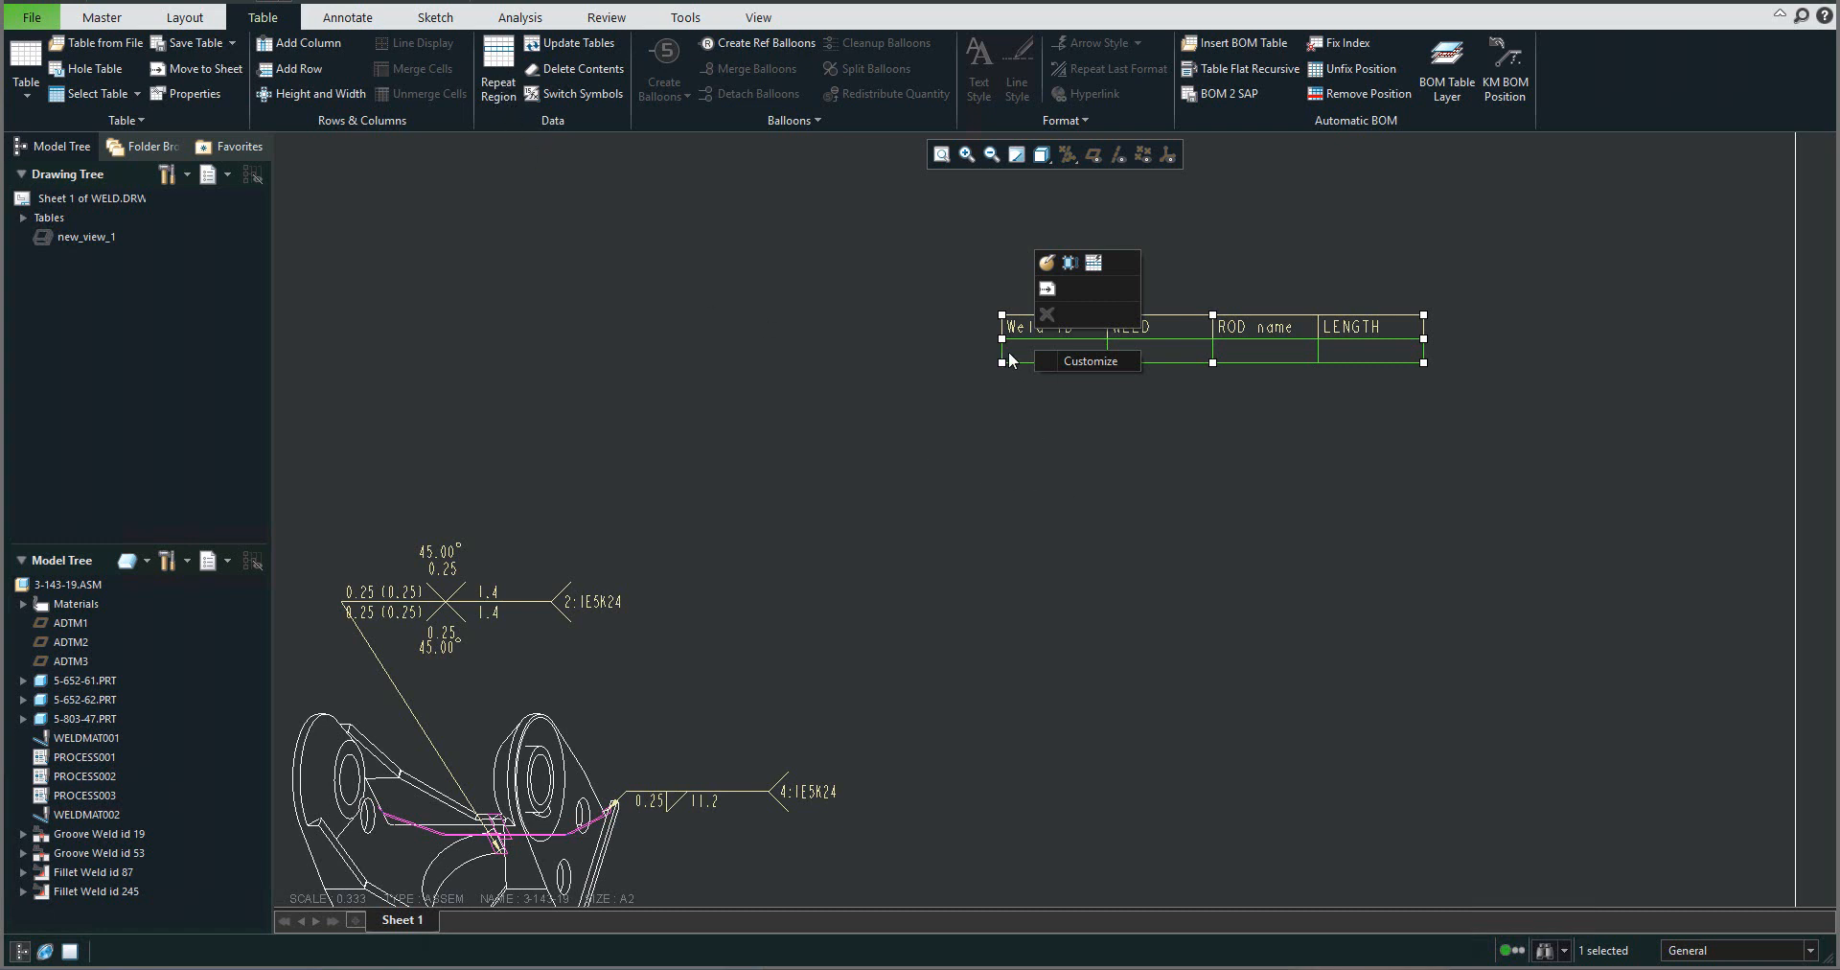
pyautogui.moveTo(1028, 428)
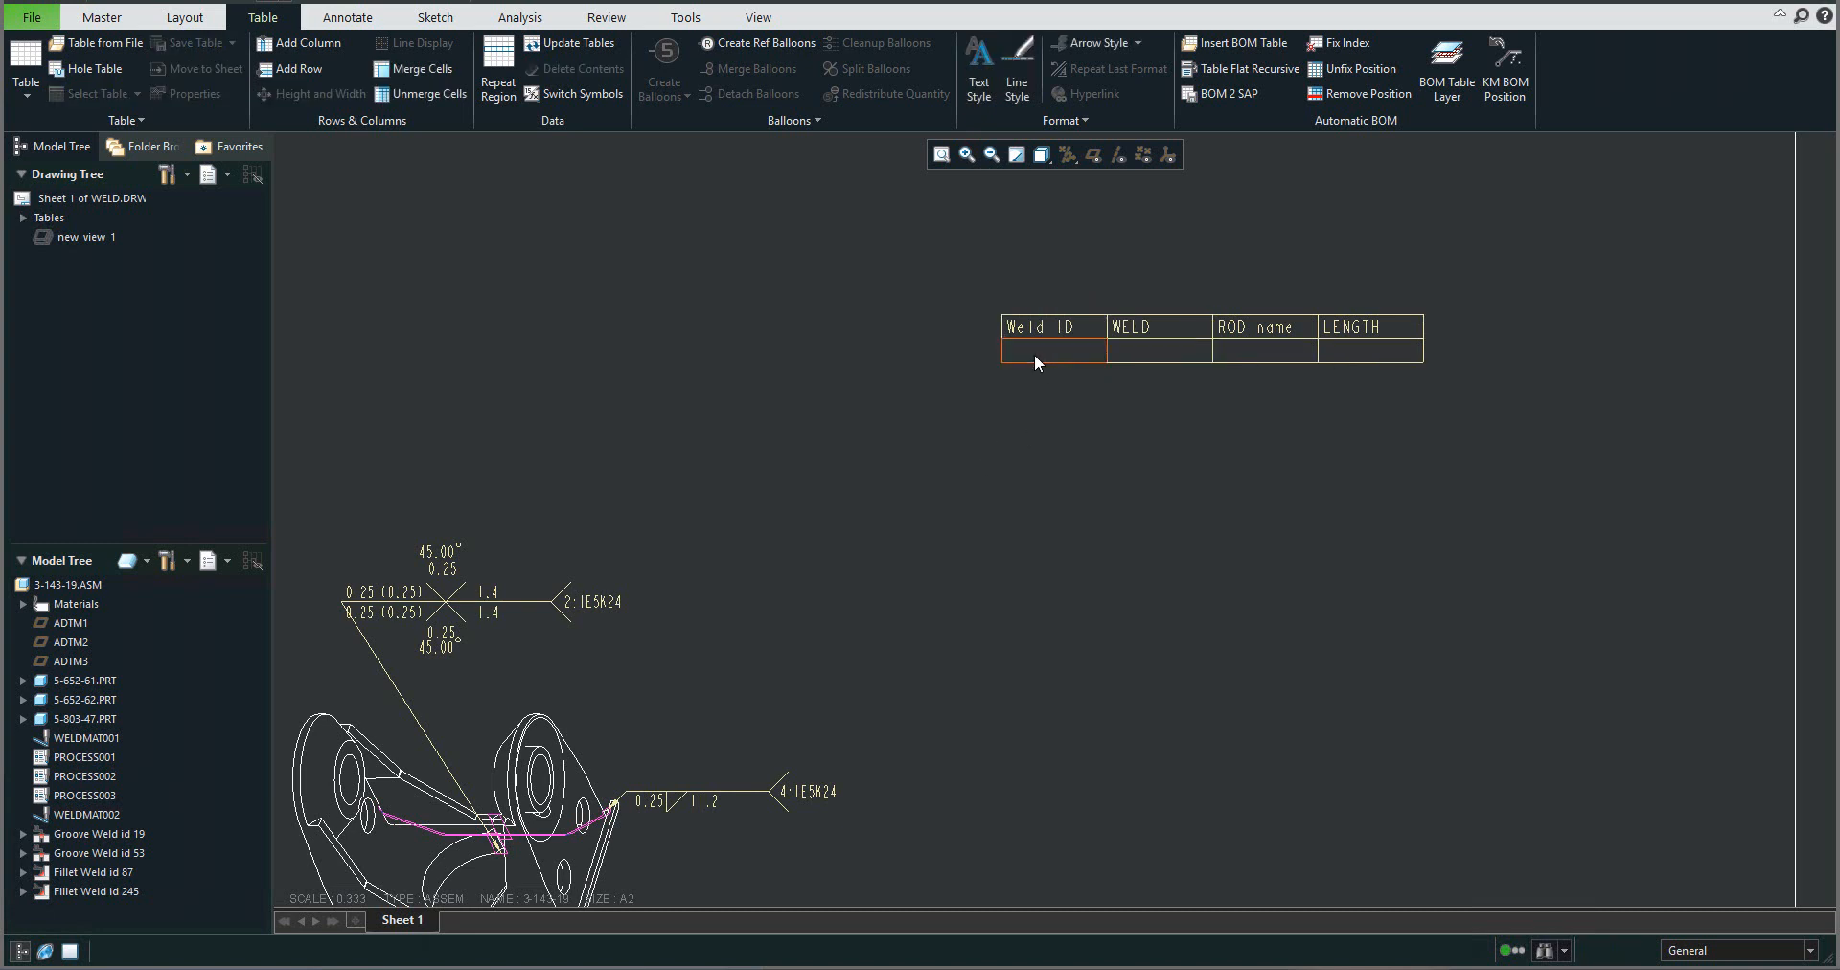
pyautogui.moveTo(1052, 351)
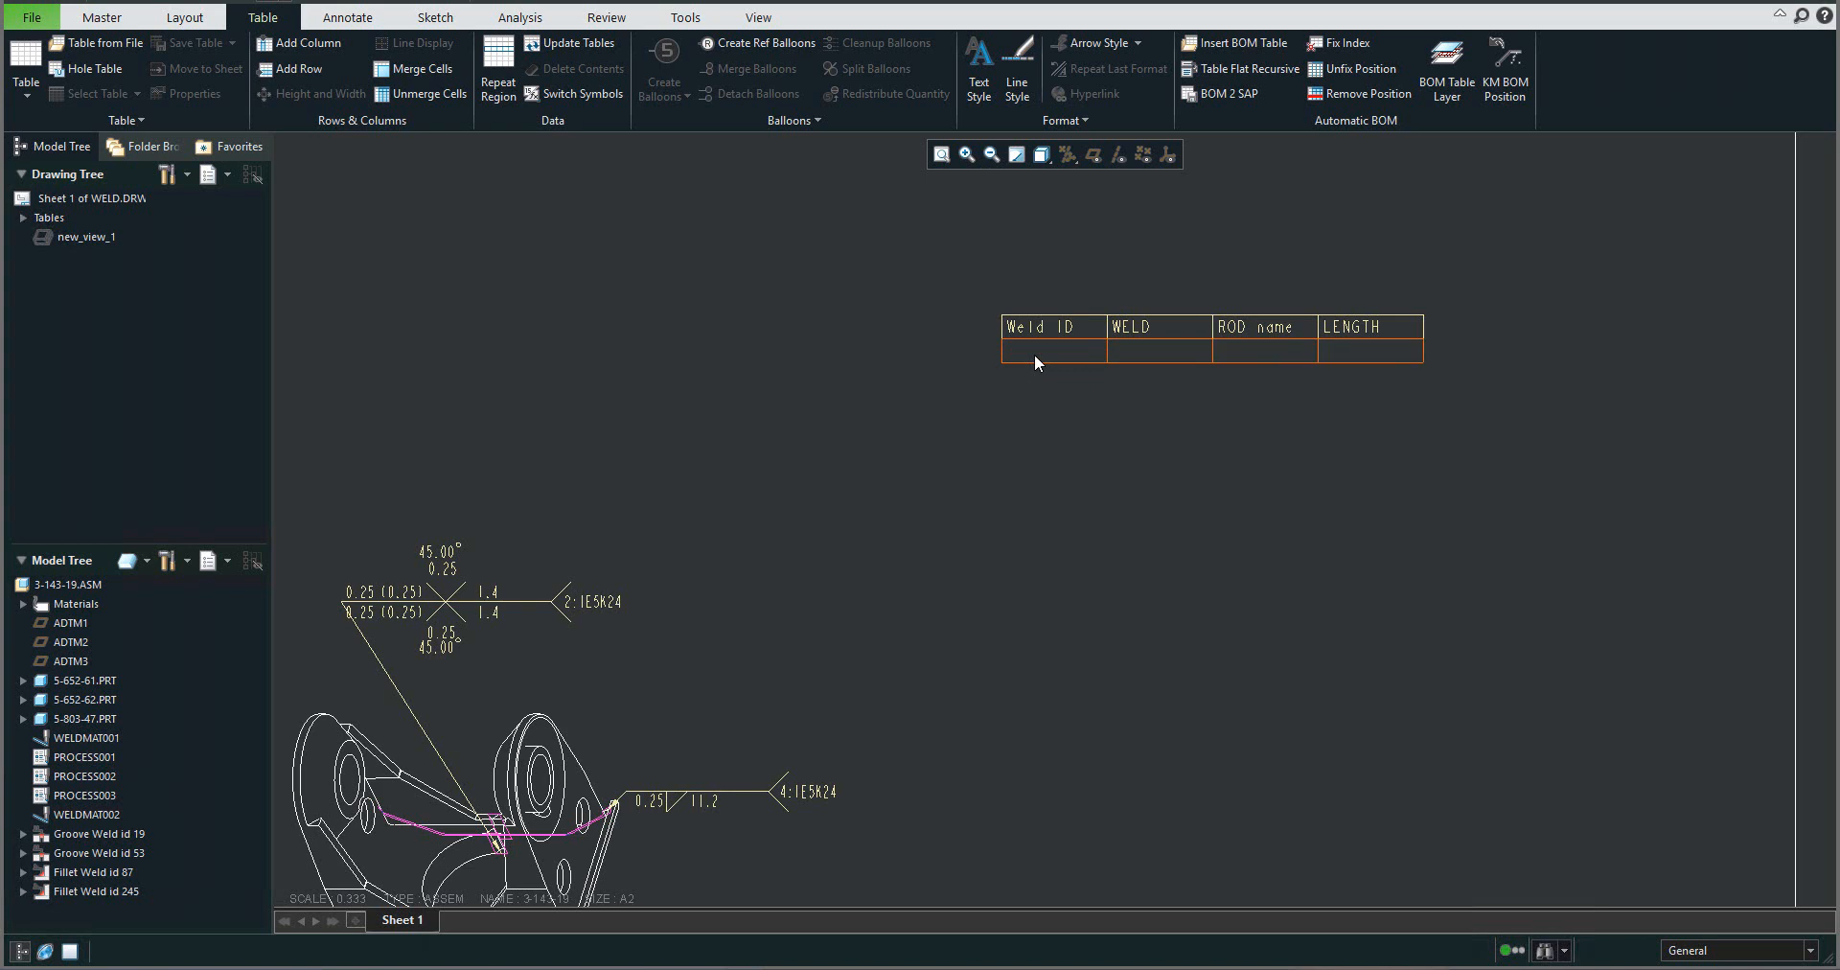
pyautogui.click(1050, 351)
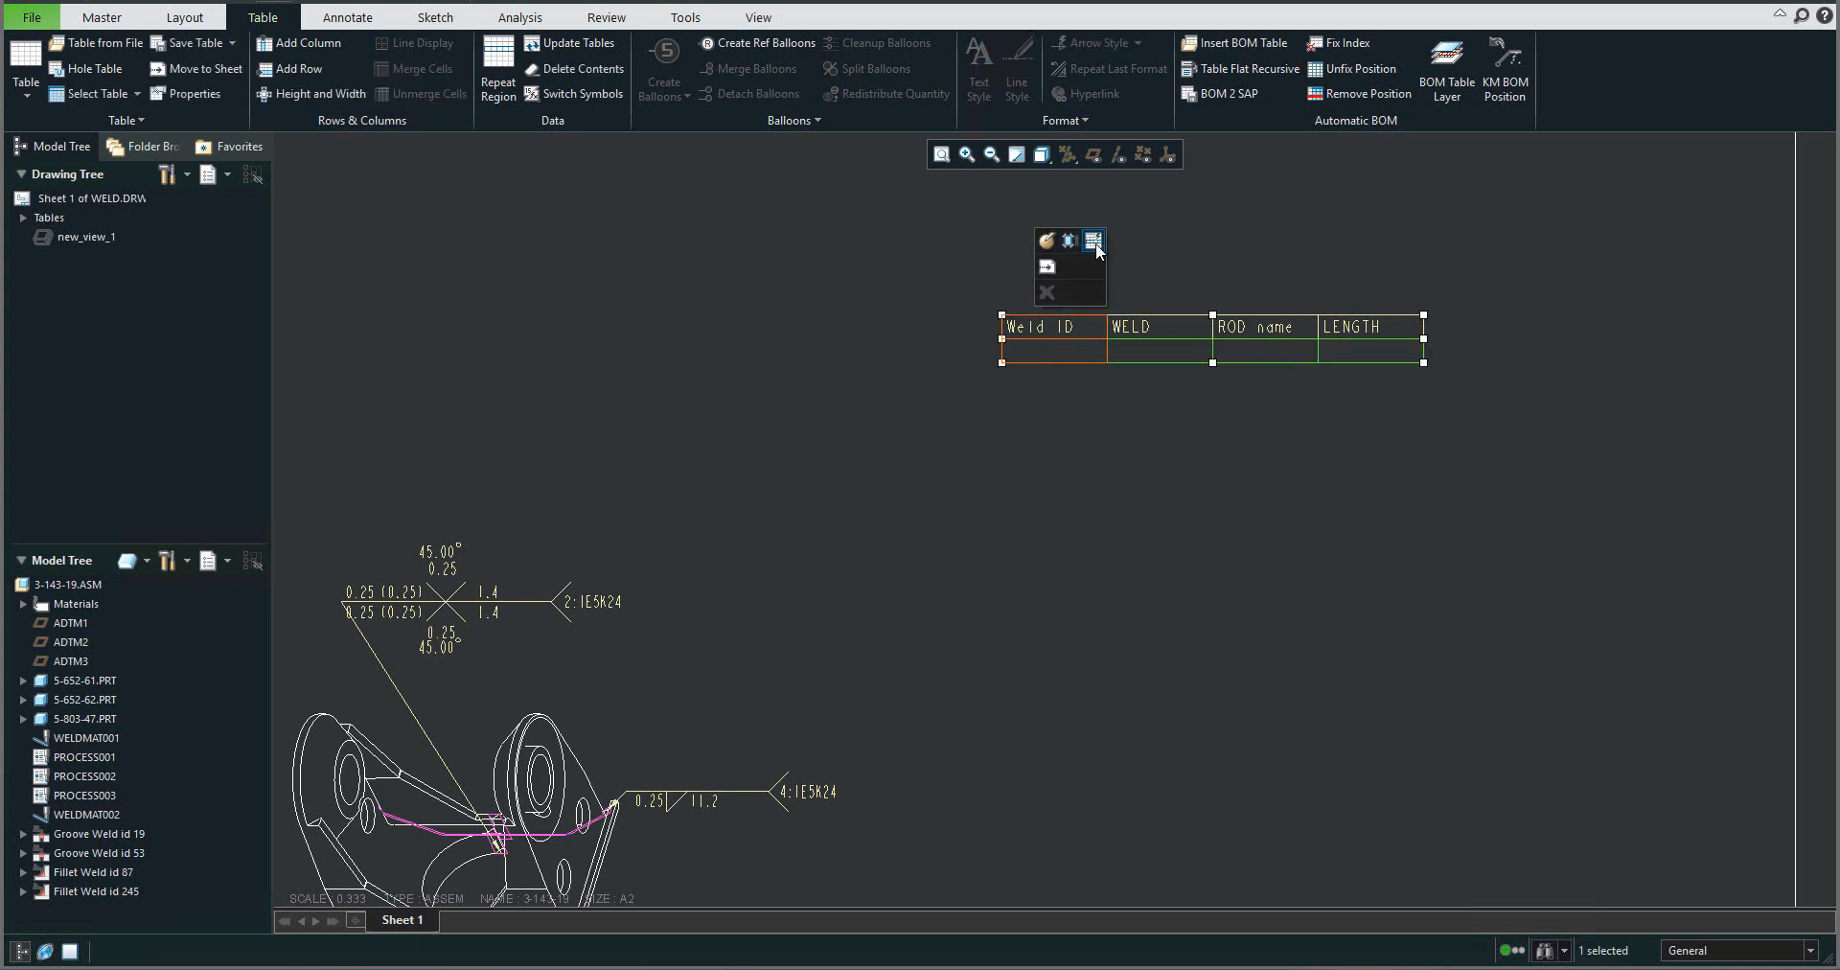
pyautogui.moveTo(1091, 240)
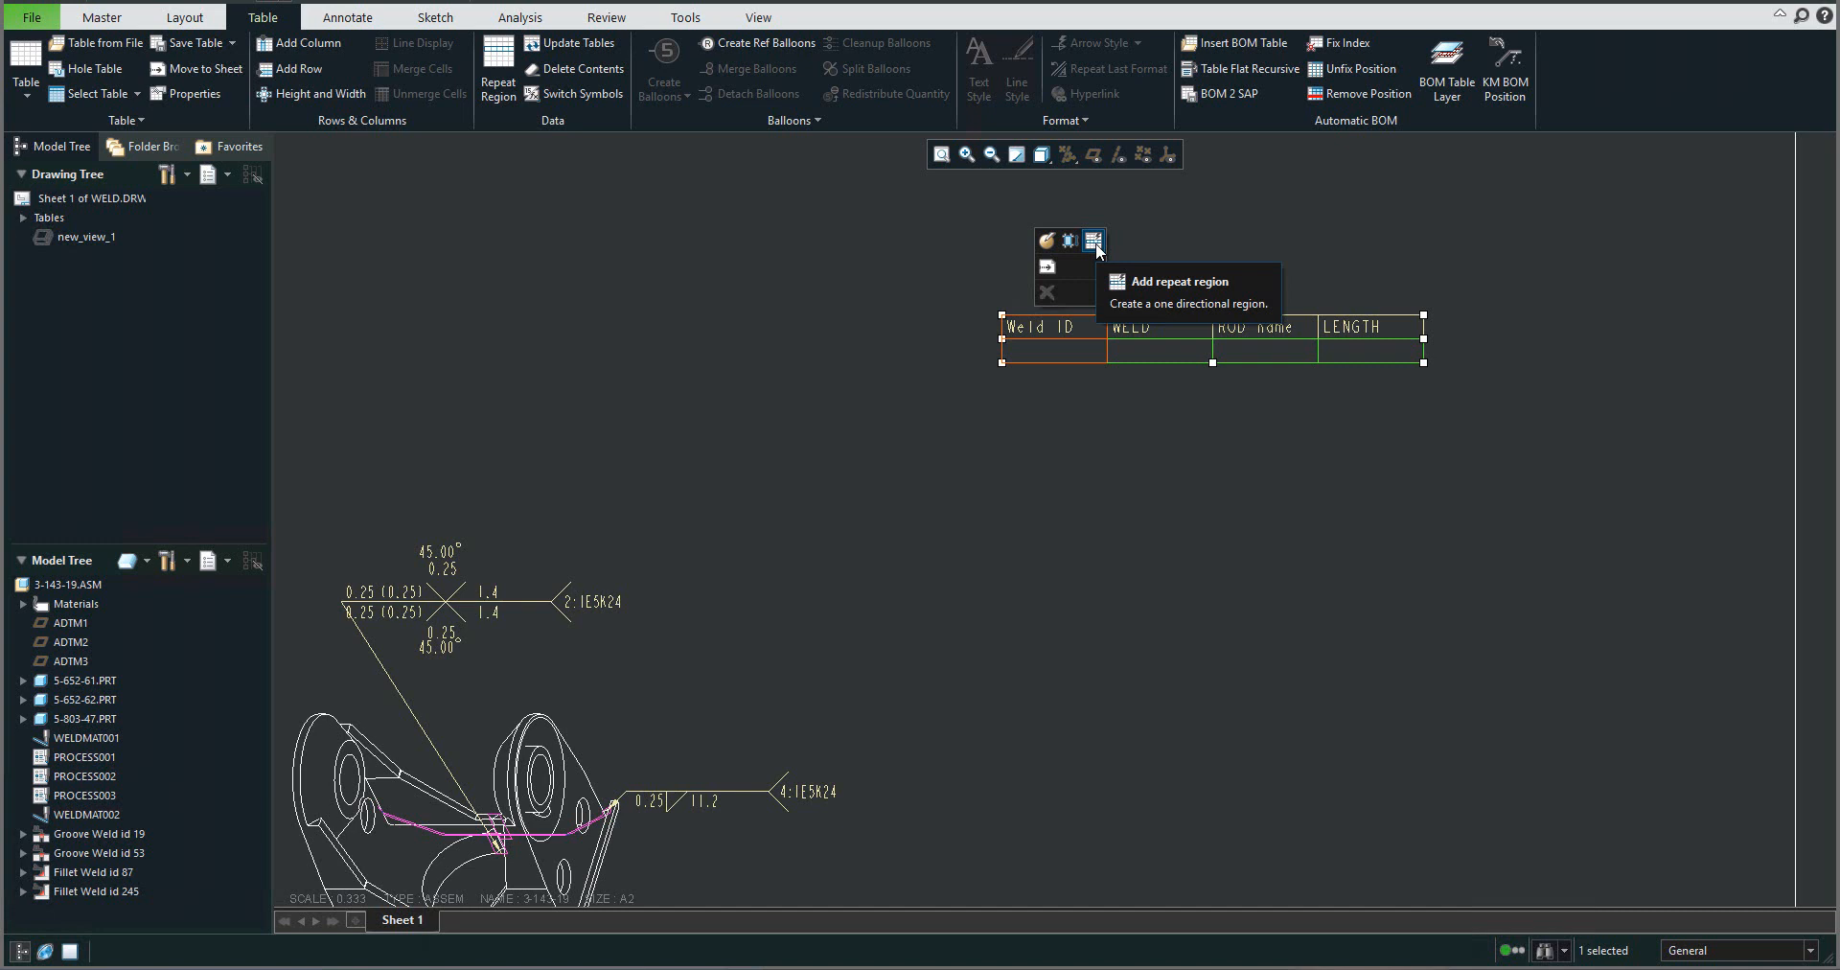
pyautogui.click(1092, 240)
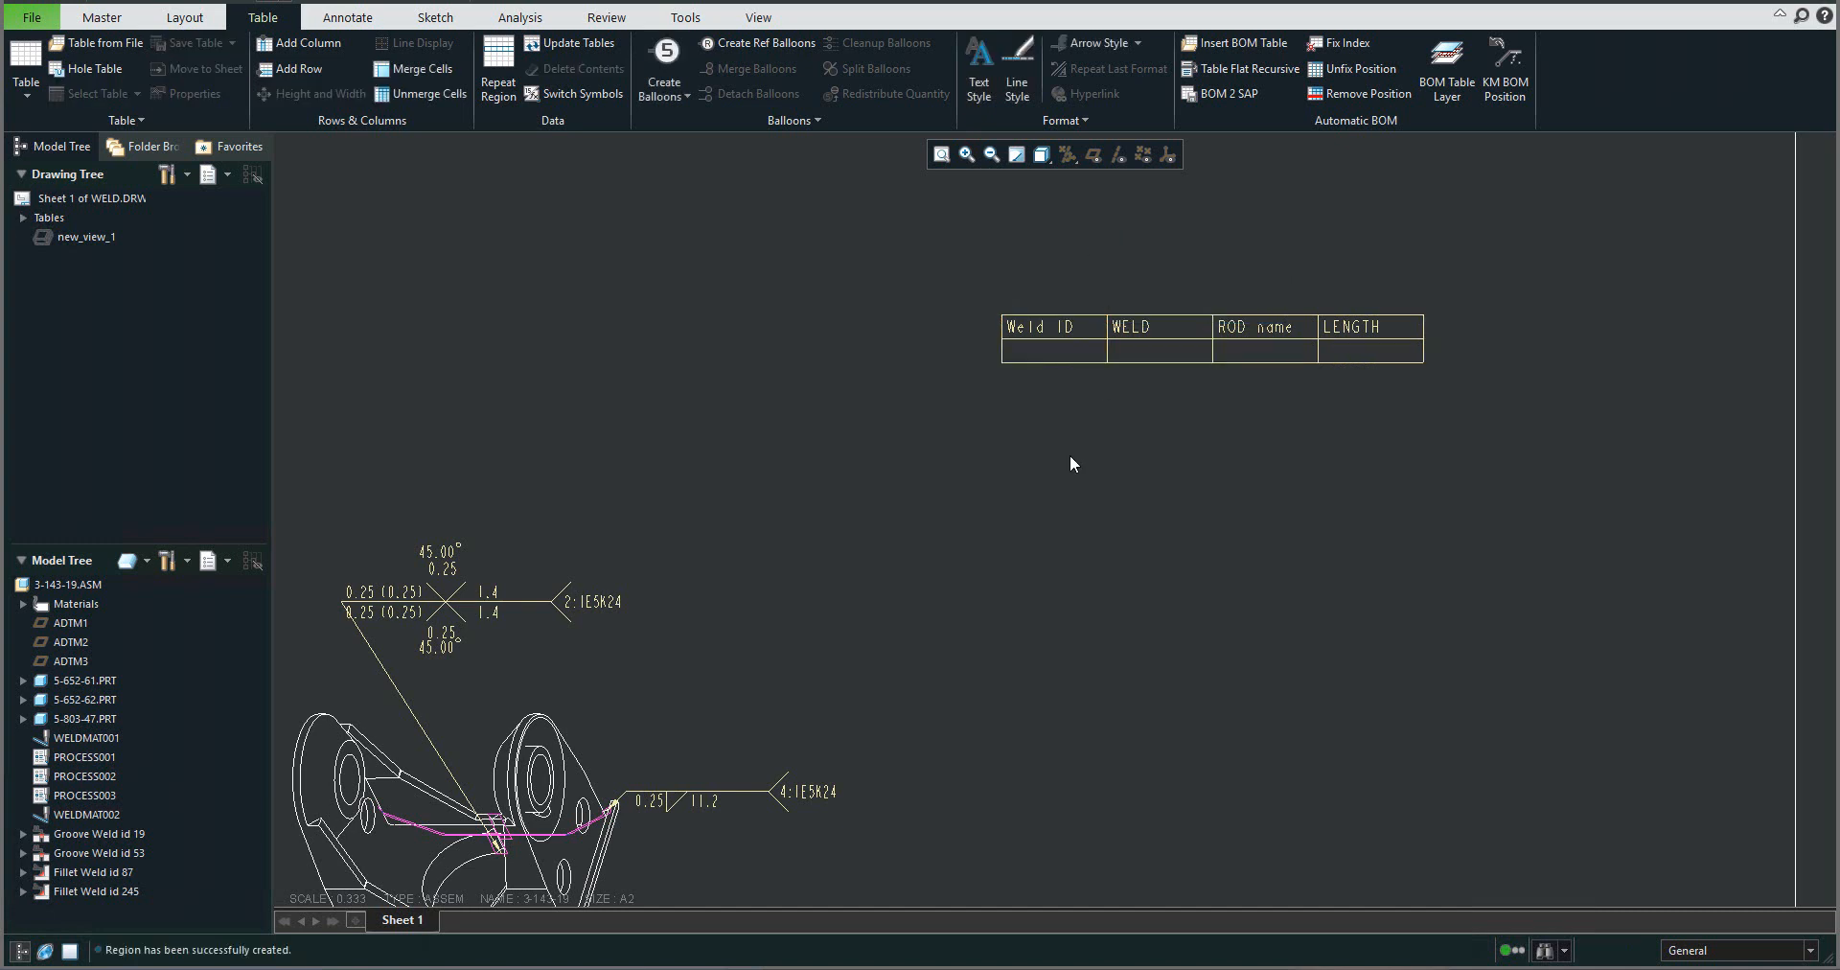
pyautogui.click(1051, 351)
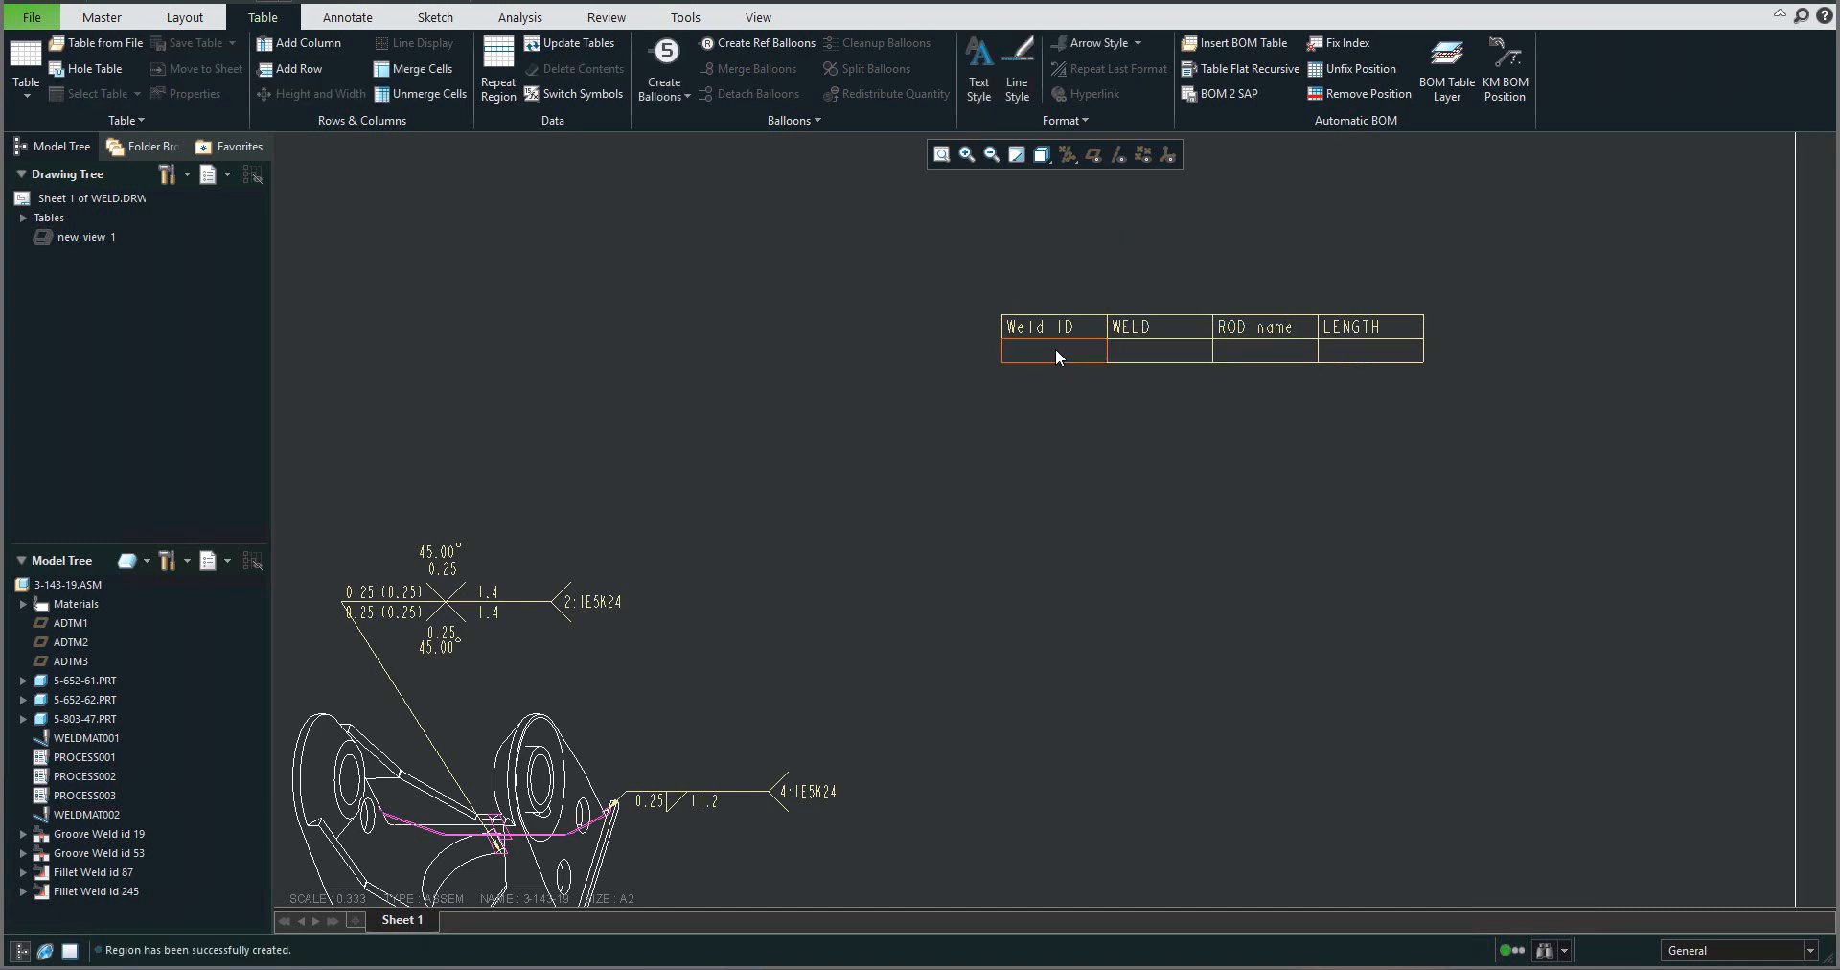
pyautogui.moveTo(1053, 350)
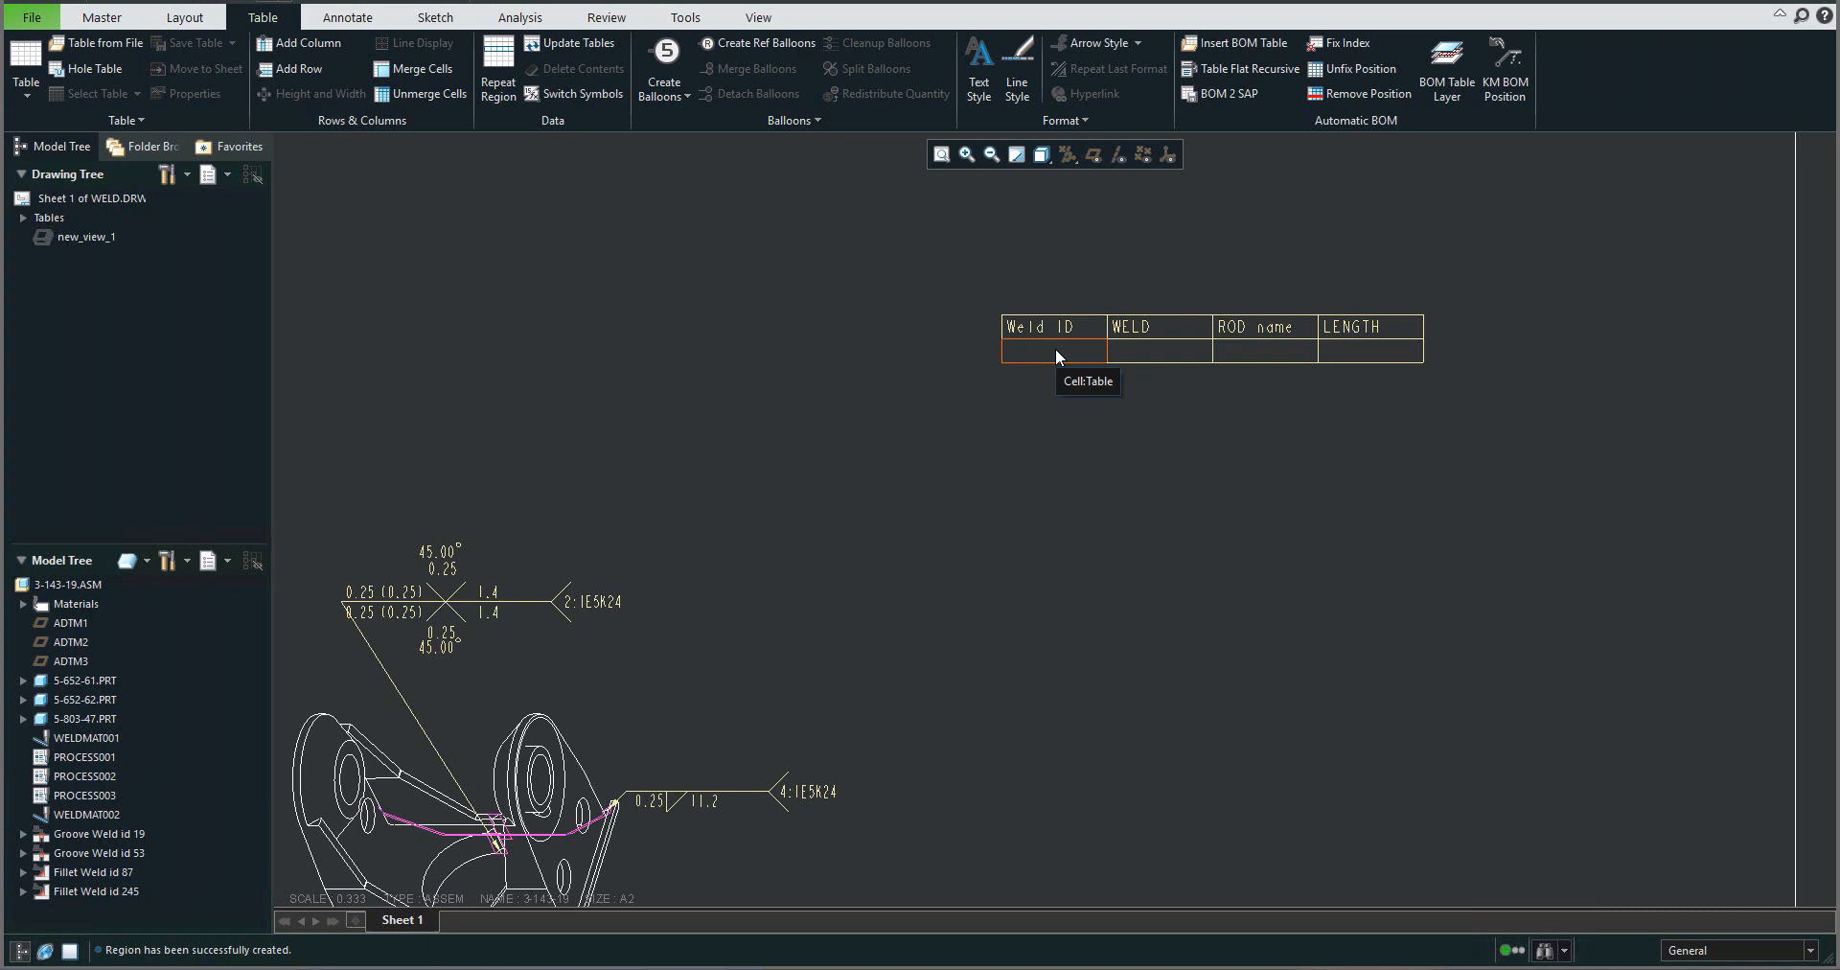
# Step: Assign weldasm report parameters seq_id, type and rod name to the repeat row cells
pyautogui.doubleClick(1052, 352)
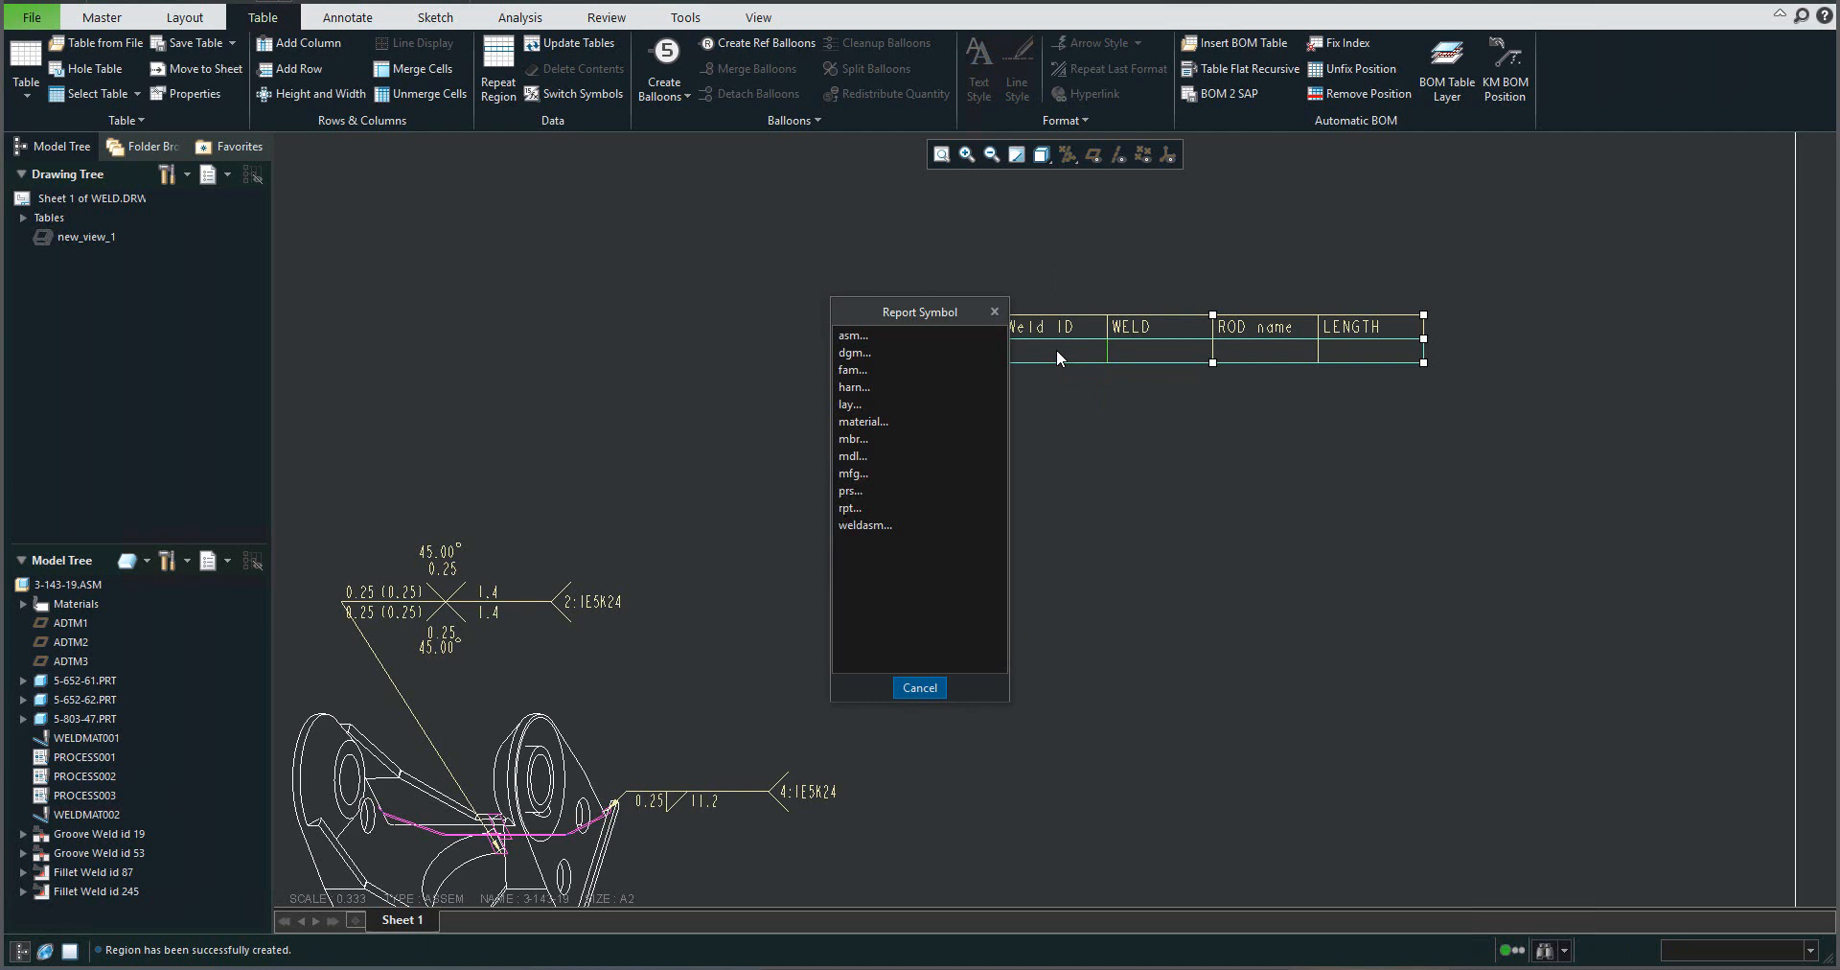
pyautogui.moveTo(880, 549)
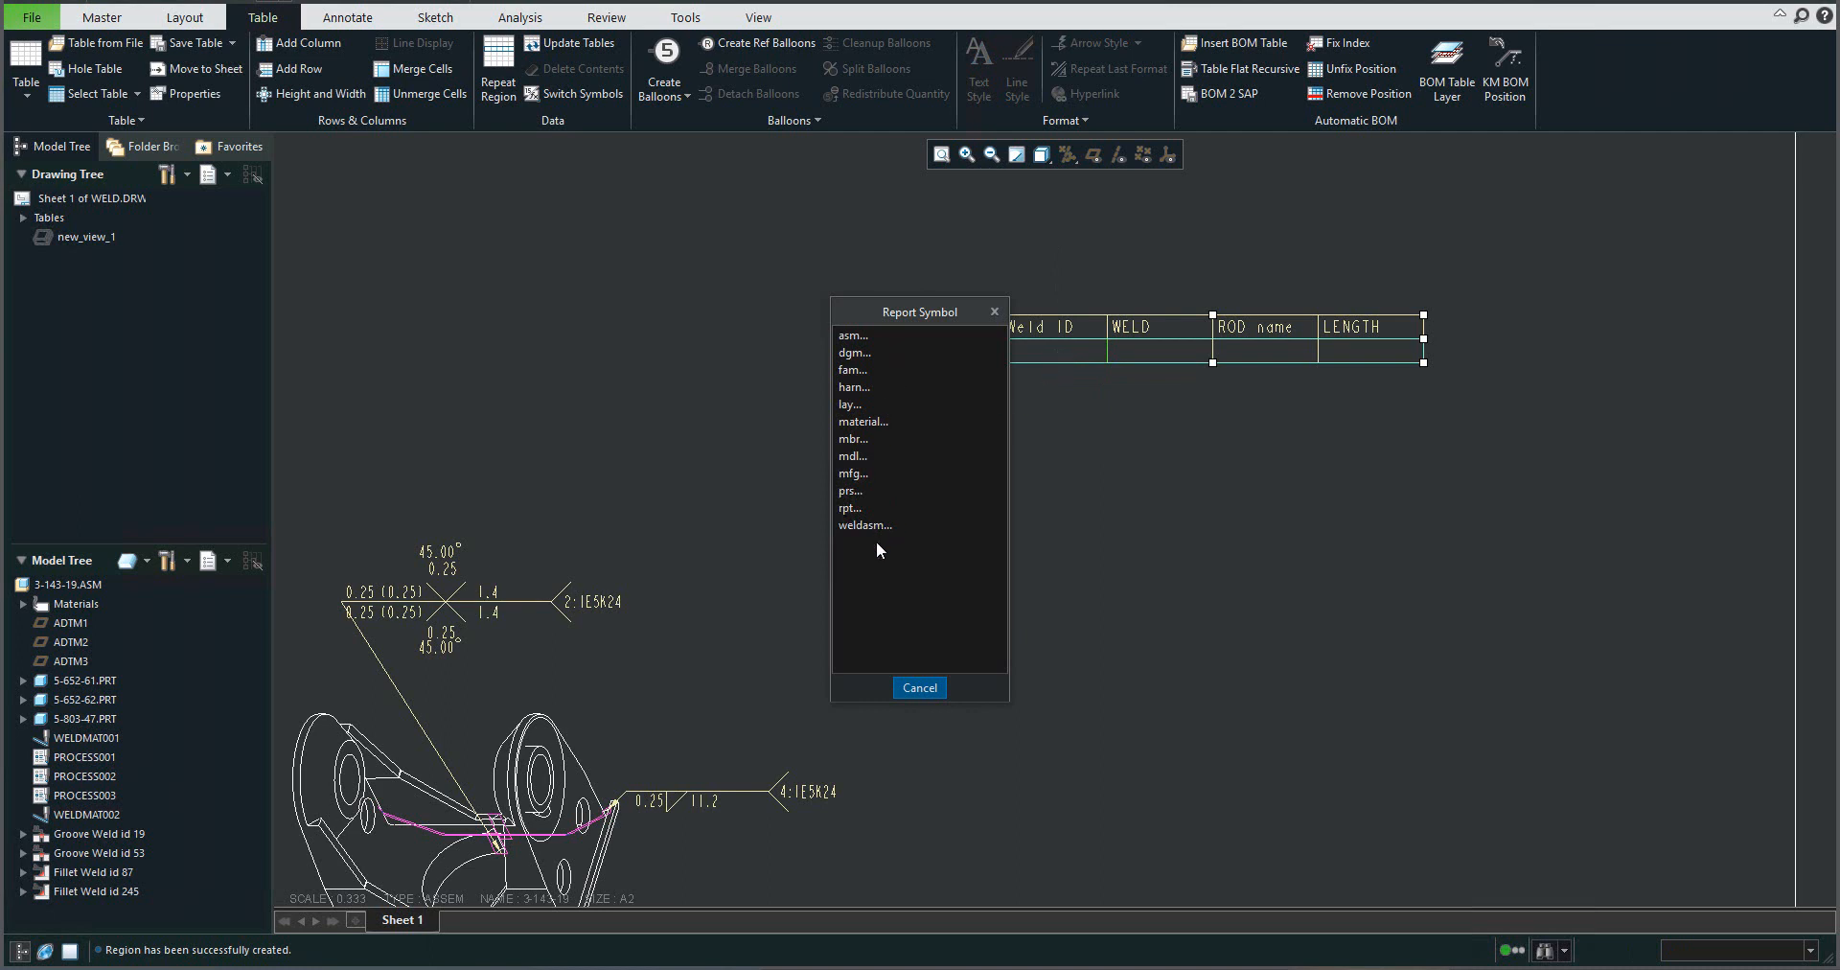
pyautogui.moveTo(857, 535)
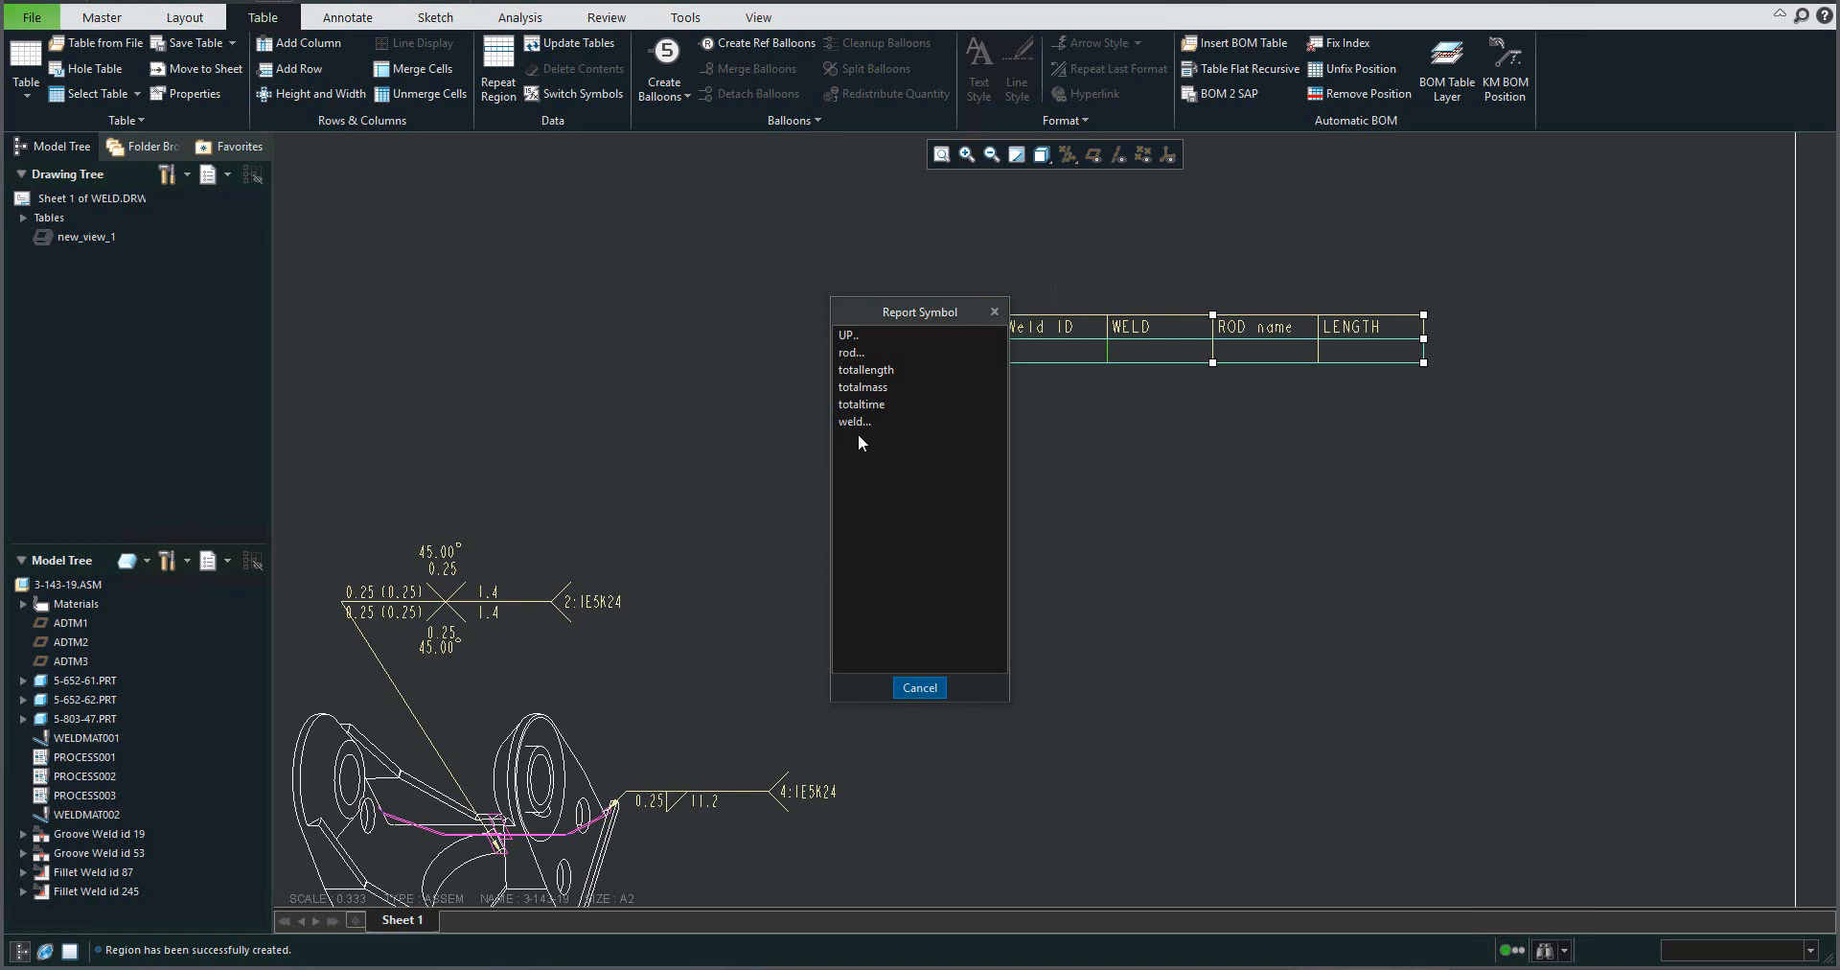
pyautogui.moveTo(856, 432)
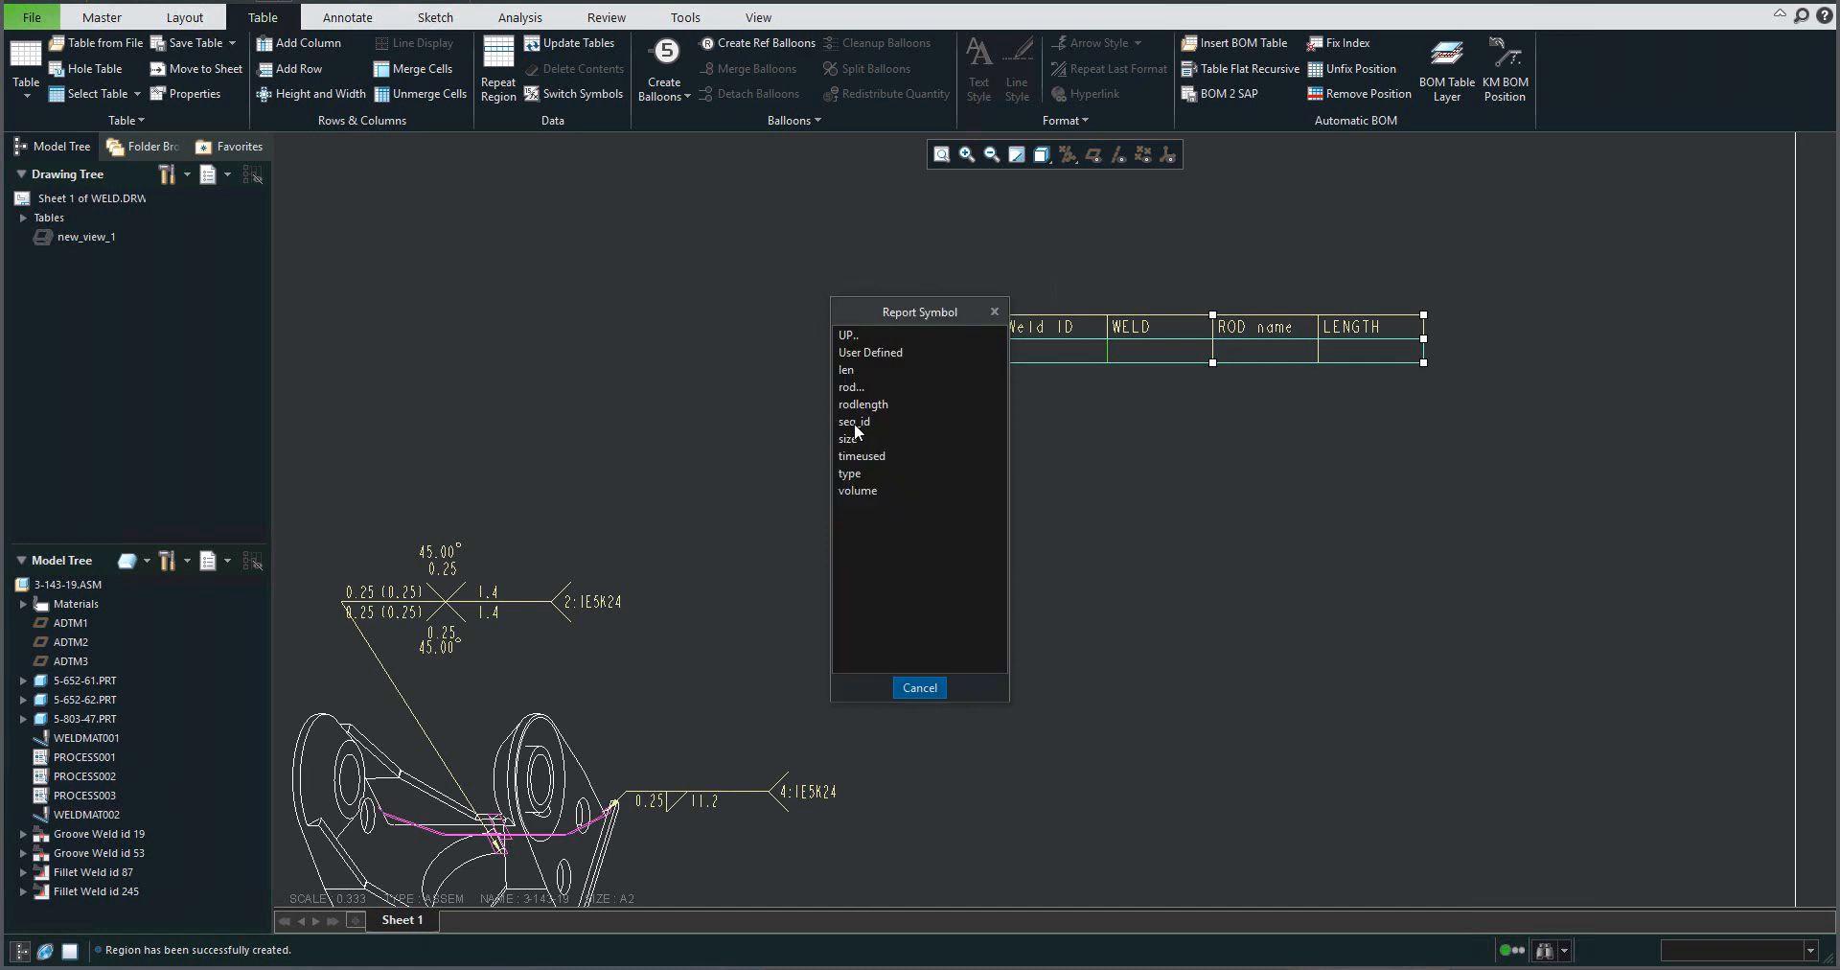
pyautogui.moveTo(889, 501)
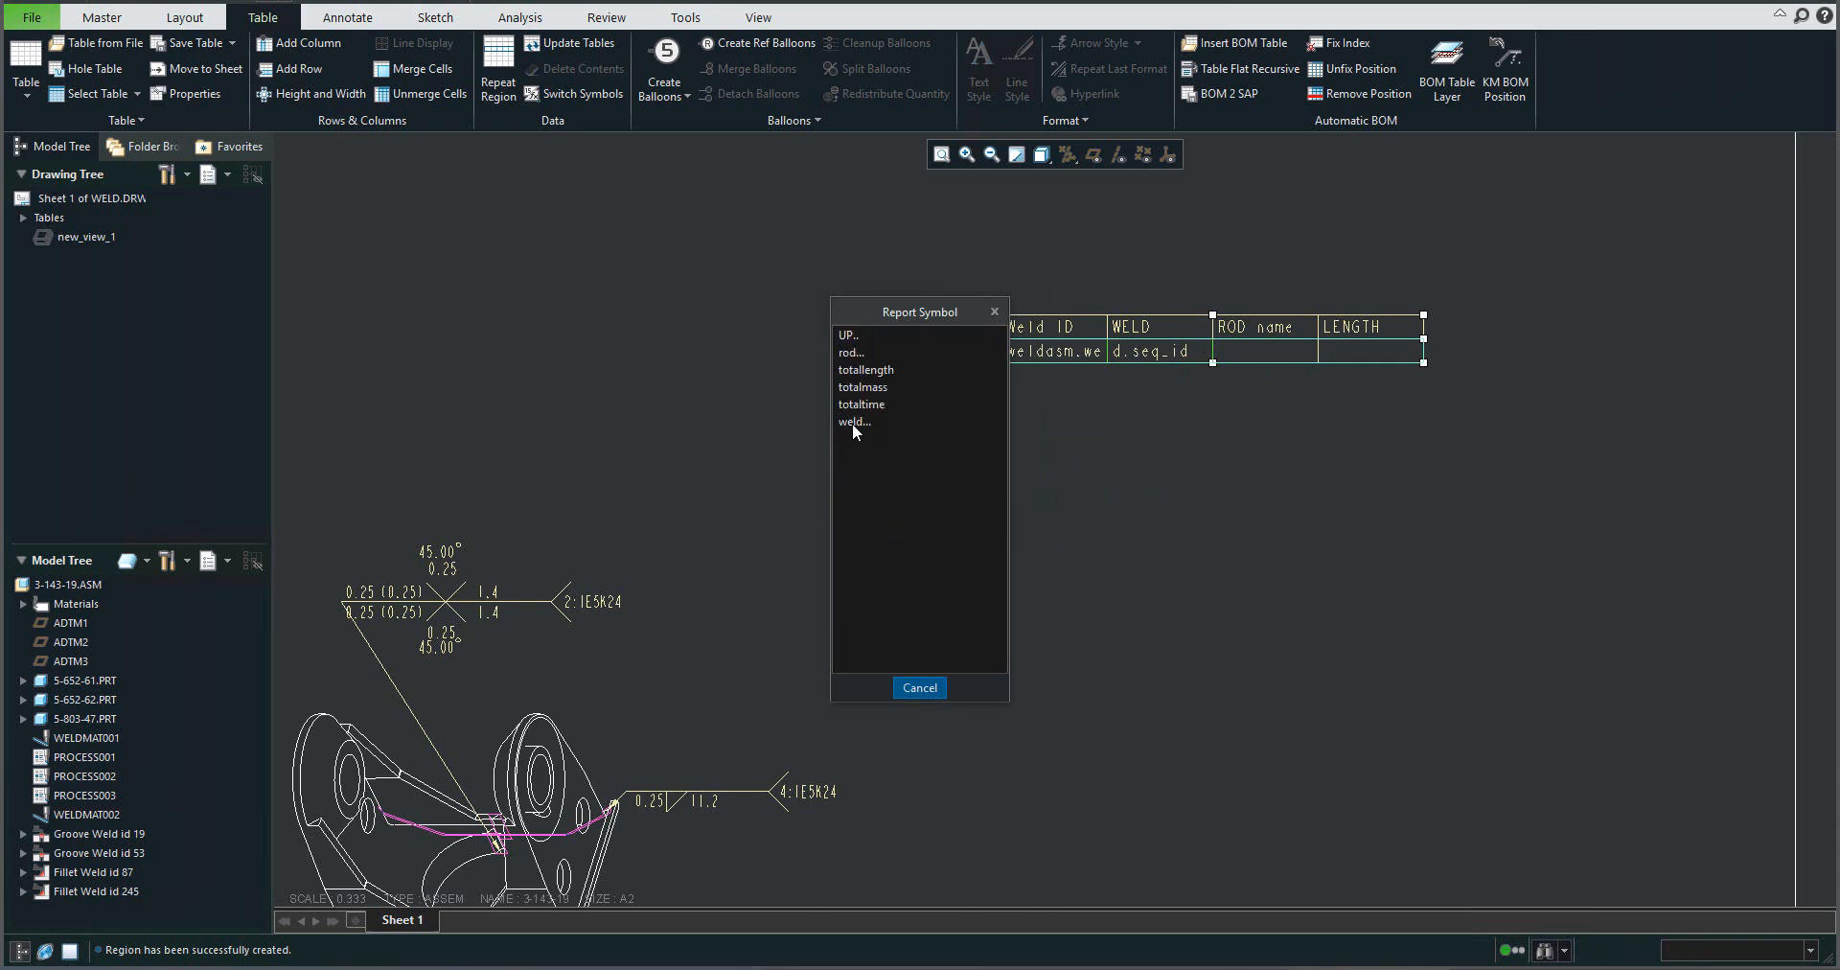
pyautogui.click(853, 420)
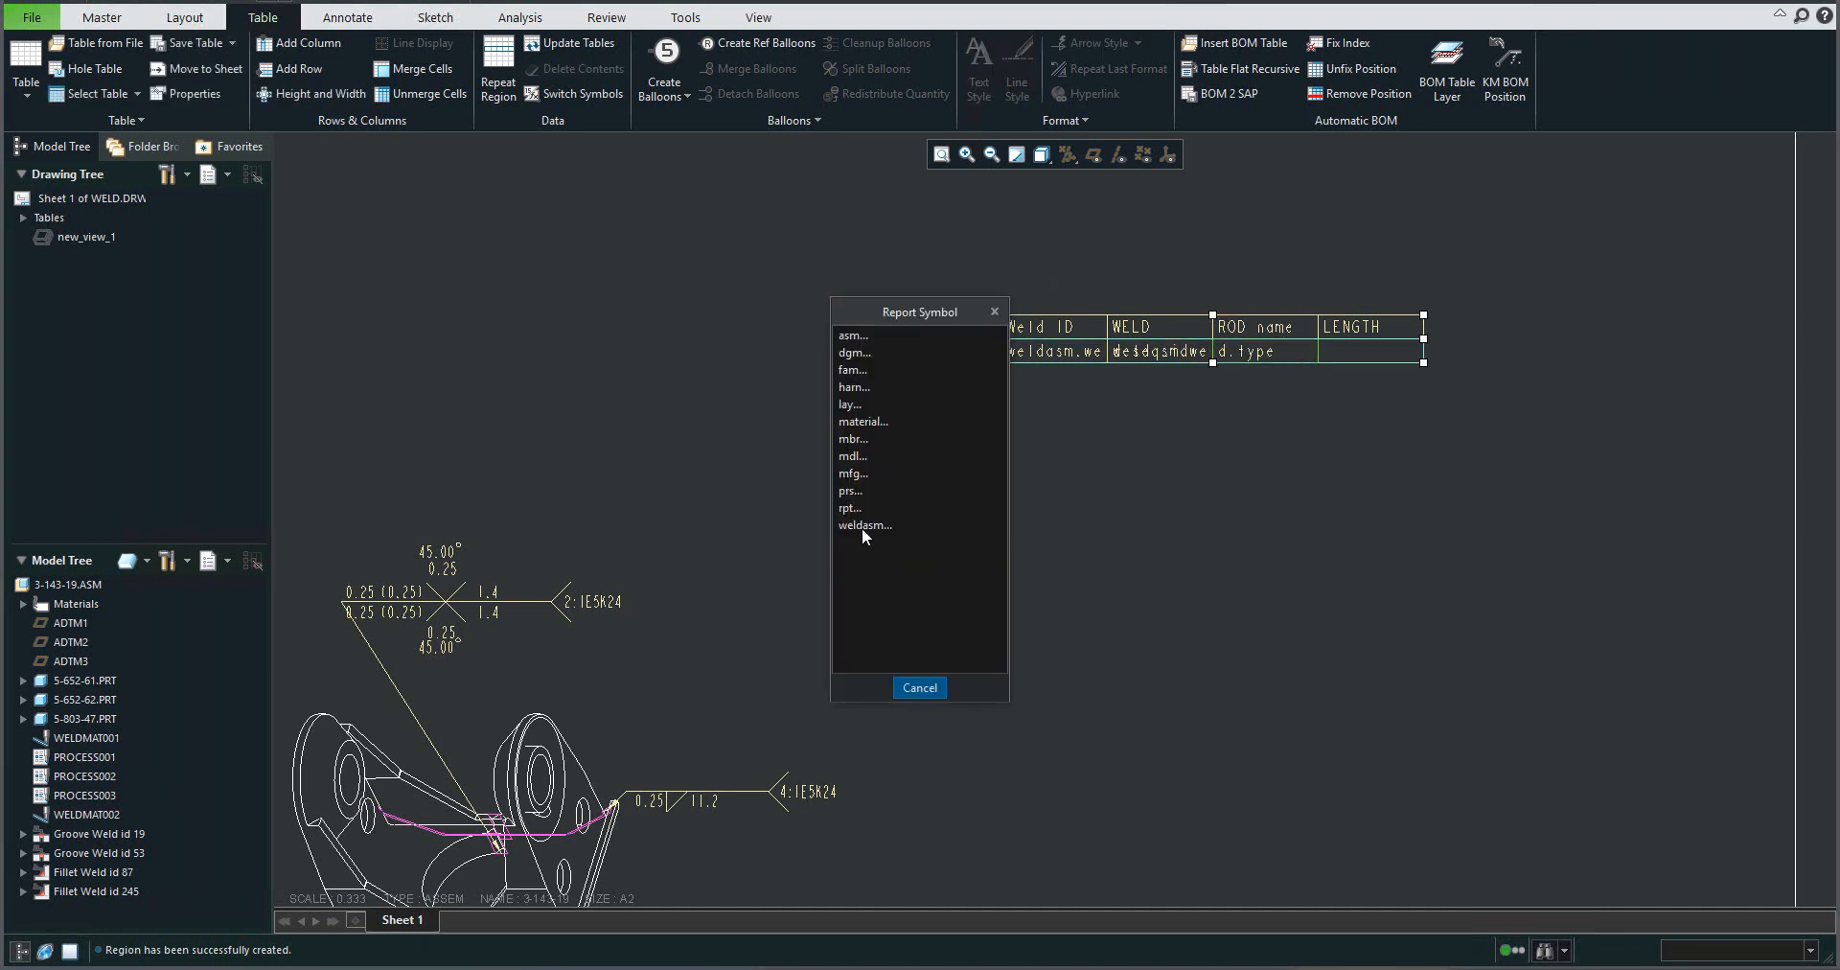
pyautogui.click(863, 525)
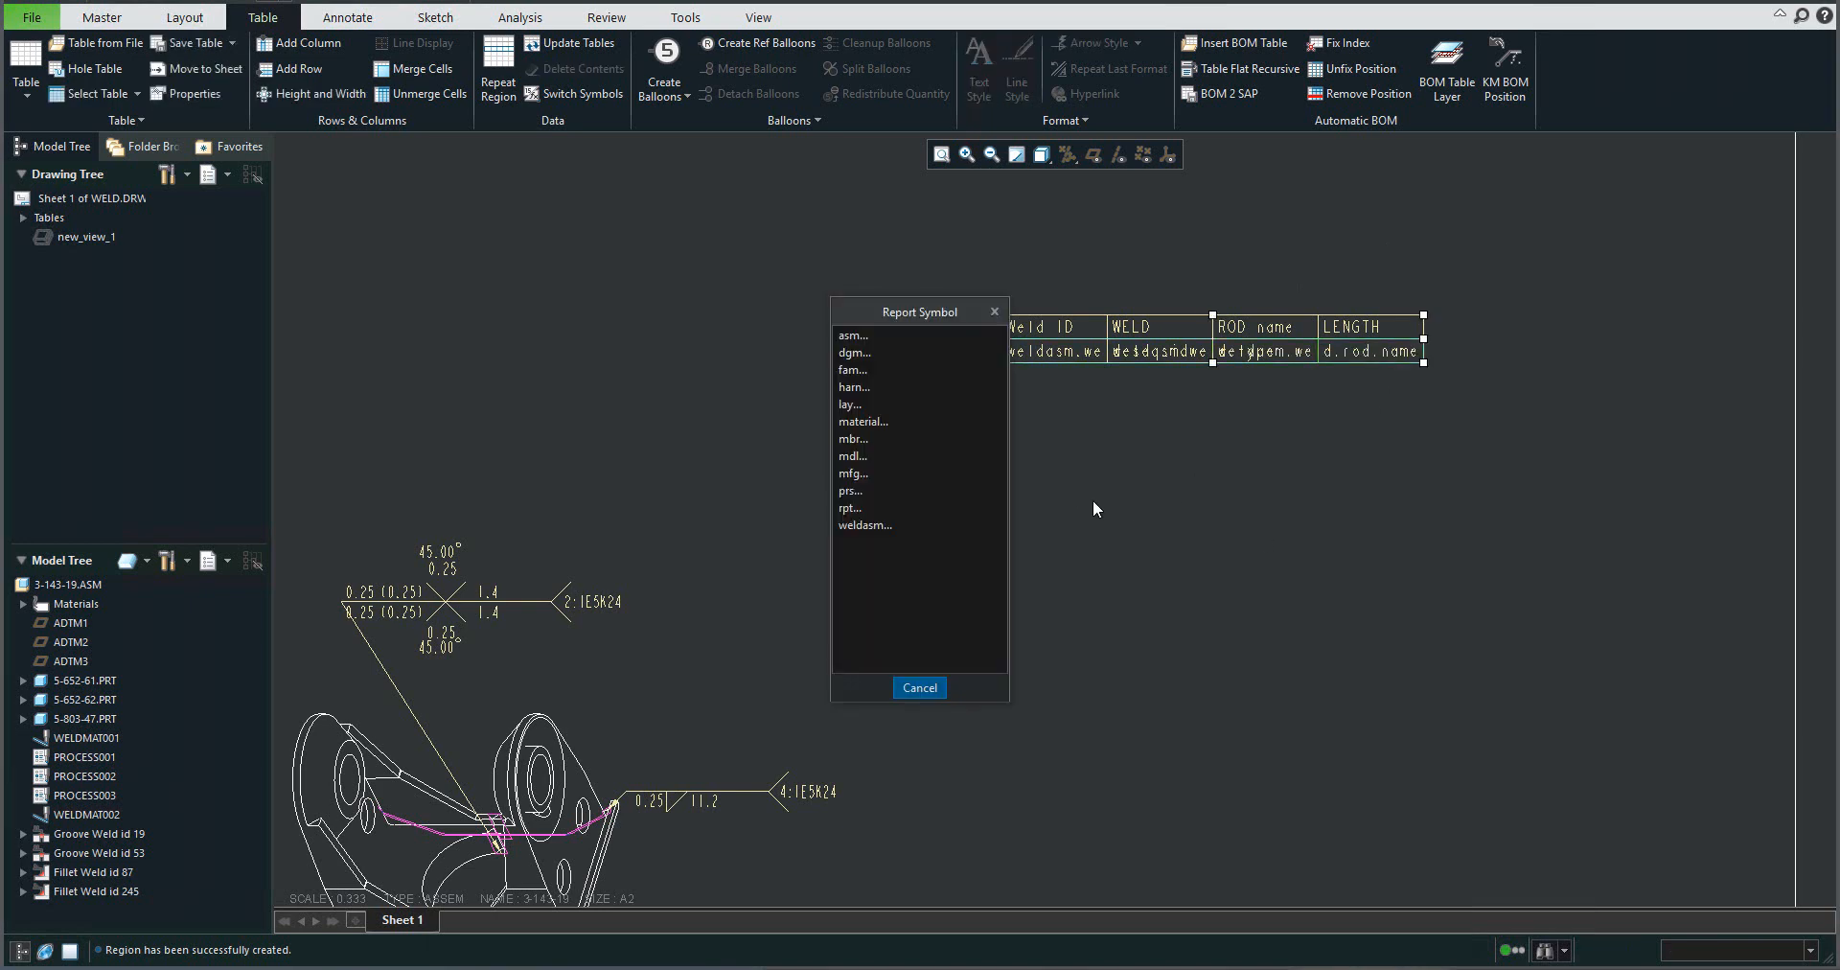
pyautogui.moveTo(882, 558)
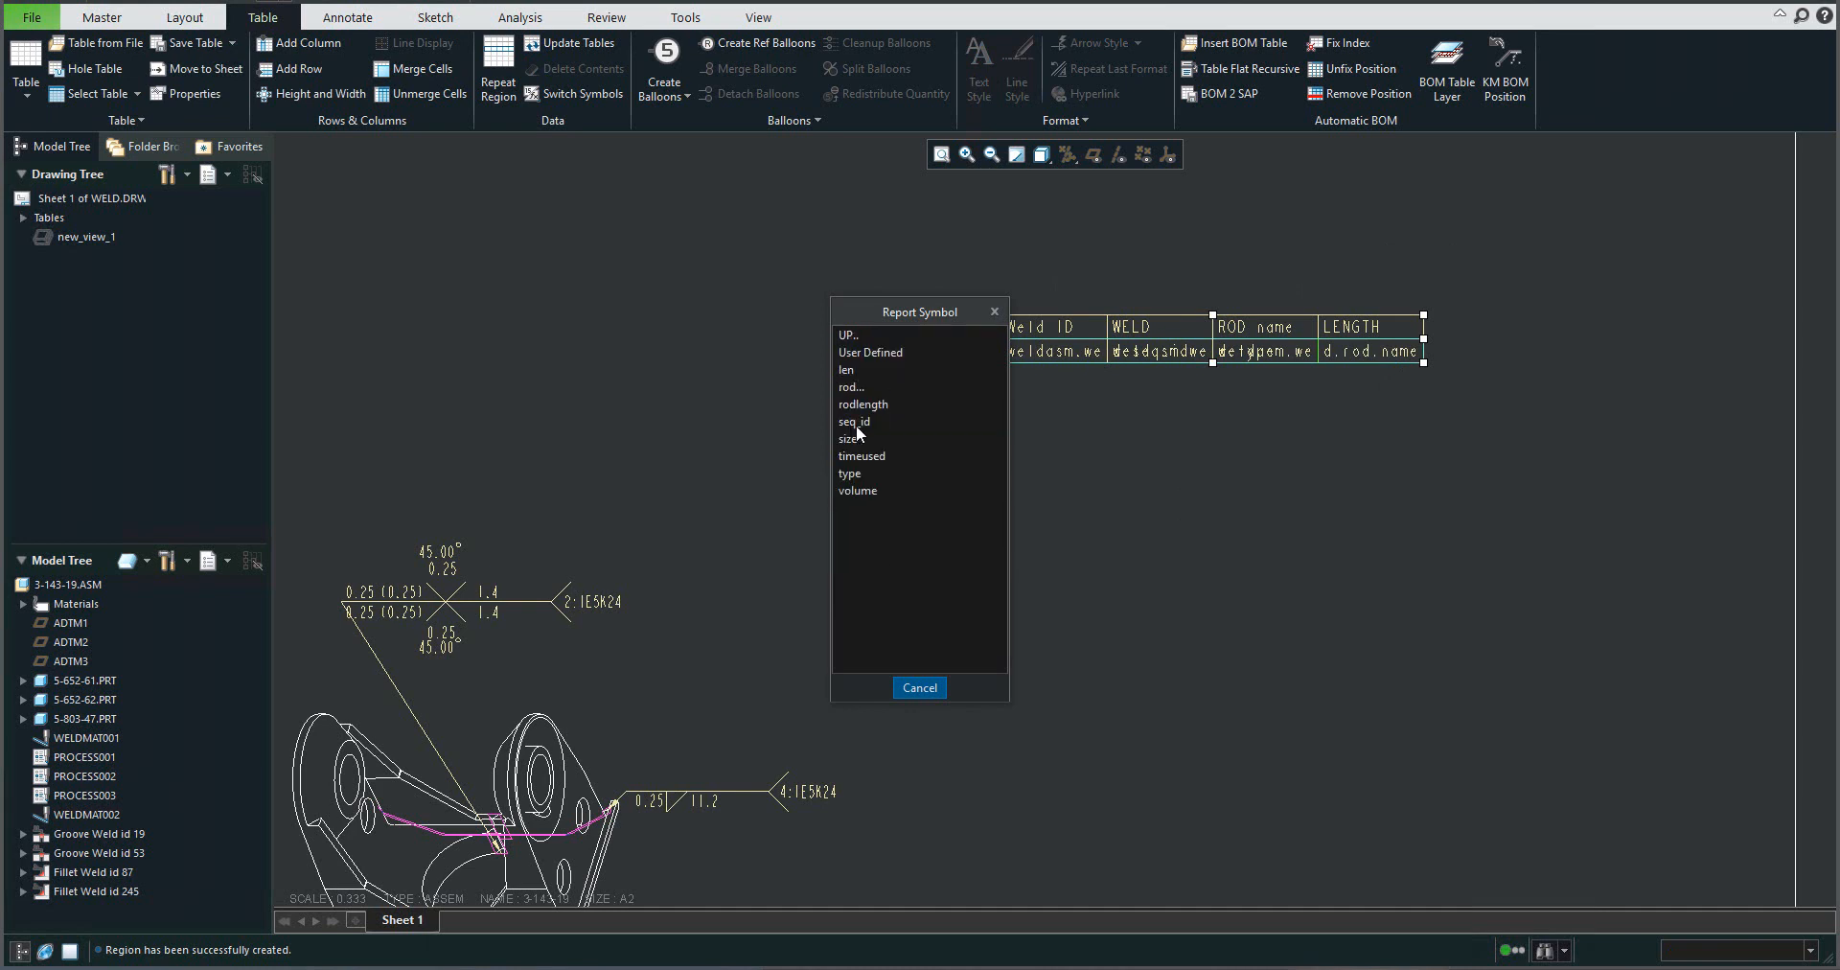
pyautogui.moveTo(864, 528)
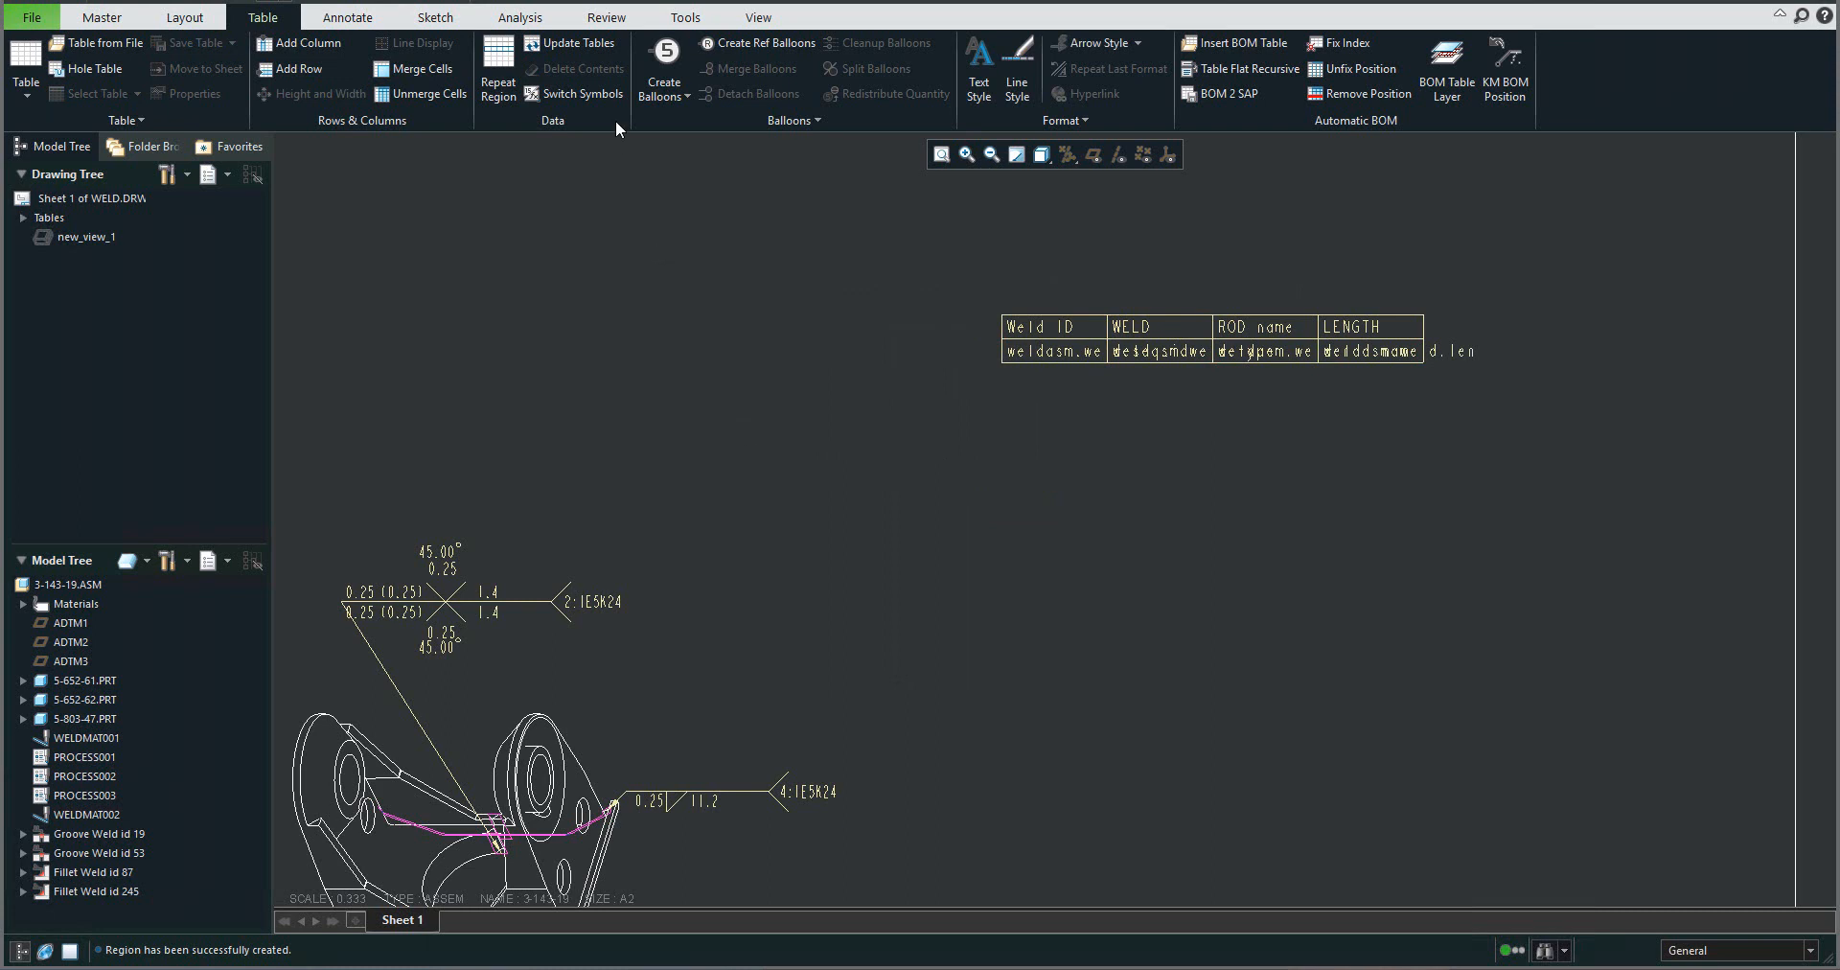
# Step: Update the table to list the four welds, then drag it down beside the bracket view
pyautogui.click(579, 43)
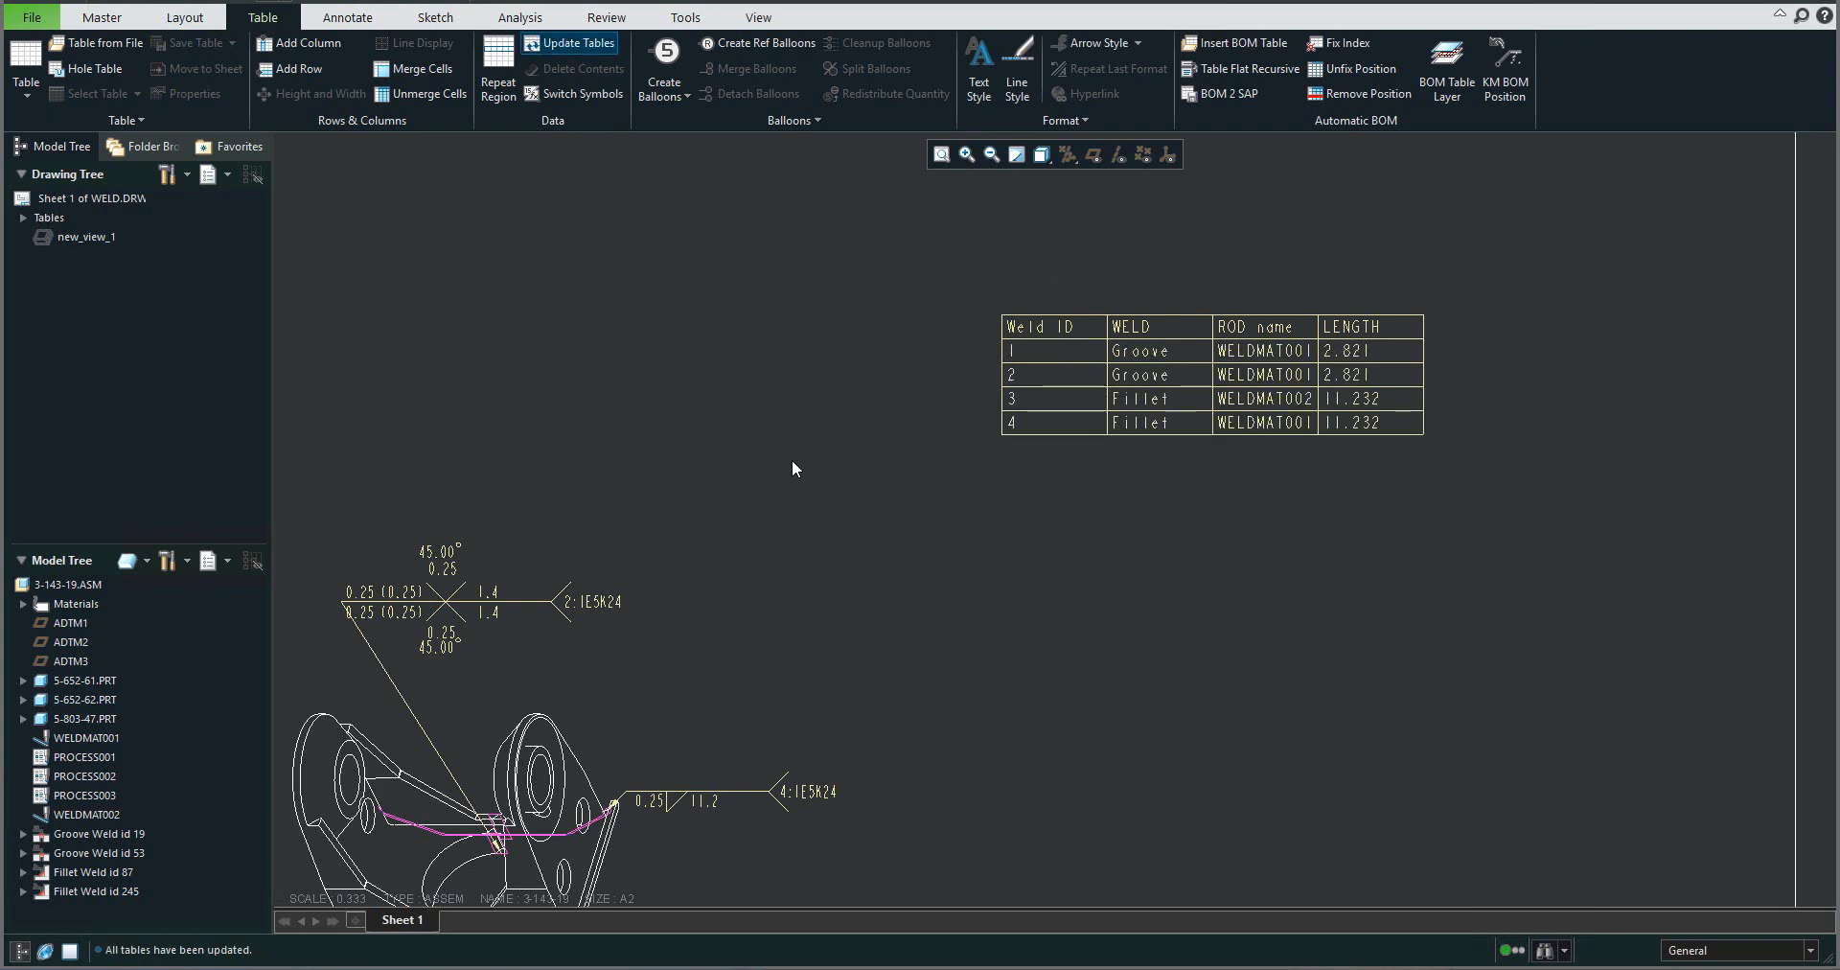
pyautogui.moveTo(1086, 573)
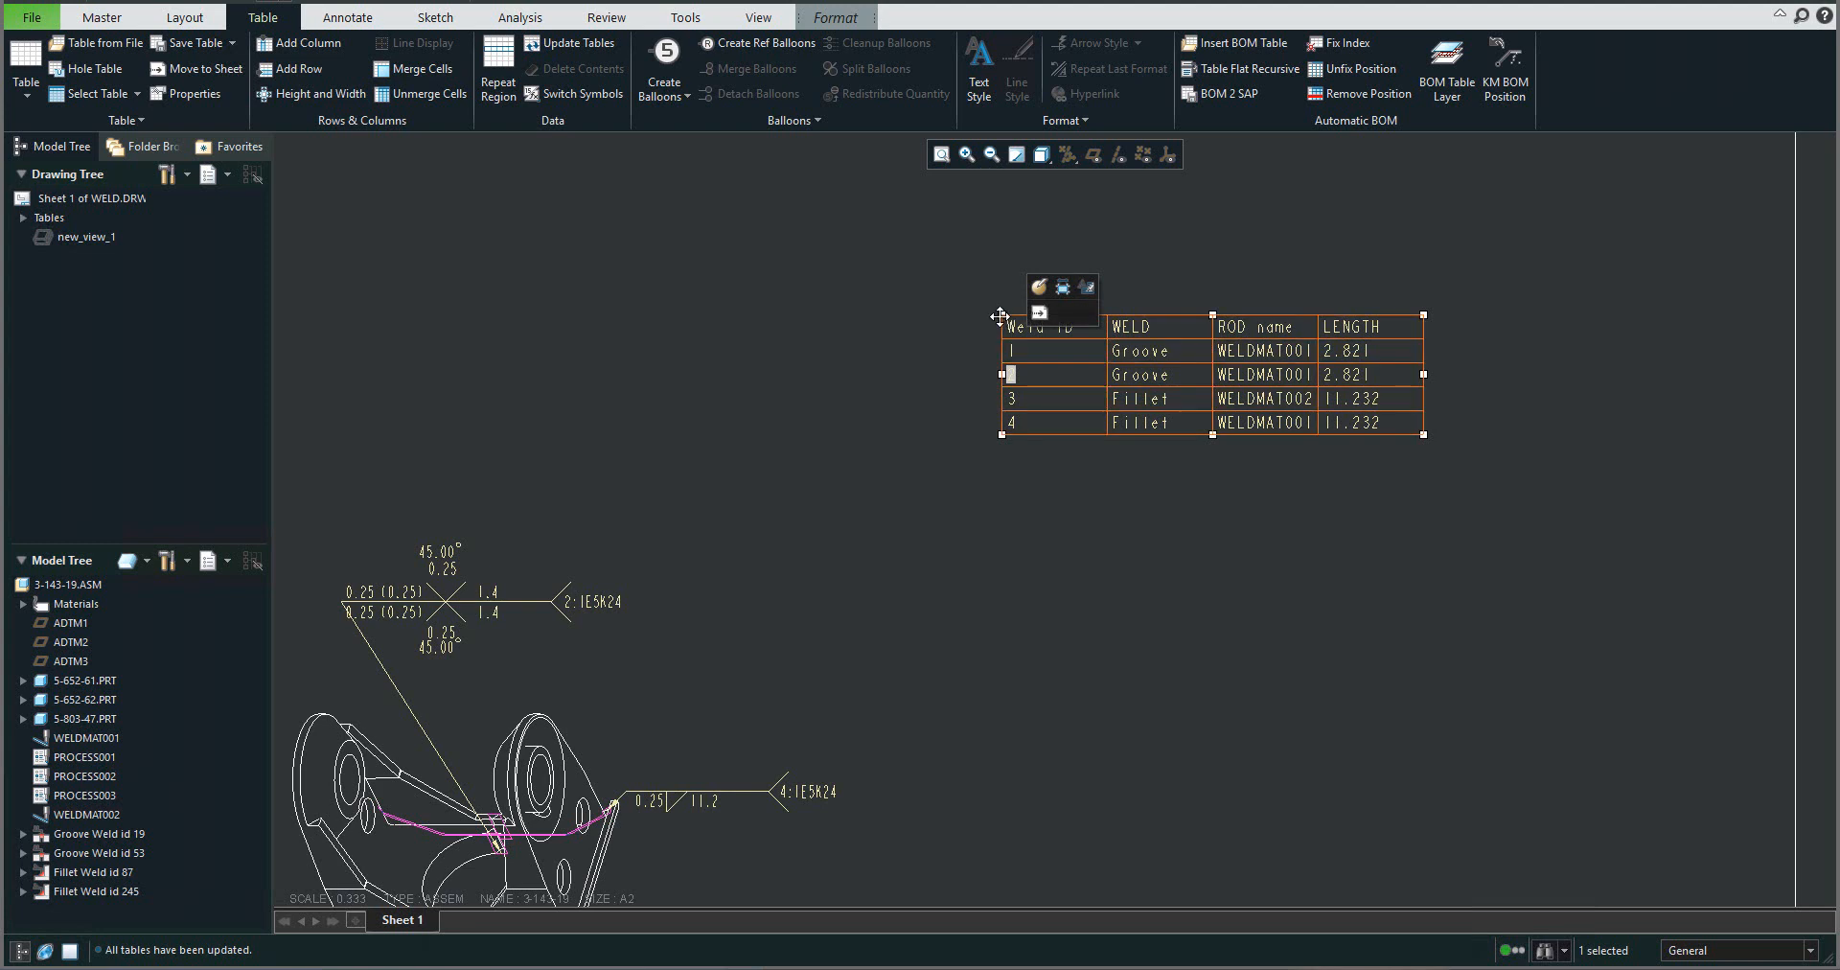
pyautogui.moveTo(1208, 376); pyautogui.dragTo(1114, 657)
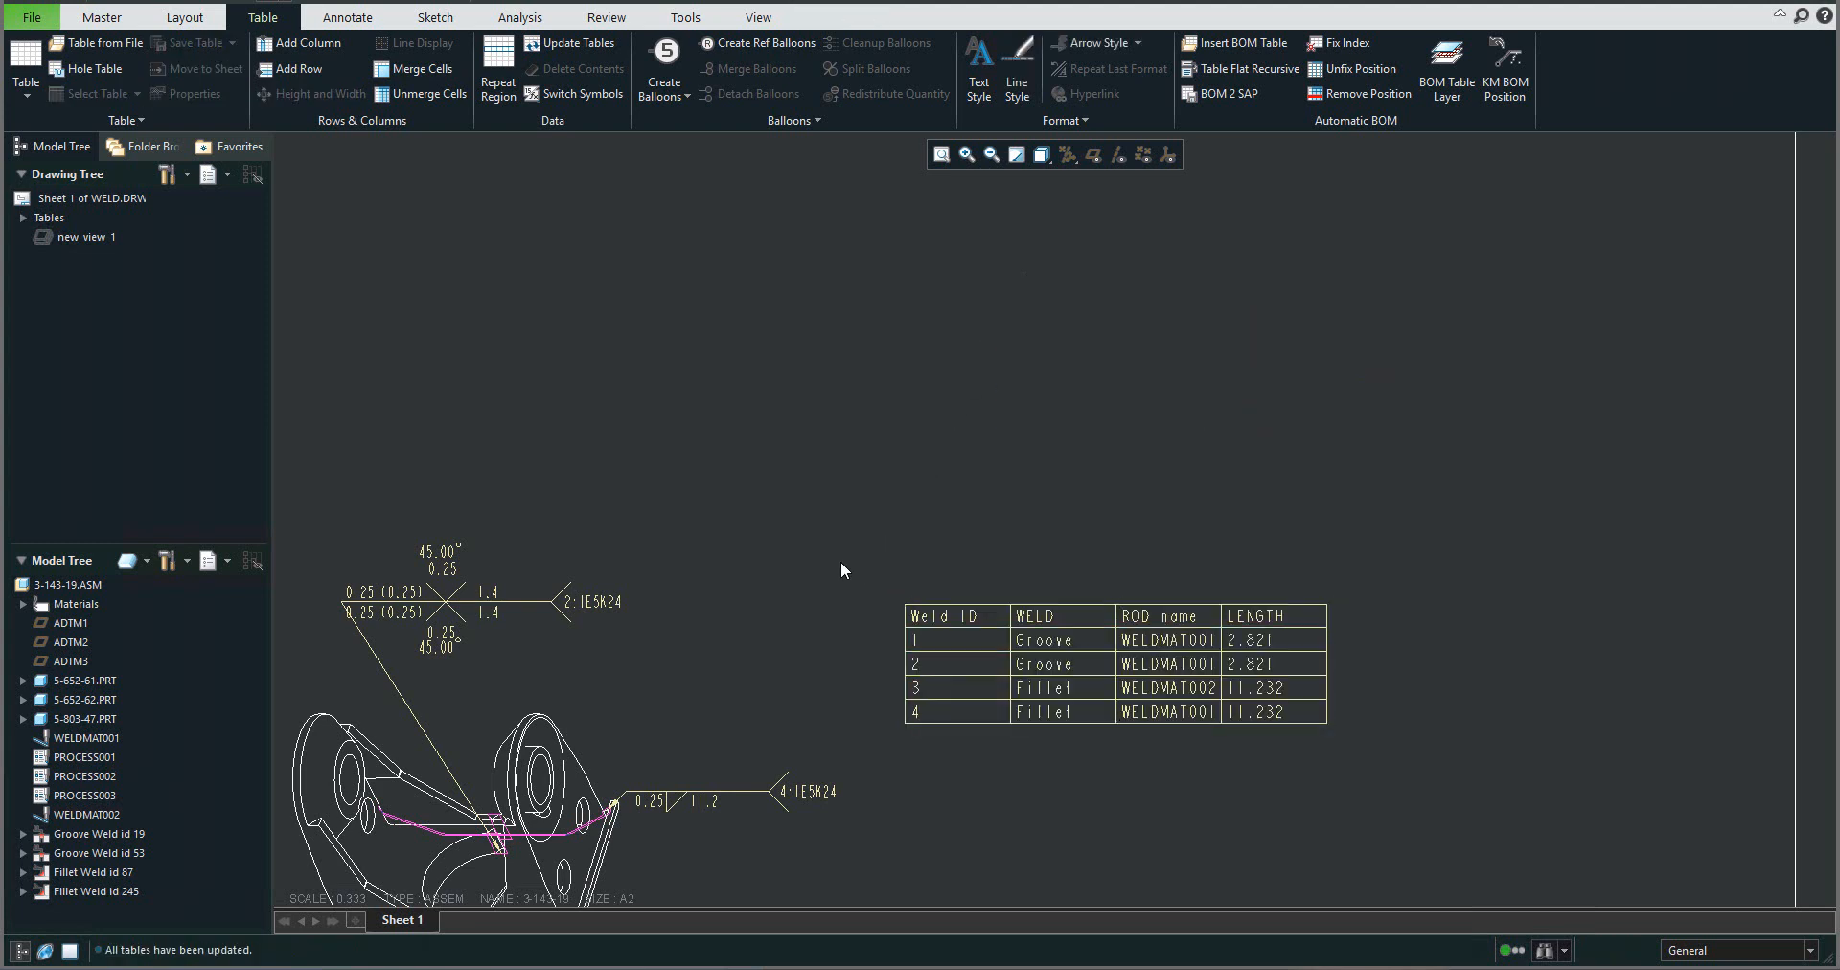